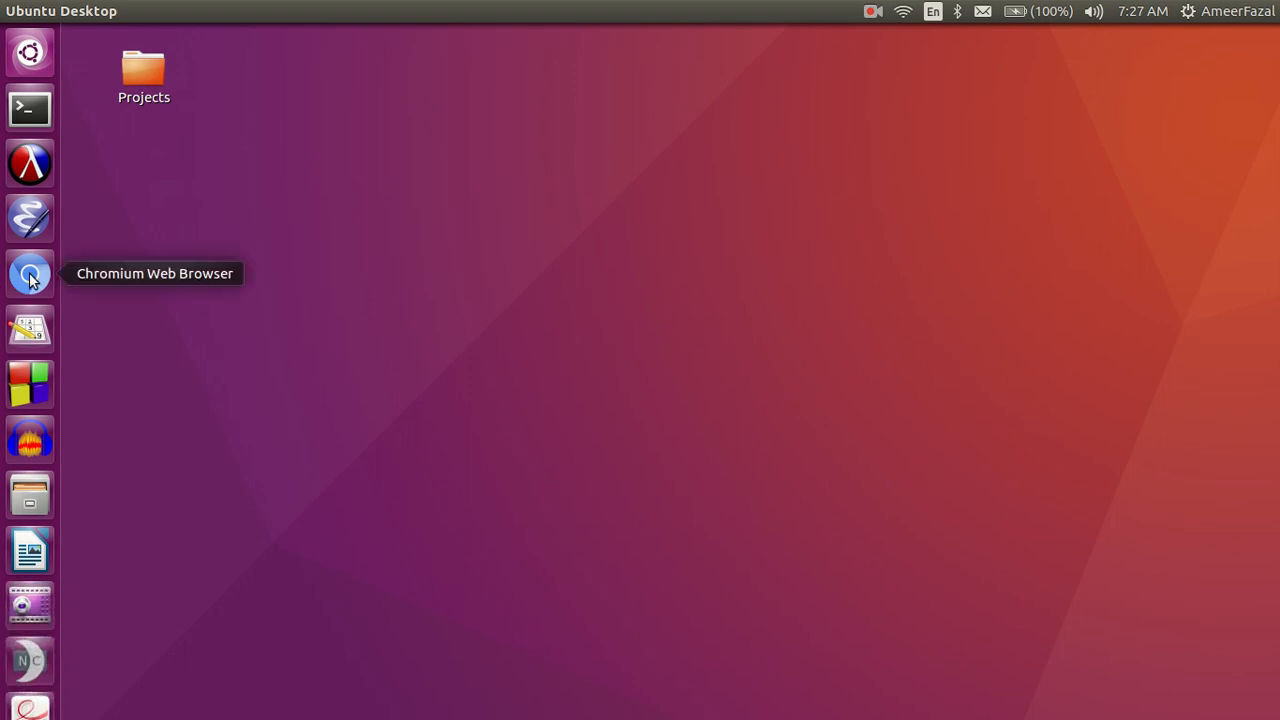
Launch Chromium, search Google for codingbat and open the CodingBat Java result.
{"action": "left_click", "coordinate": [29, 275]}
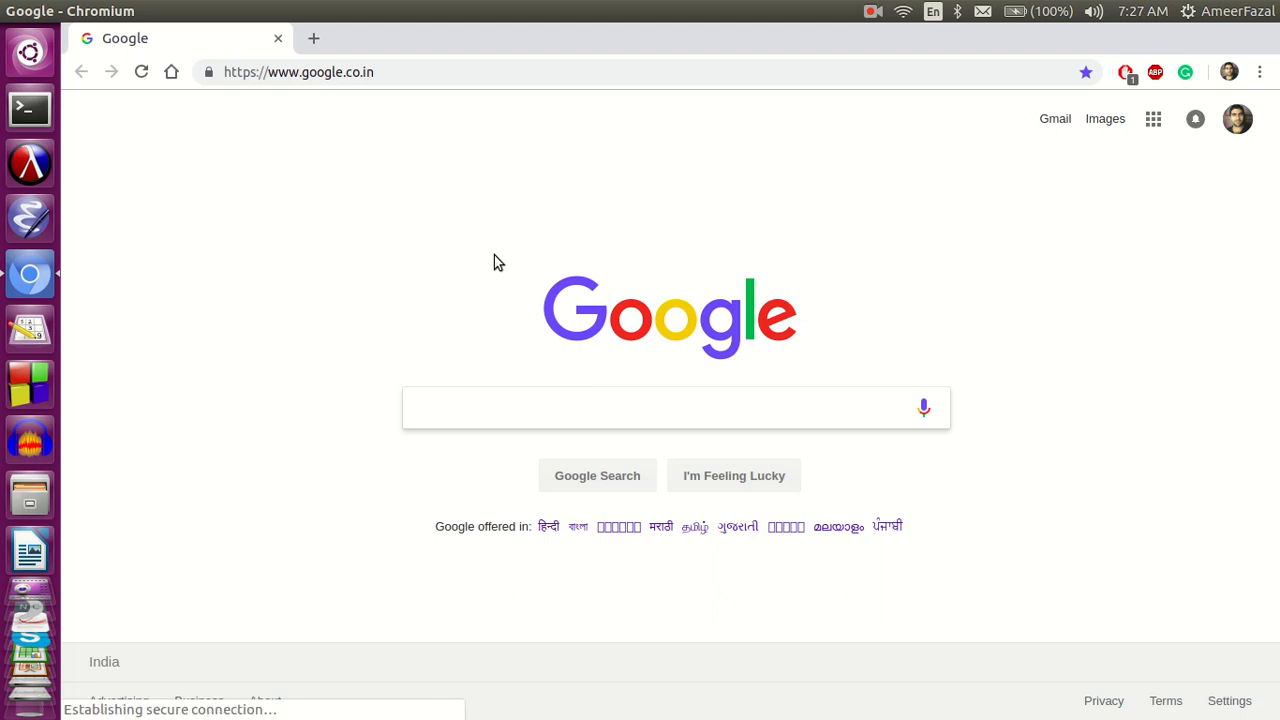
{"action": "type", "text": "codingbat"}
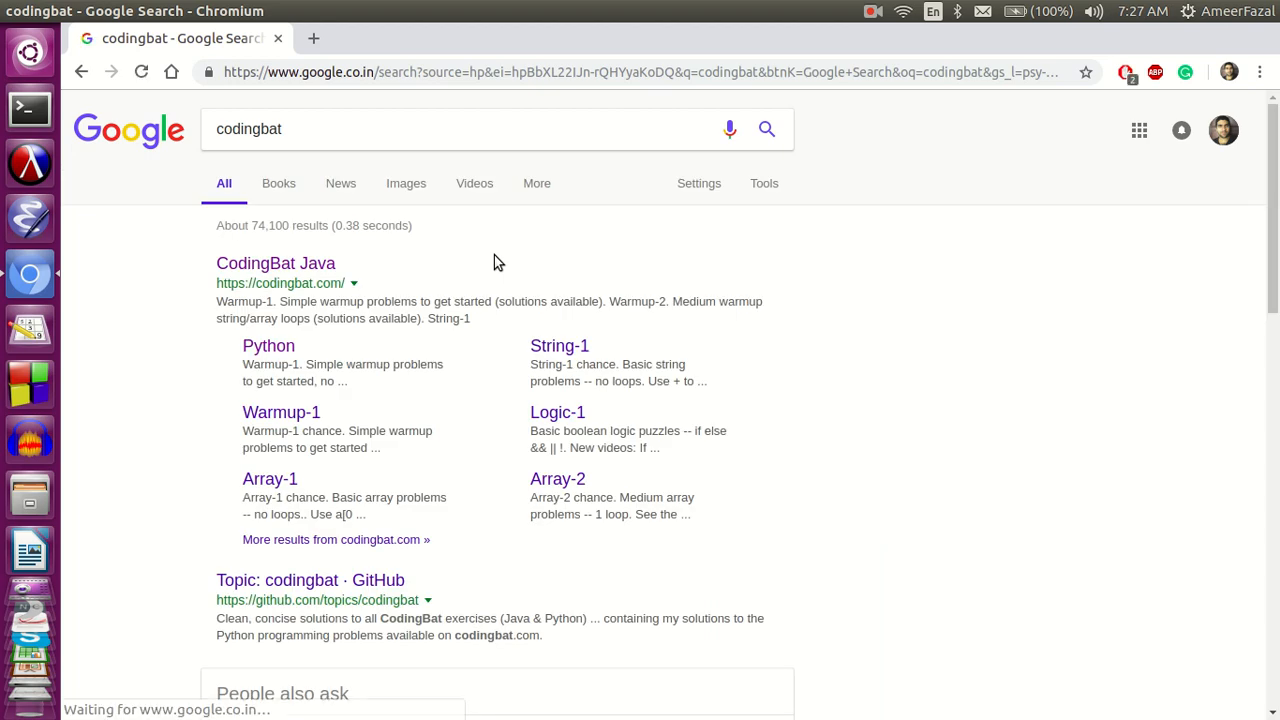
{"action": "left_click", "coordinate": [275, 263]}
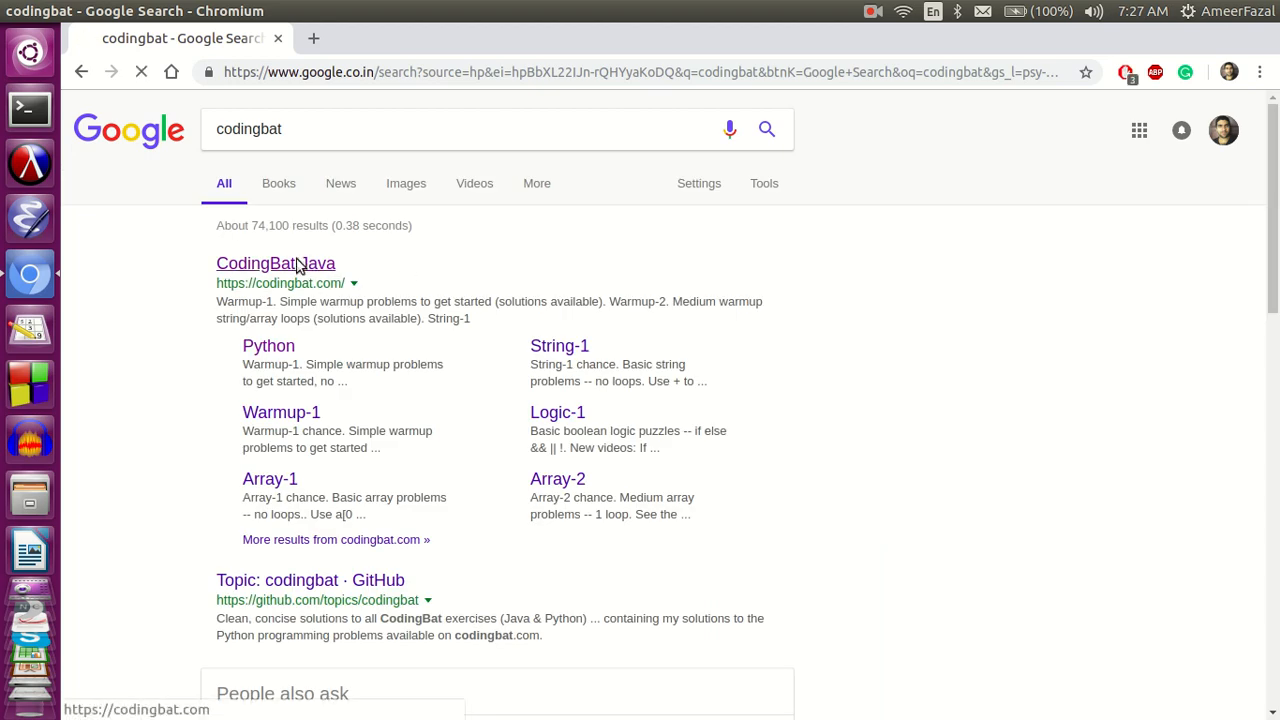
{"action": "left_click", "coordinate": [275, 263]}
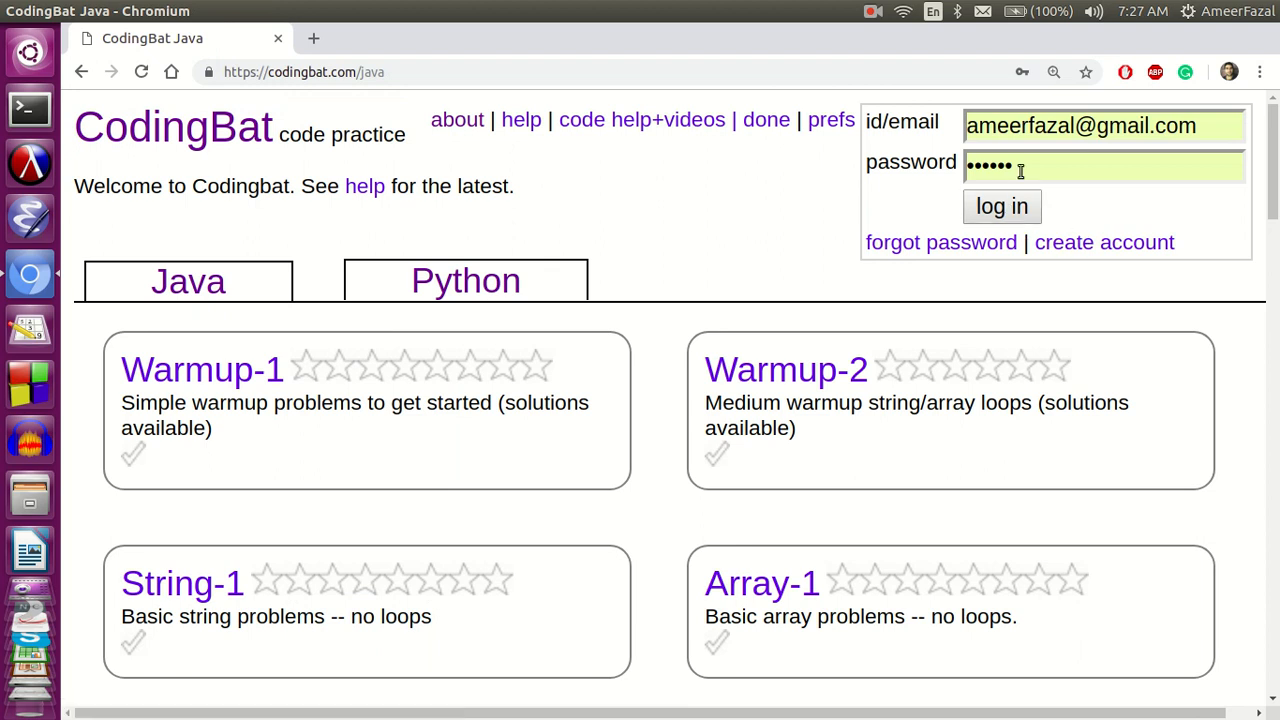
Log in with the autofilled credentials so the Java categories show earned stars and checkmarks.
{"action": "left_click", "coordinate": [1001, 206]}
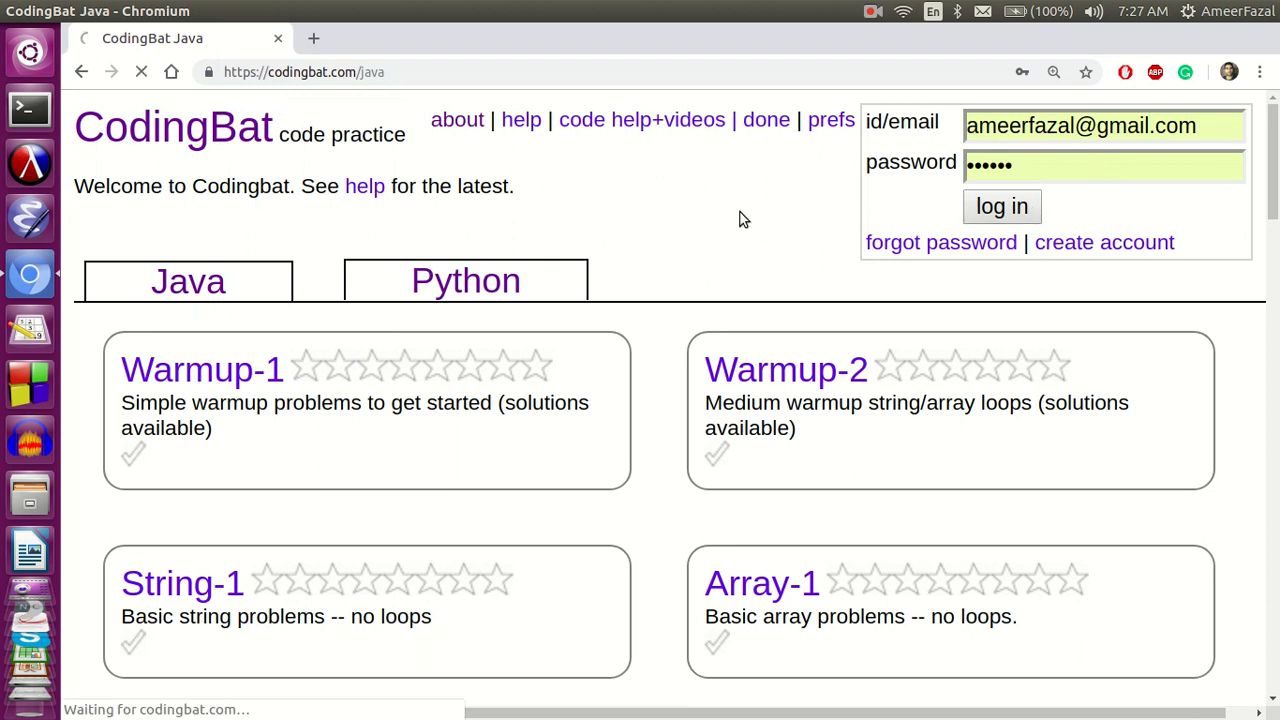
{"action": "left_click", "coordinate": [1001, 206]}
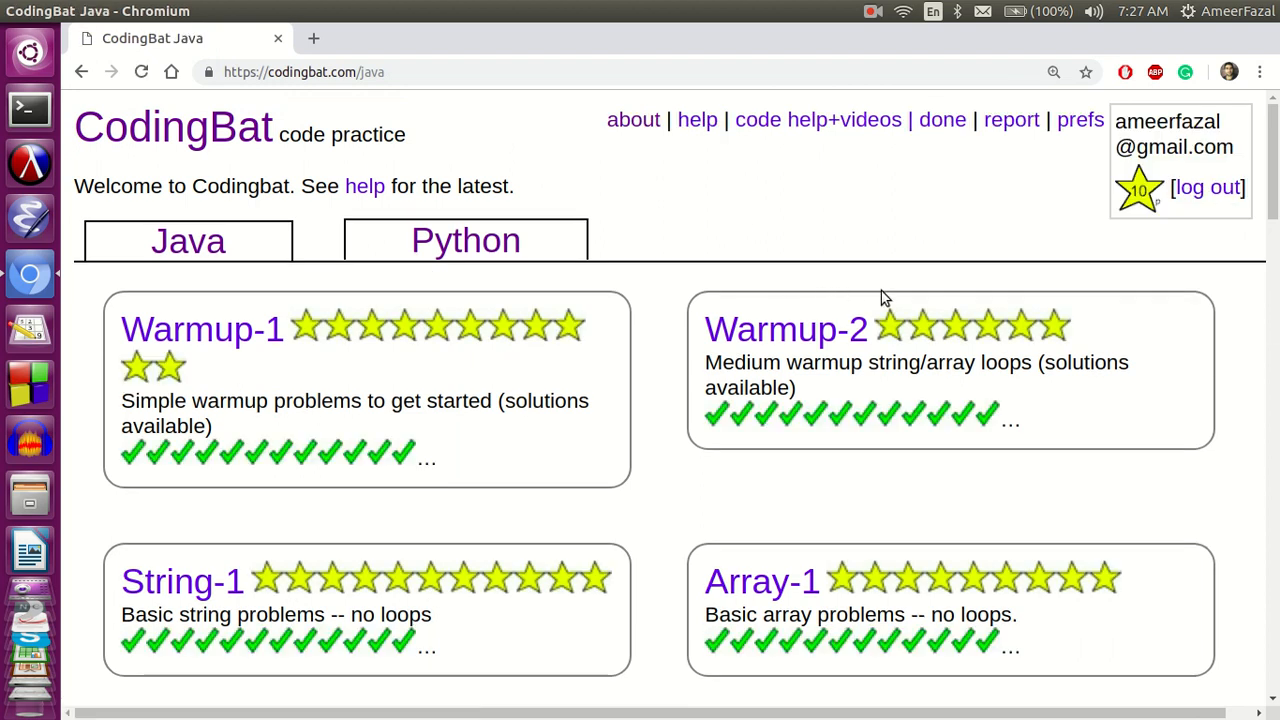
{"action": "scroll", "scroll_direction": "down", "scroll_amount": 3}
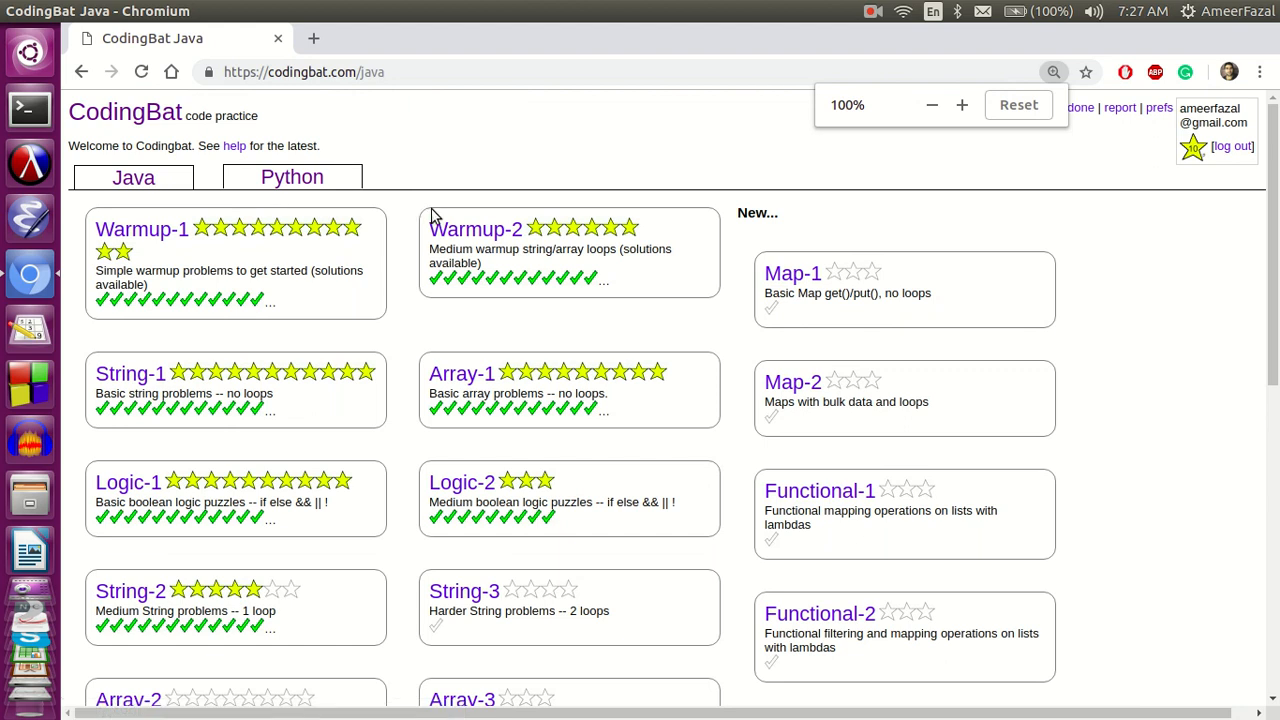
{"action": "mouse_move", "coordinate": [531, 294]}
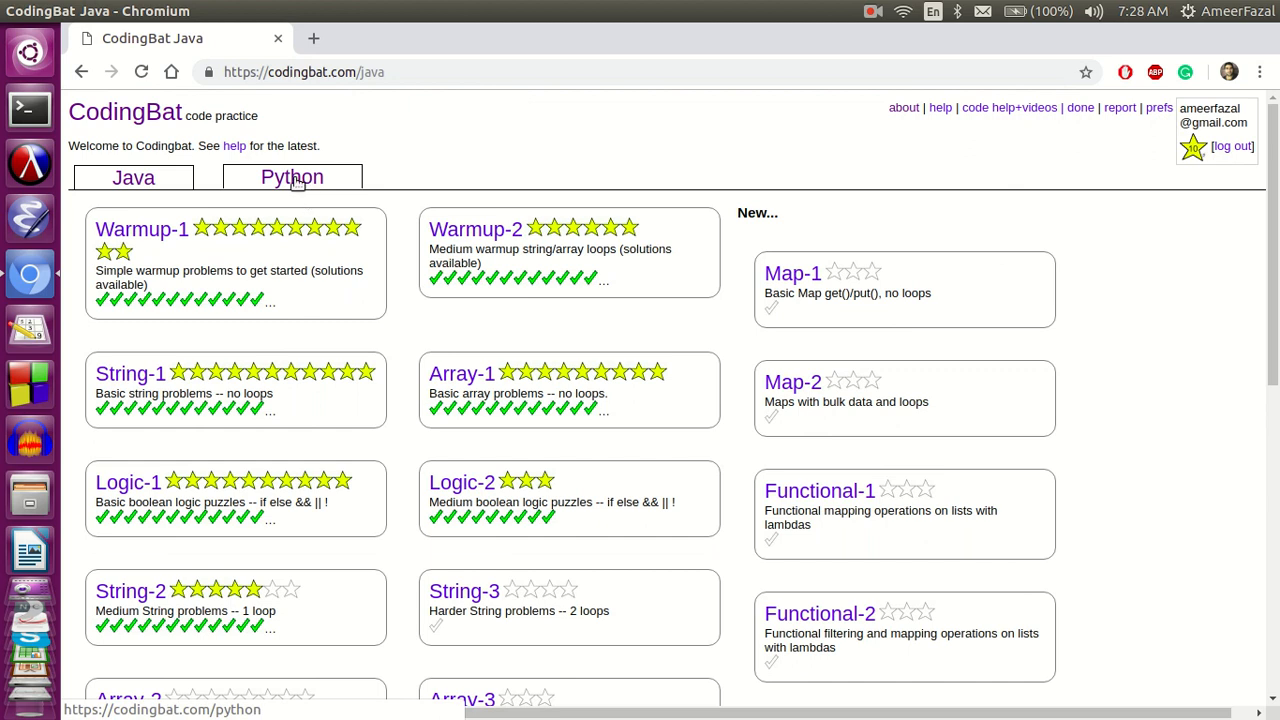
Switch to the Python categories, scroll through them, then go to the About CodingBat page.
{"action": "left_click", "coordinate": [292, 177]}
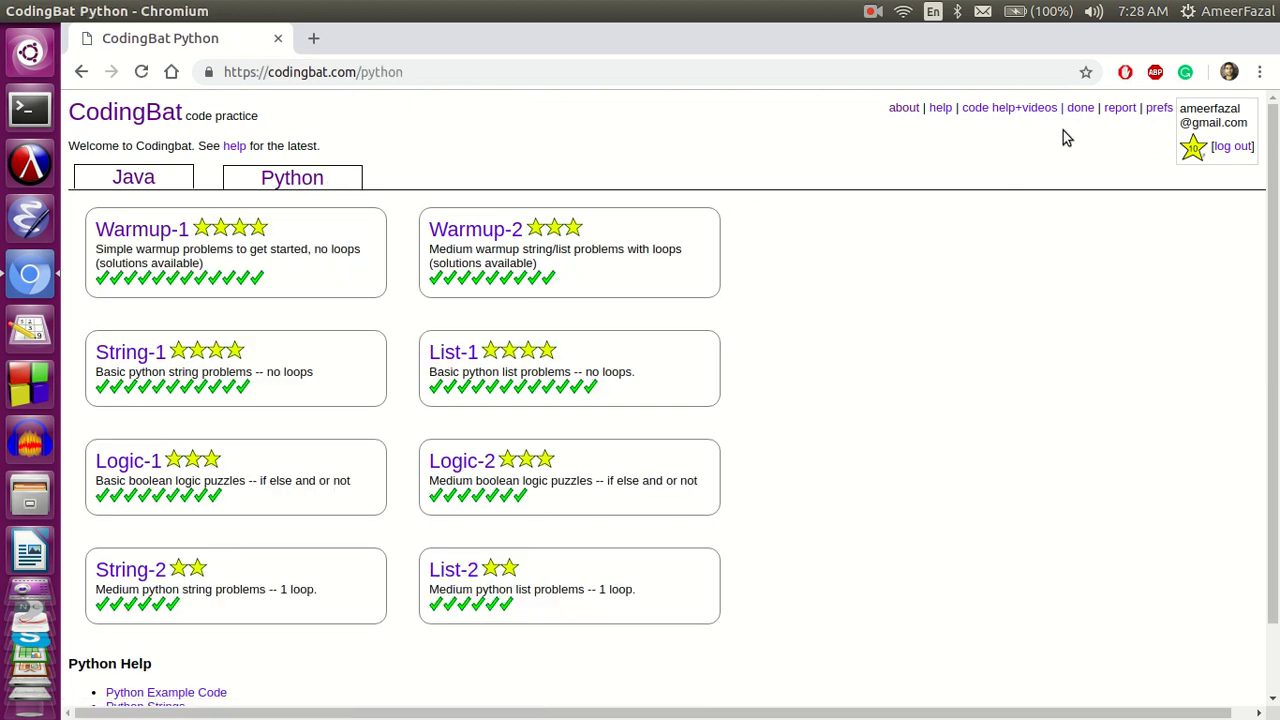
{"action": "mouse_move", "coordinate": [262, 249]}
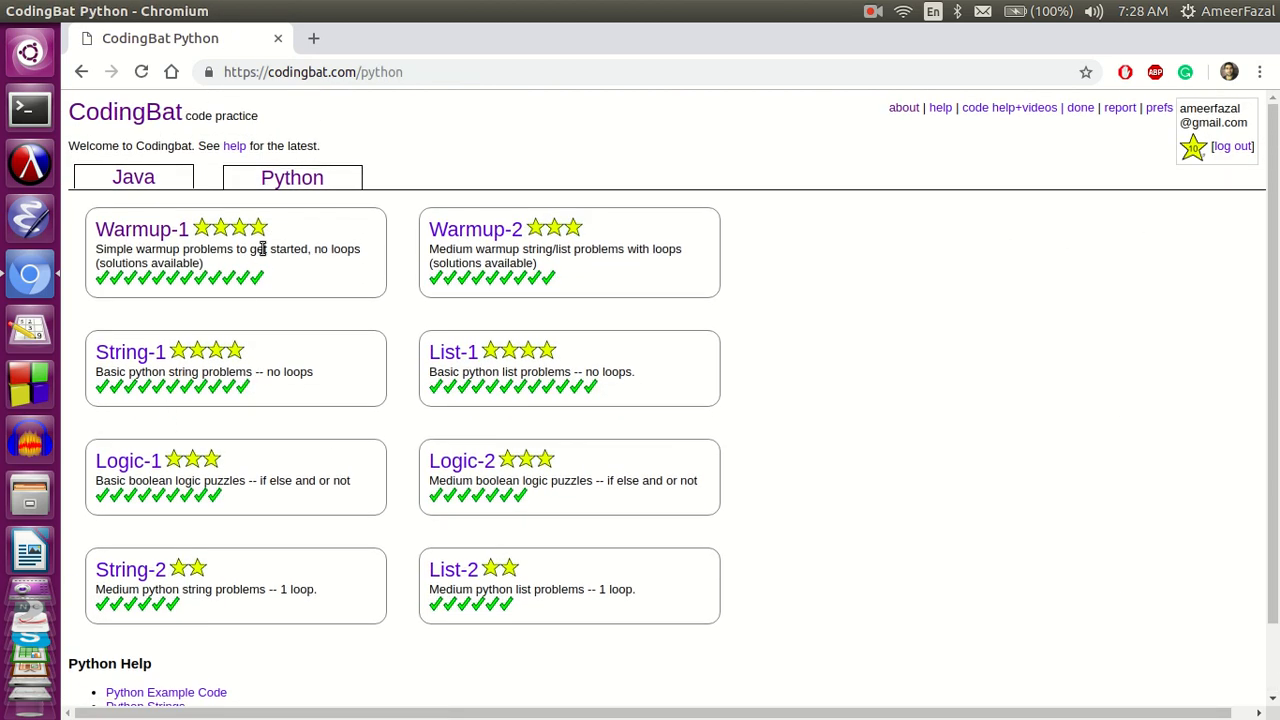
{"action": "scroll", "scroll_direction": "down", "scroll_amount": 3}
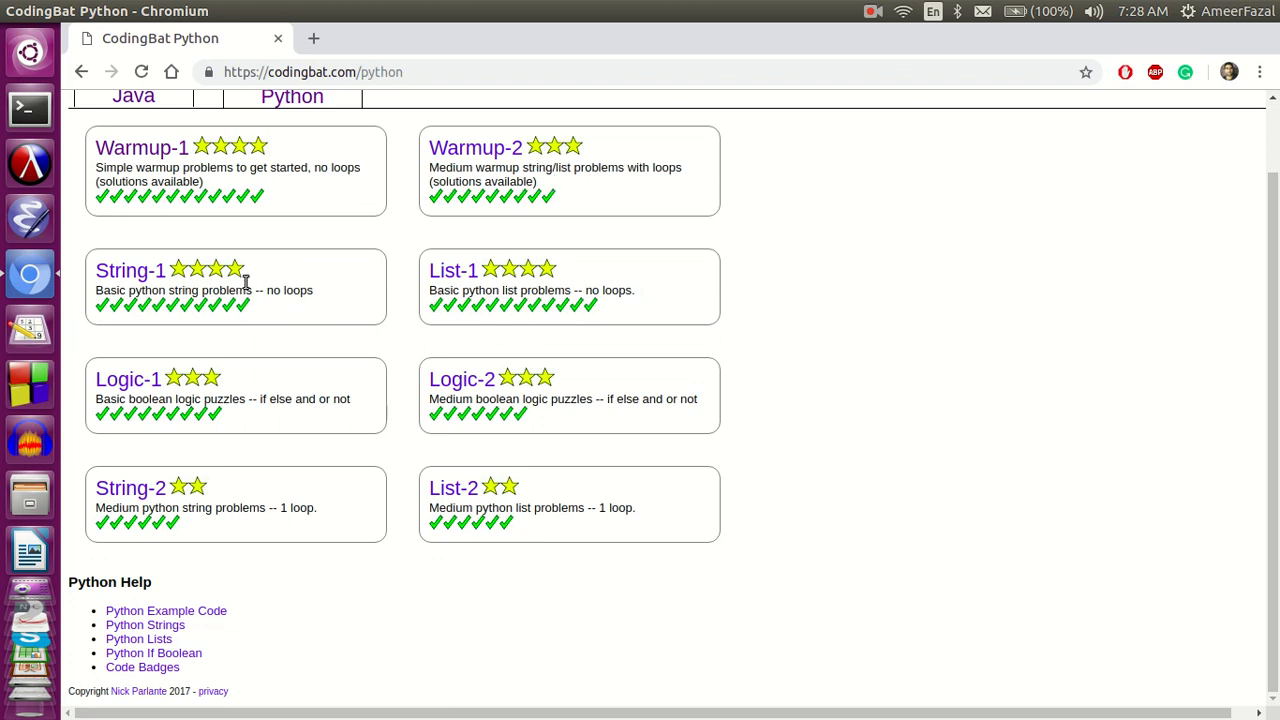
{"action": "scroll", "scroll_direction": "up", "scroll_amount": 3}
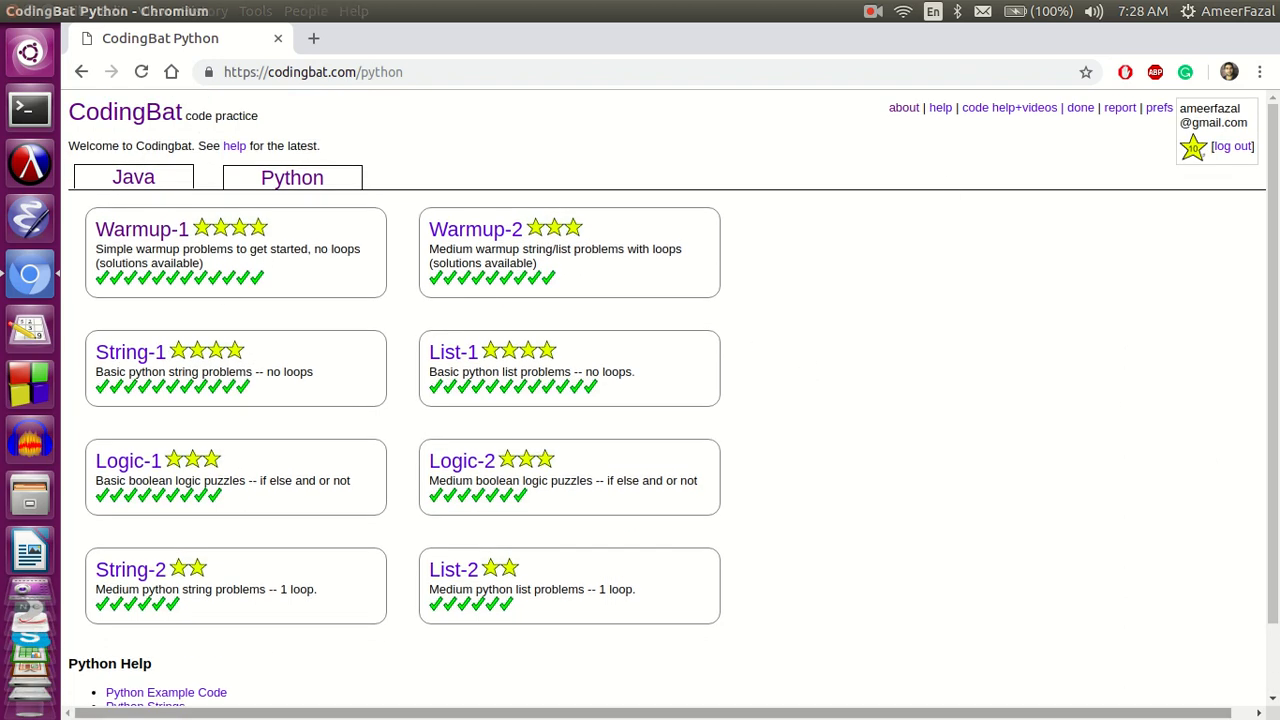
{"action": "mouse_move", "coordinate": [697, 249]}
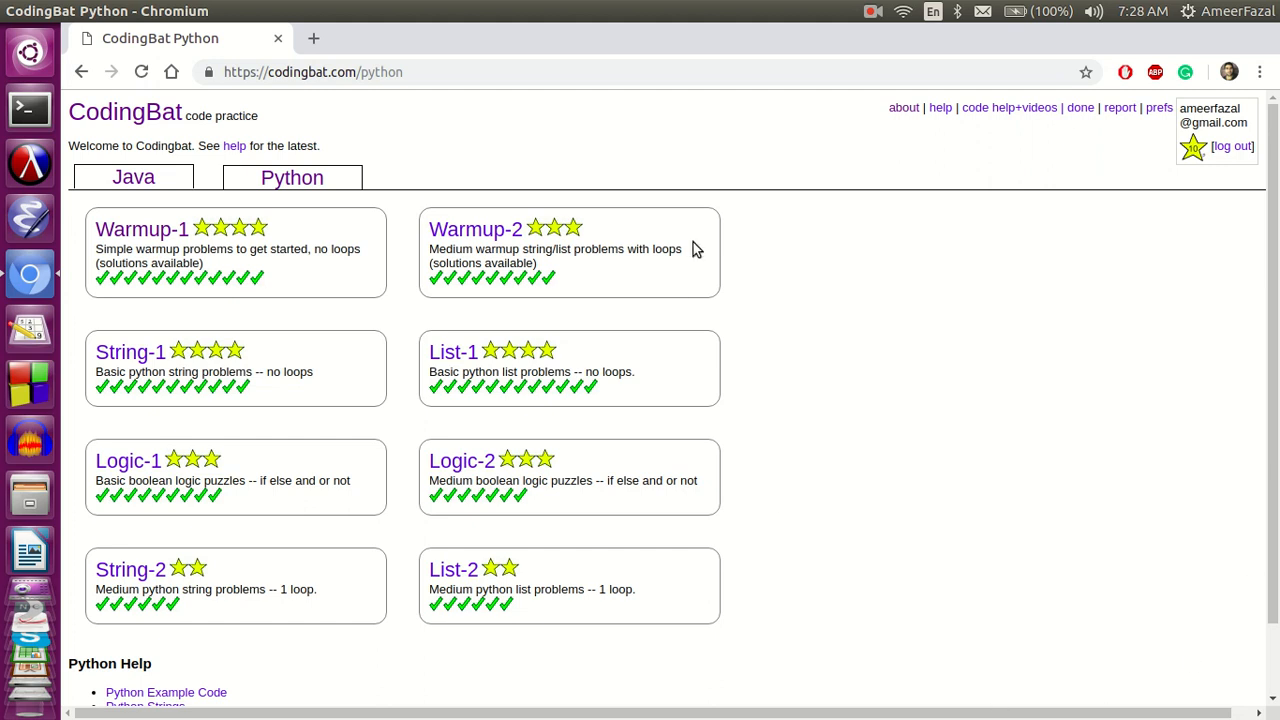
{"action": "scroll", "scroll_direction": "down", "scroll_amount": 3}
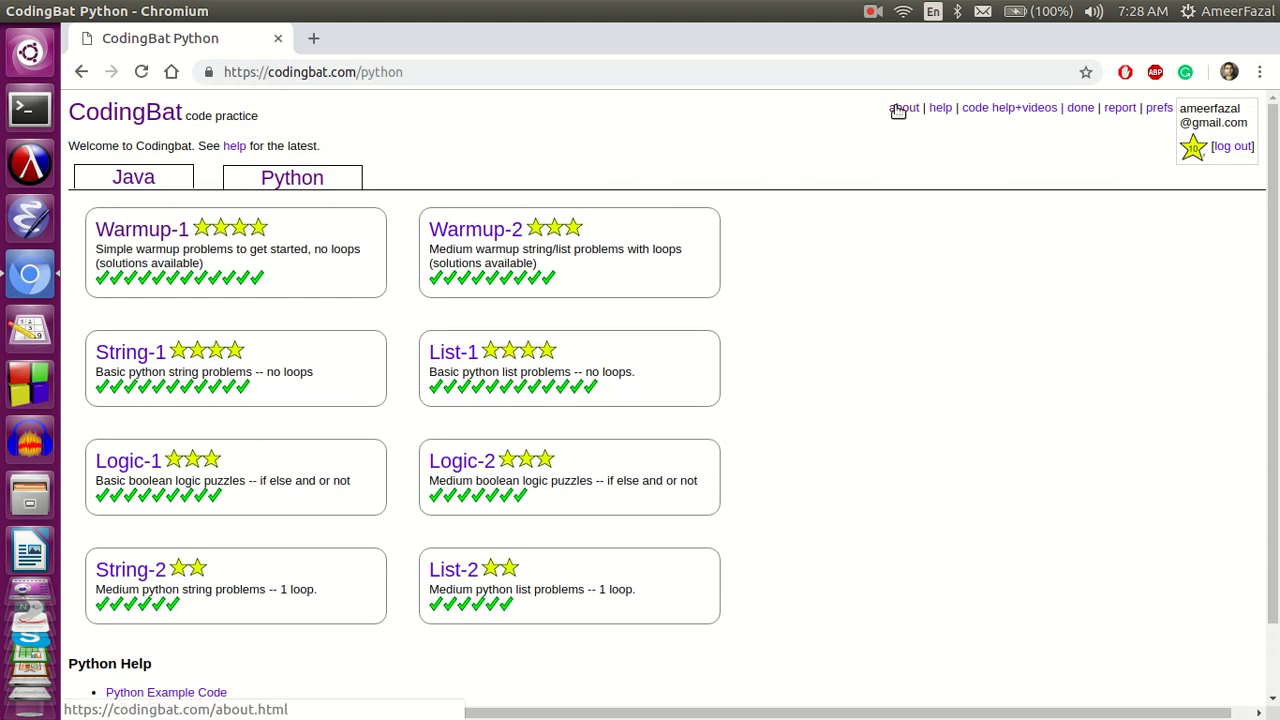
{"action": "left_click", "coordinate": [903, 107]}
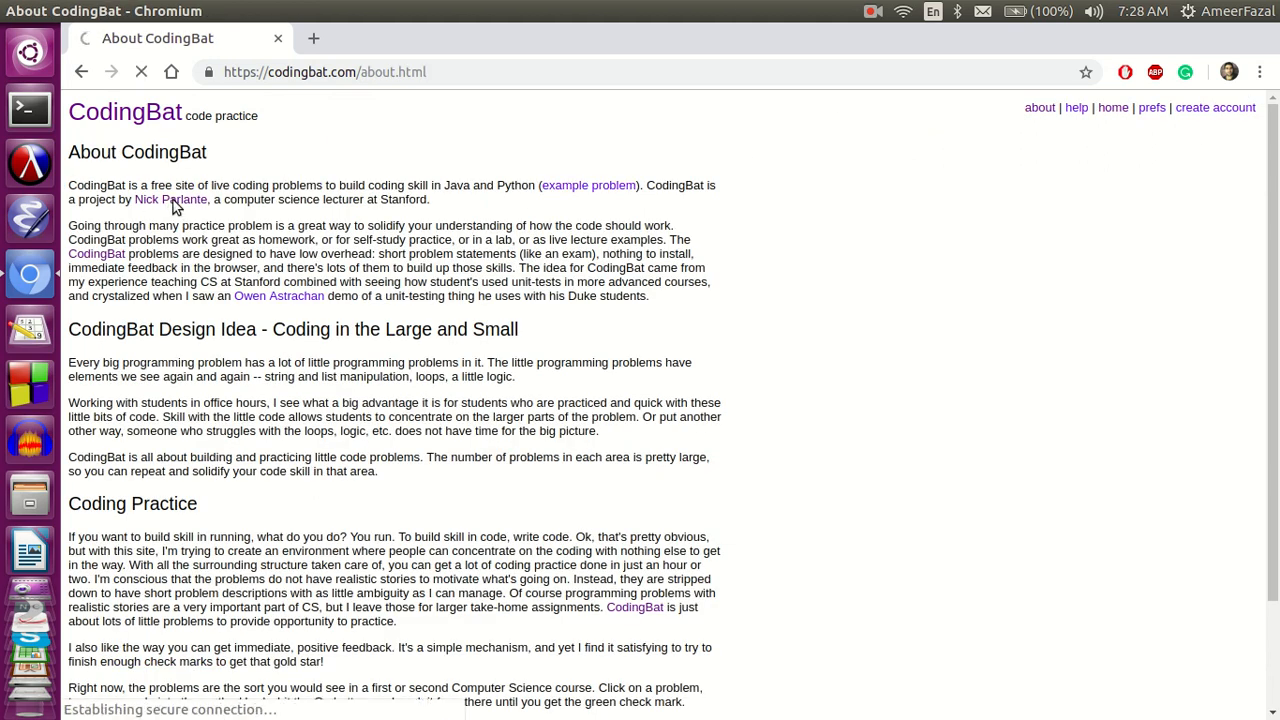
Open Nick Parlante's Stanford homepage from the About page and scroll down to the Quotes section.
{"action": "left_click", "coordinate": [170, 199]}
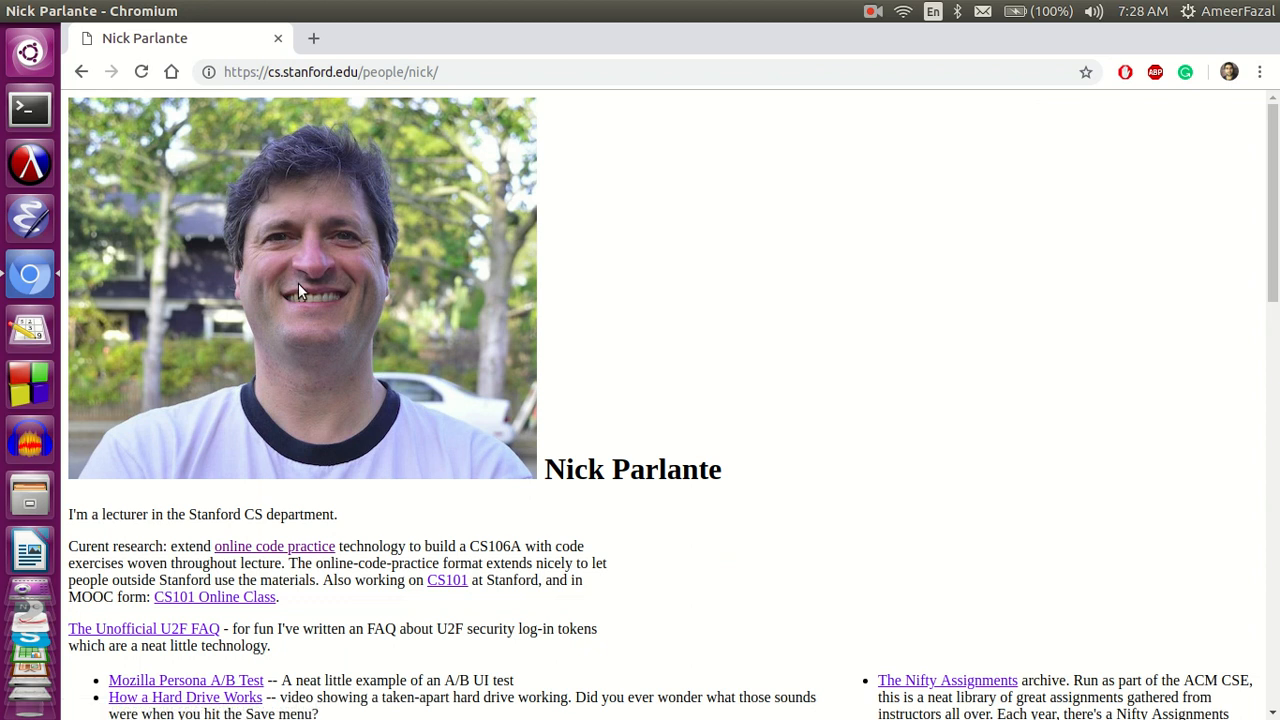
{"action": "mouse_move", "coordinate": [377, 82]}
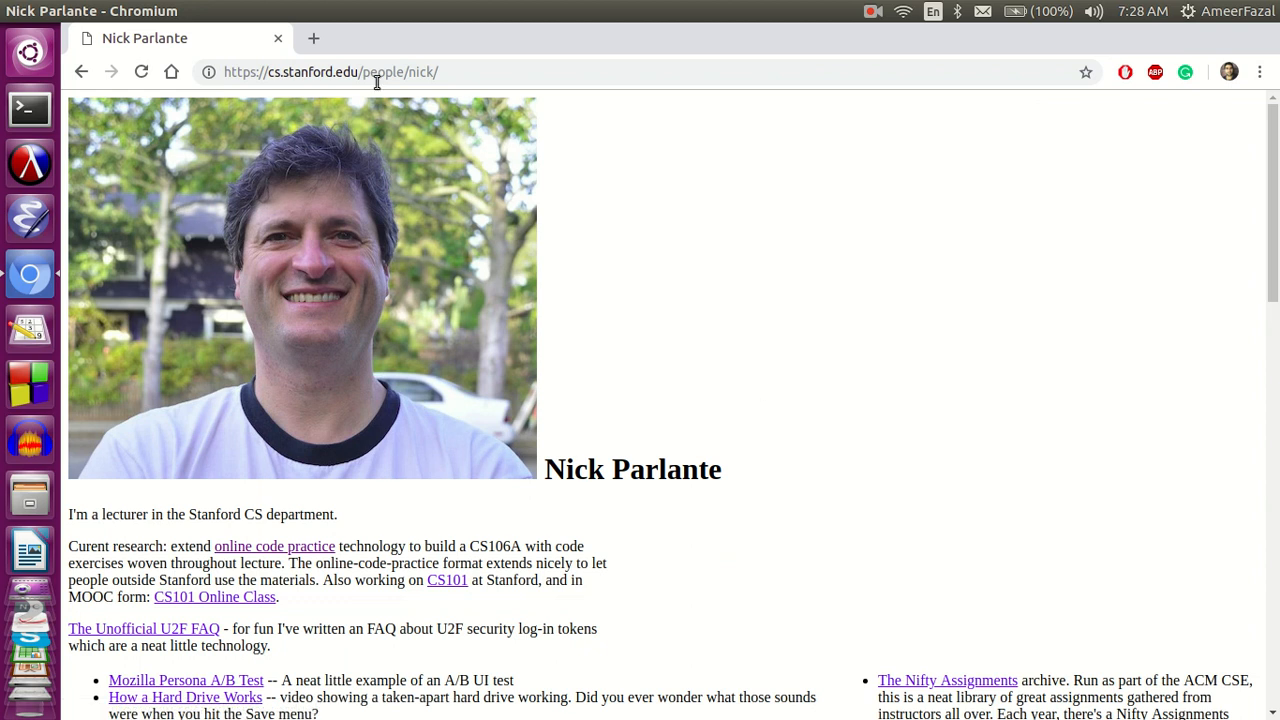
{"action": "scroll", "scroll_direction": "down", "scroll_amount": 3}
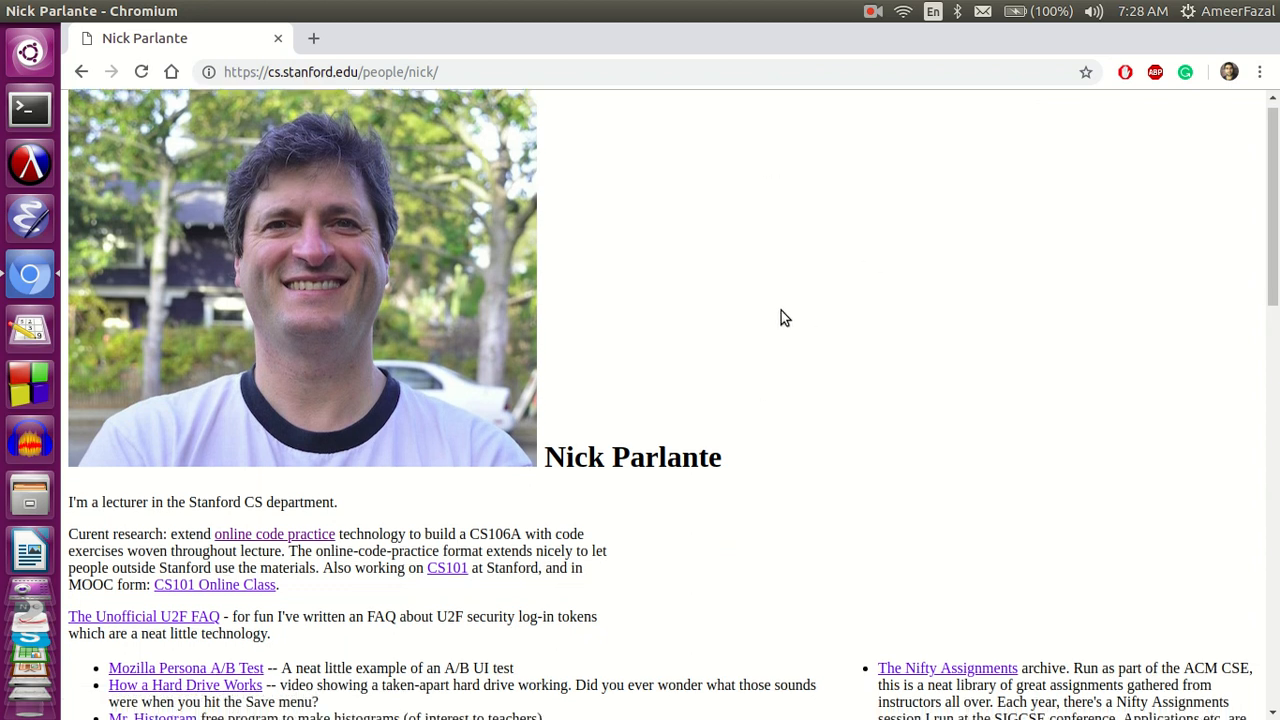
{"action": "scroll", "scroll_direction": "down", "scroll_amount": 3}
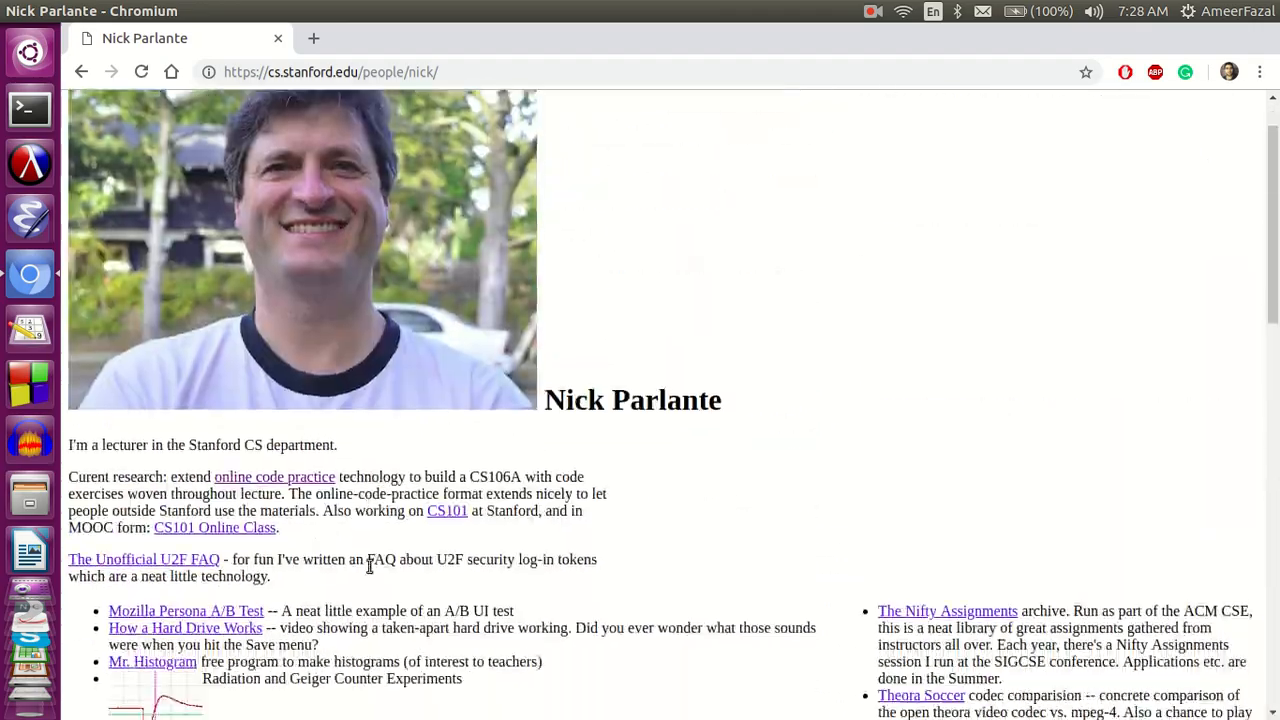
{"action": "scroll", "scroll_direction": "down", "scroll_amount": 3}
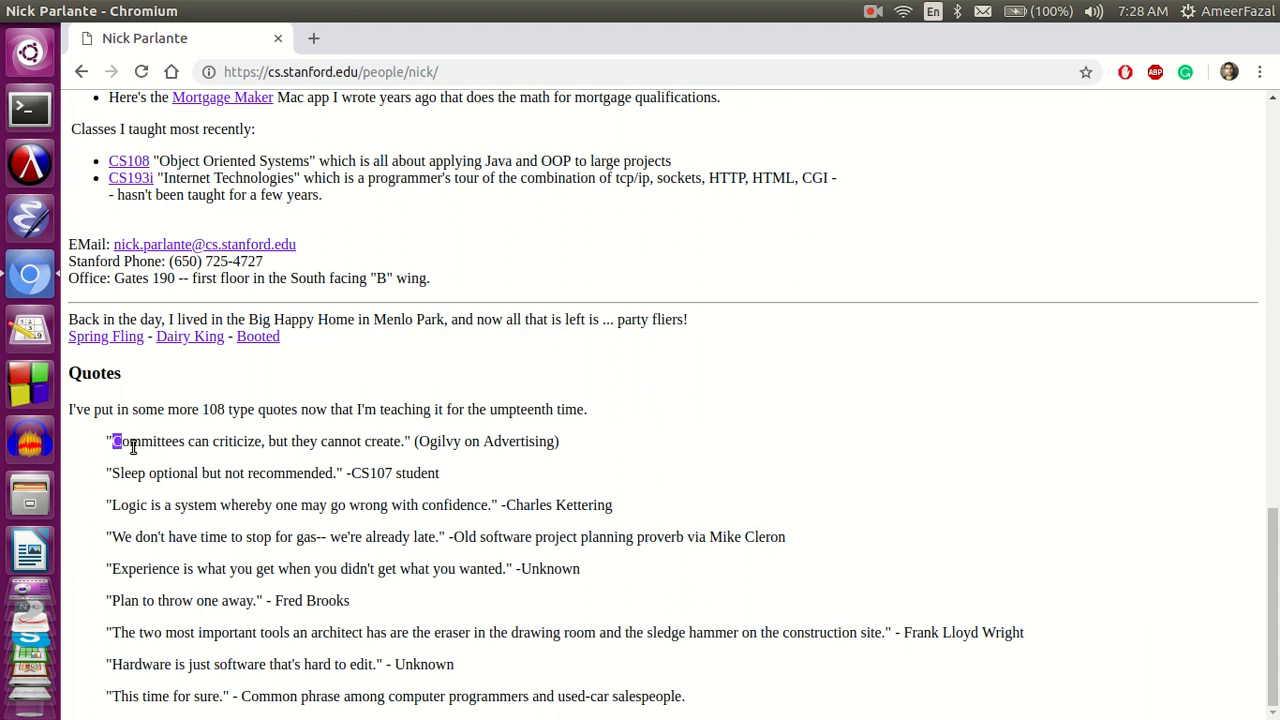
Highlight the committees quote, then the last quote in the list, and scroll back up.
{"action": "left_click_drag", "start_coordinate": [113, 441], "coordinate": [411, 441]}
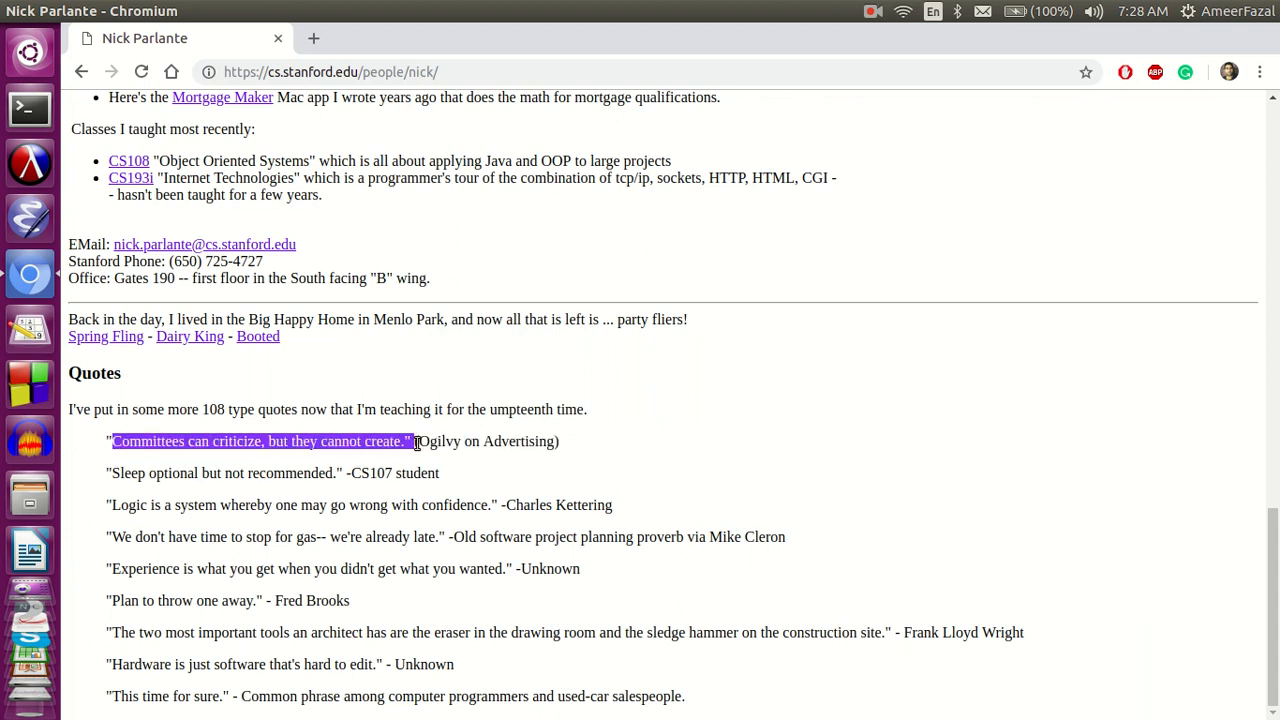
{"action": "left_click", "coordinate": [208, 636]}
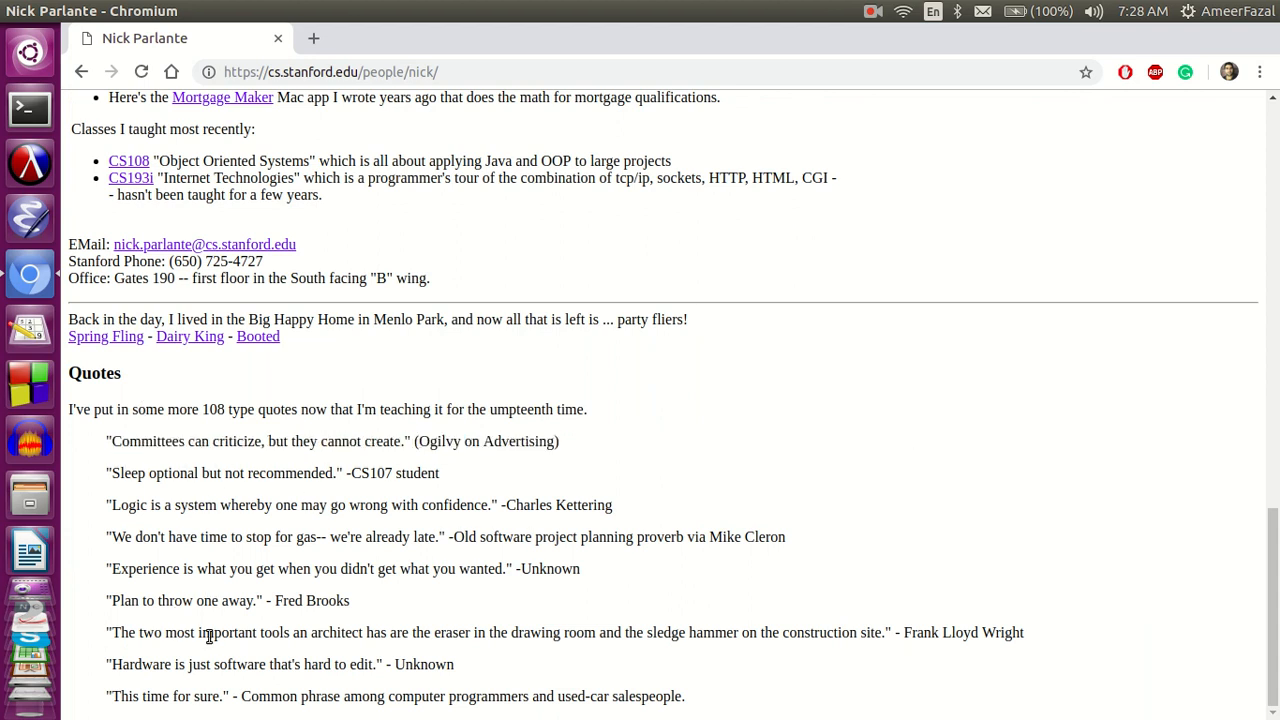
{"action": "left_click_drag", "start_coordinate": [120, 696], "coordinate": [290, 696]}
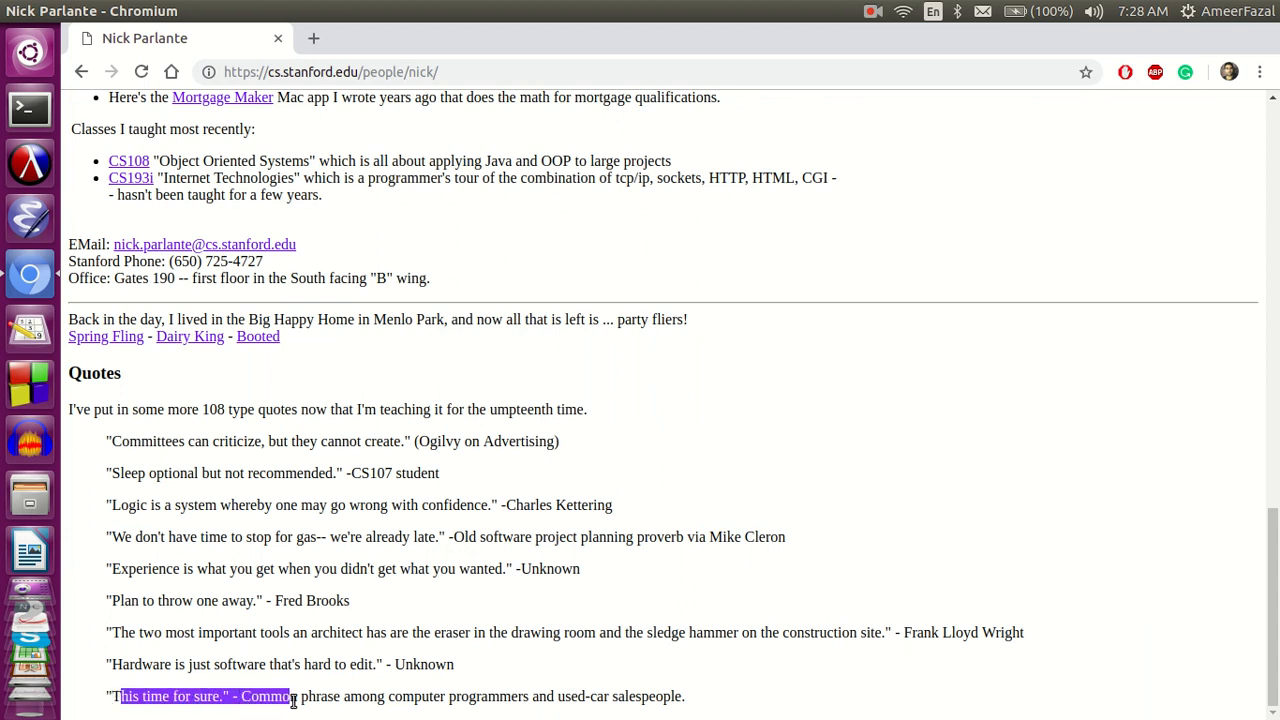
{"action": "left_click_drag", "start_coordinate": [290, 696], "coordinate": [684, 696]}
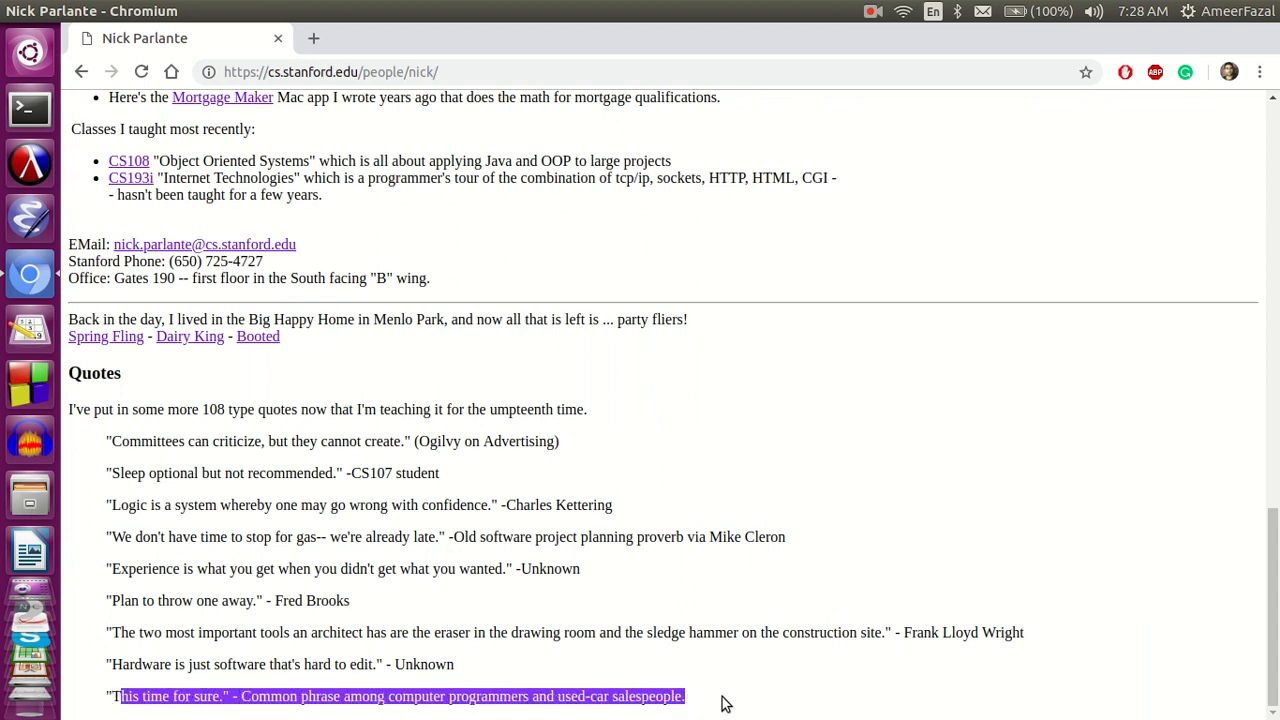
{"action": "mouse_move", "coordinate": [730, 707]}
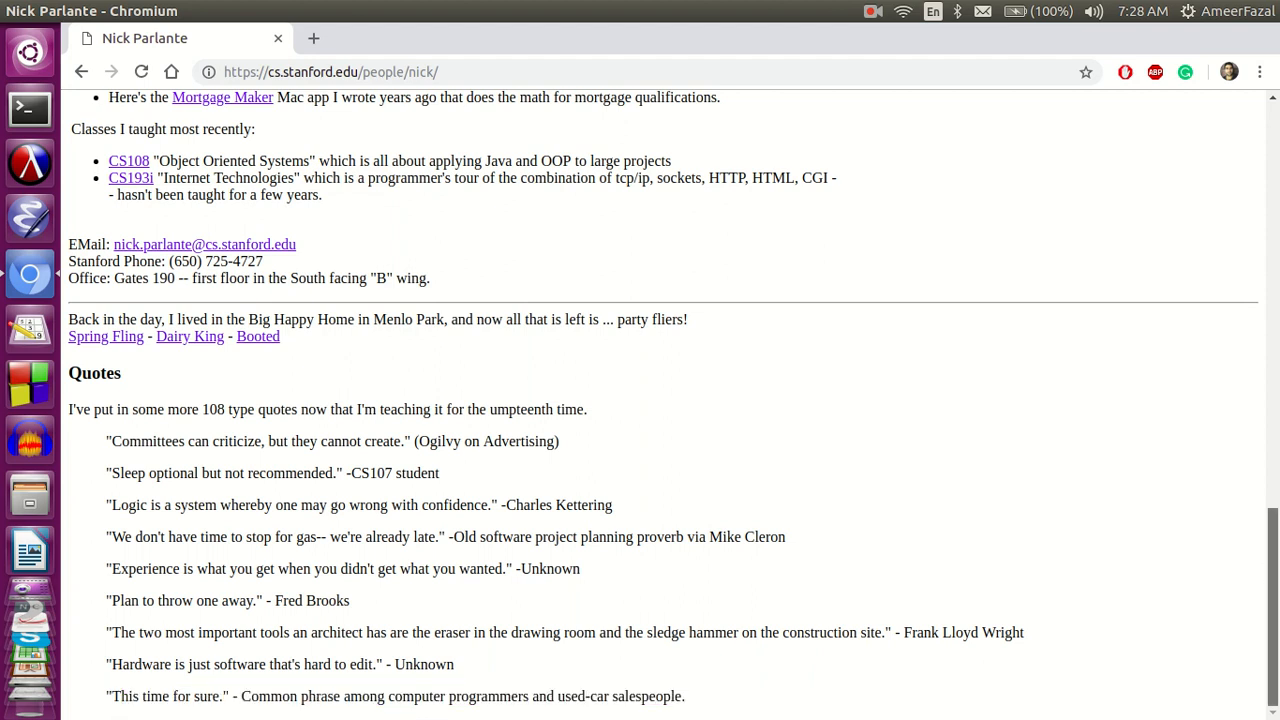
{"action": "scroll", "scroll_direction": "up", "scroll_amount": 3}
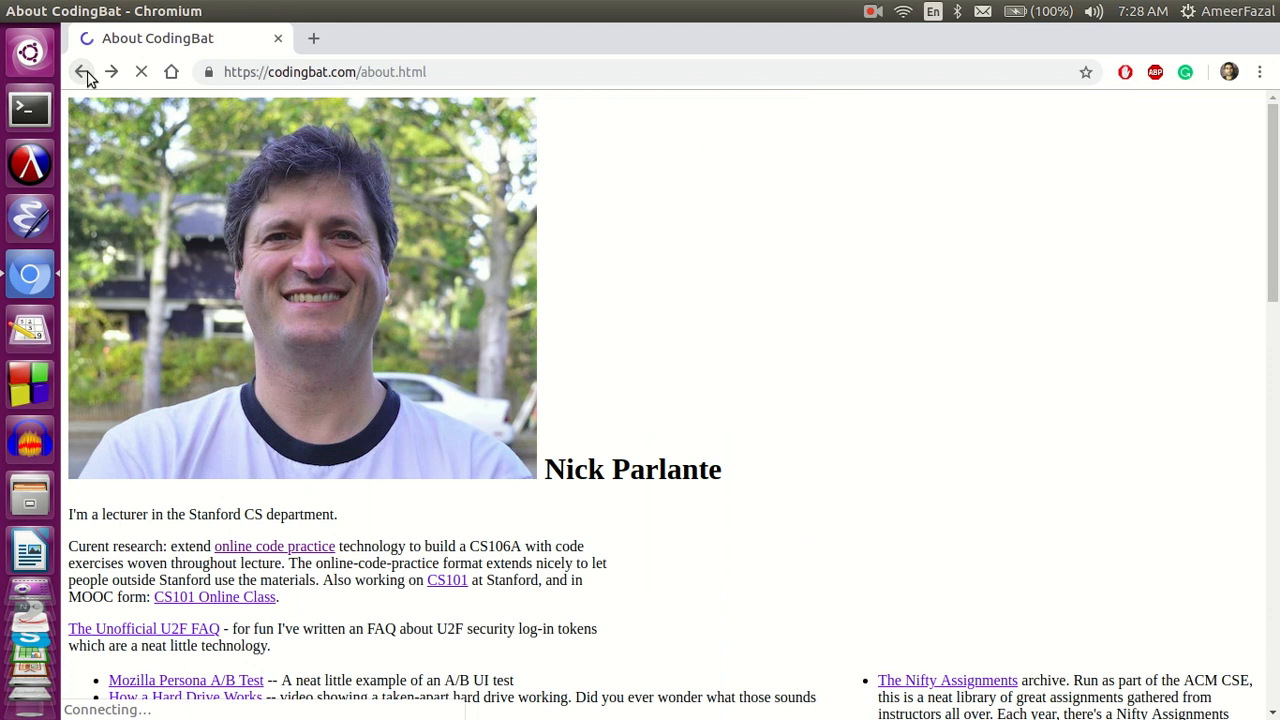
{"action": "left_click", "coordinate": [81, 71]}
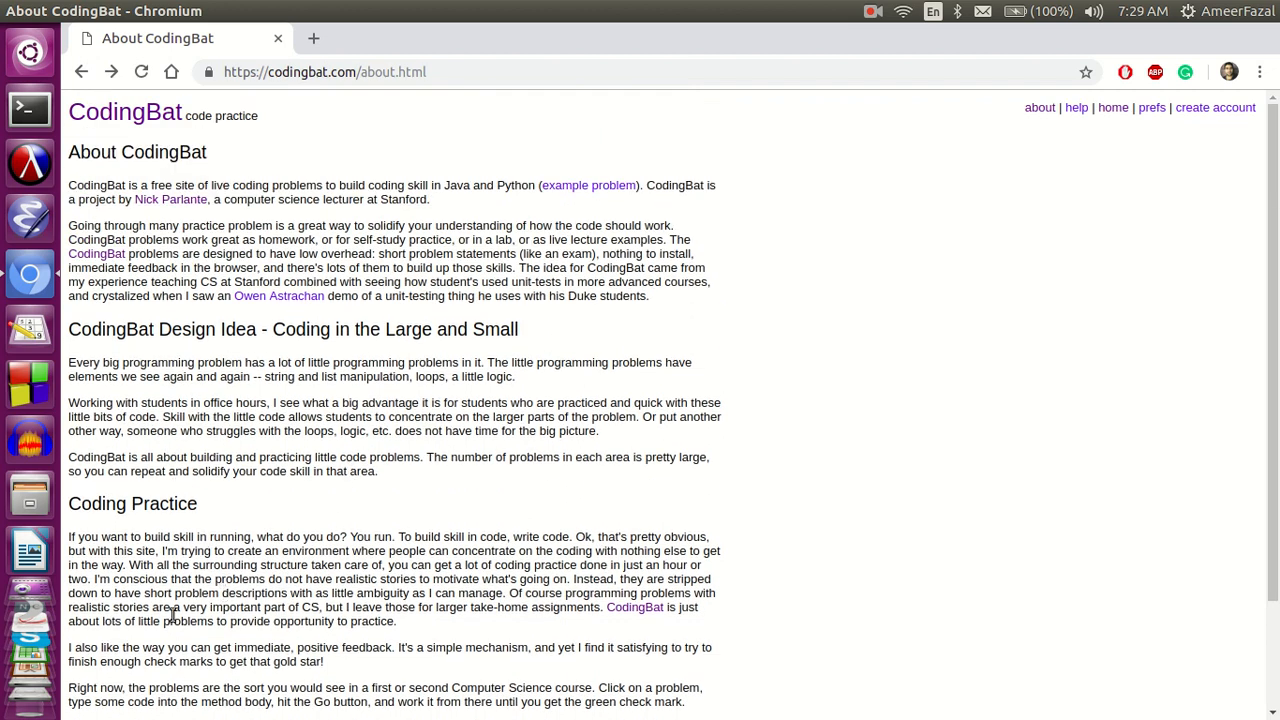
{"action": "scroll", "scroll_direction": "down", "scroll_amount": 3}
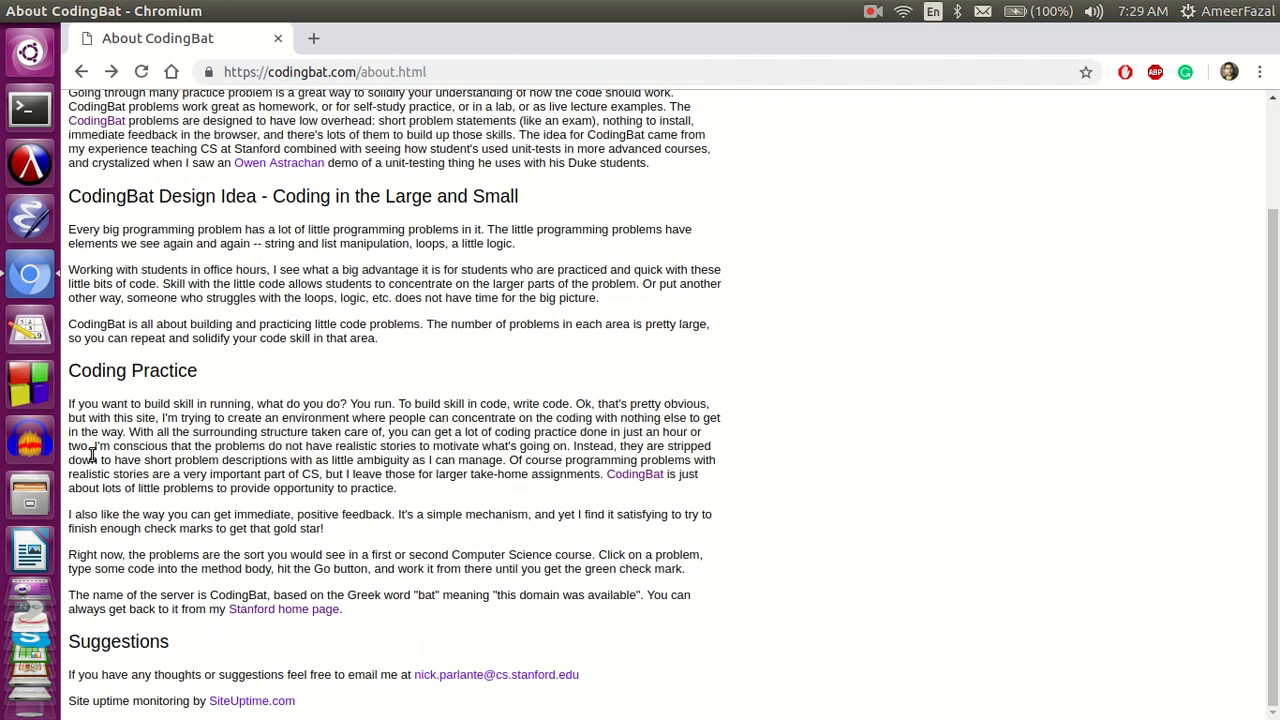
{"action": "left_click_drag", "start_coordinate": [68, 403], "coordinate": [255, 403]}
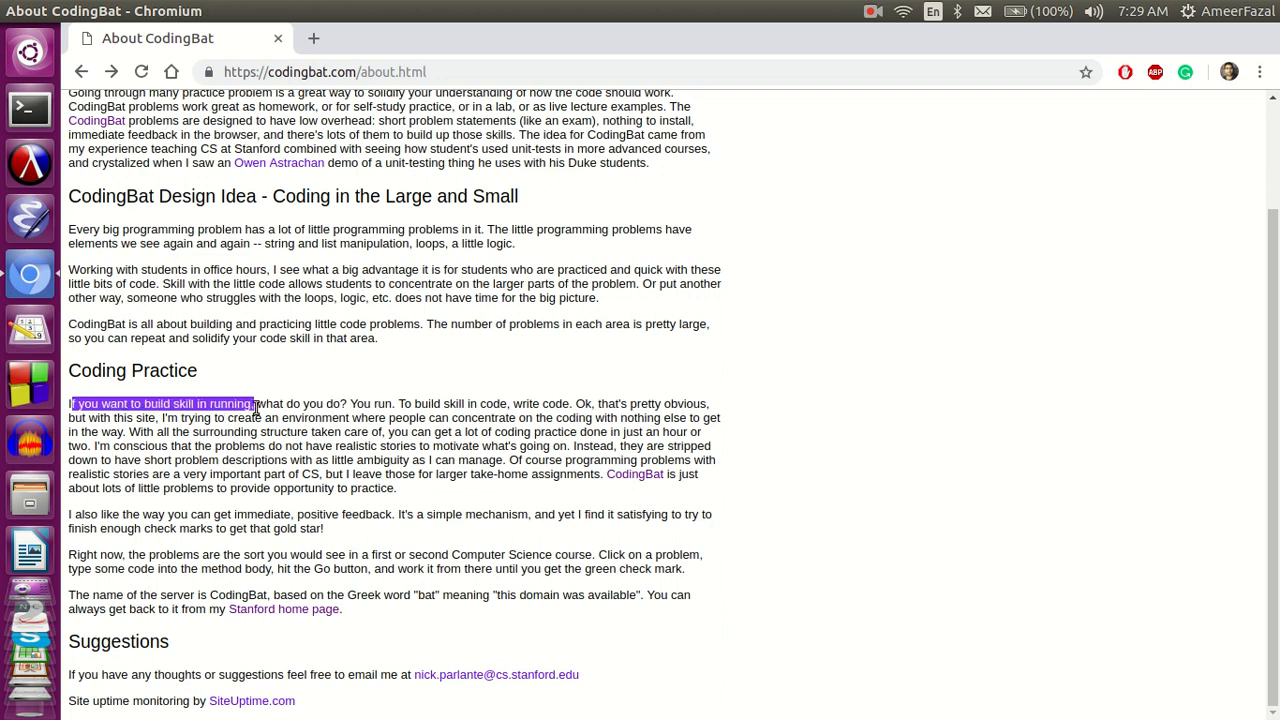
{"action": "left_click_drag", "start_coordinate": [254, 403], "coordinate": [397, 403]}
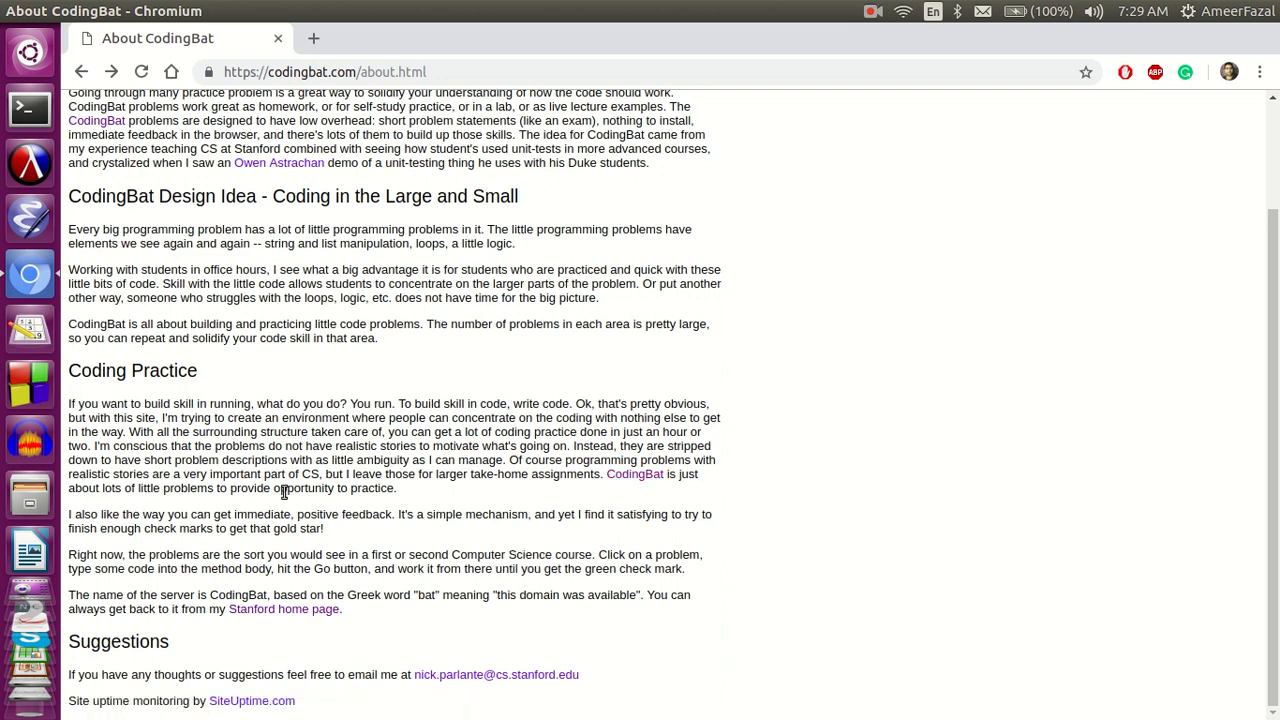
{"action": "left_click_drag", "start_coordinate": [546, 474], "coordinate": [395, 488]}
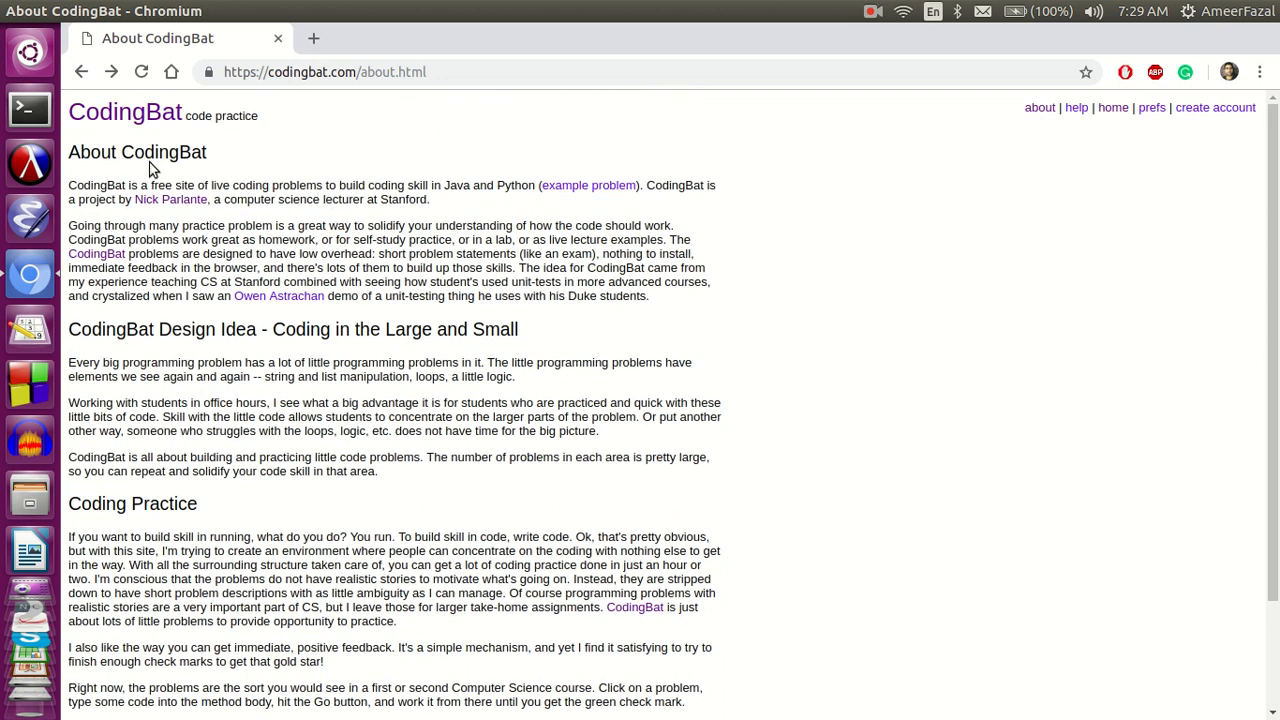
Go back to codingbat.com/python and open the Warmup-1 problem list.
{"action": "left_click", "coordinate": [81, 71]}
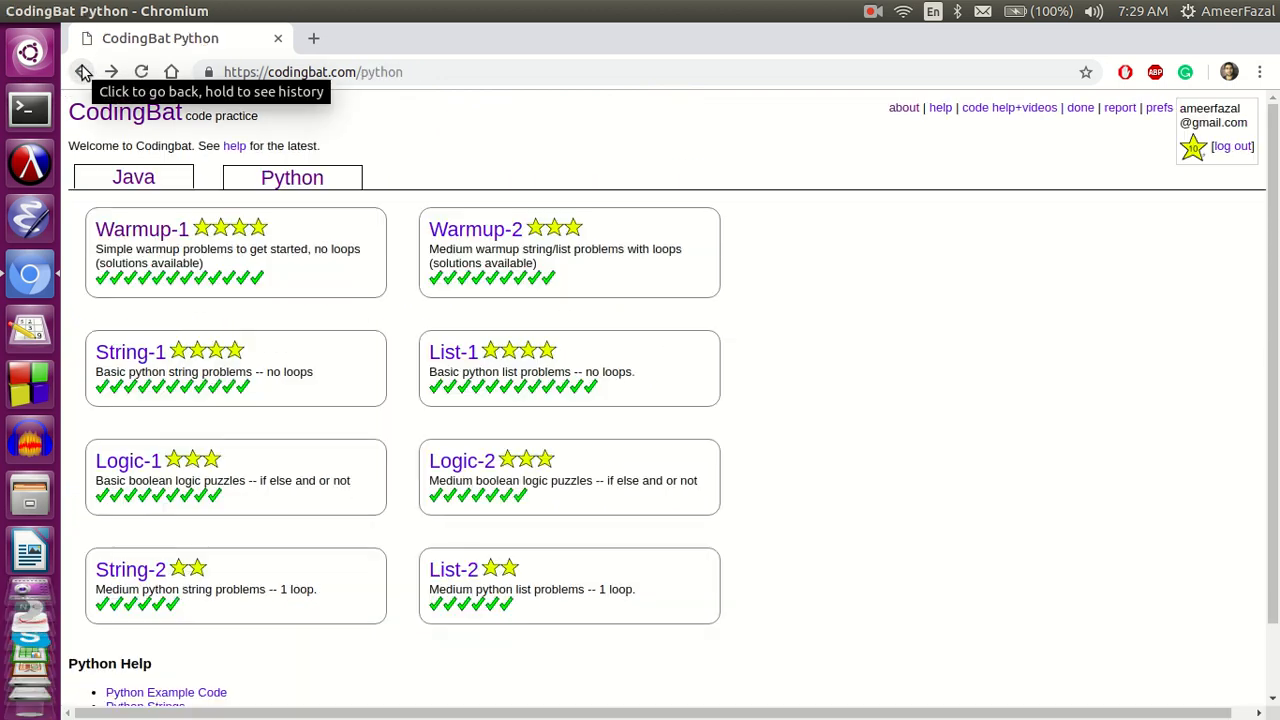
{"action": "mouse_move", "coordinate": [80, 247]}
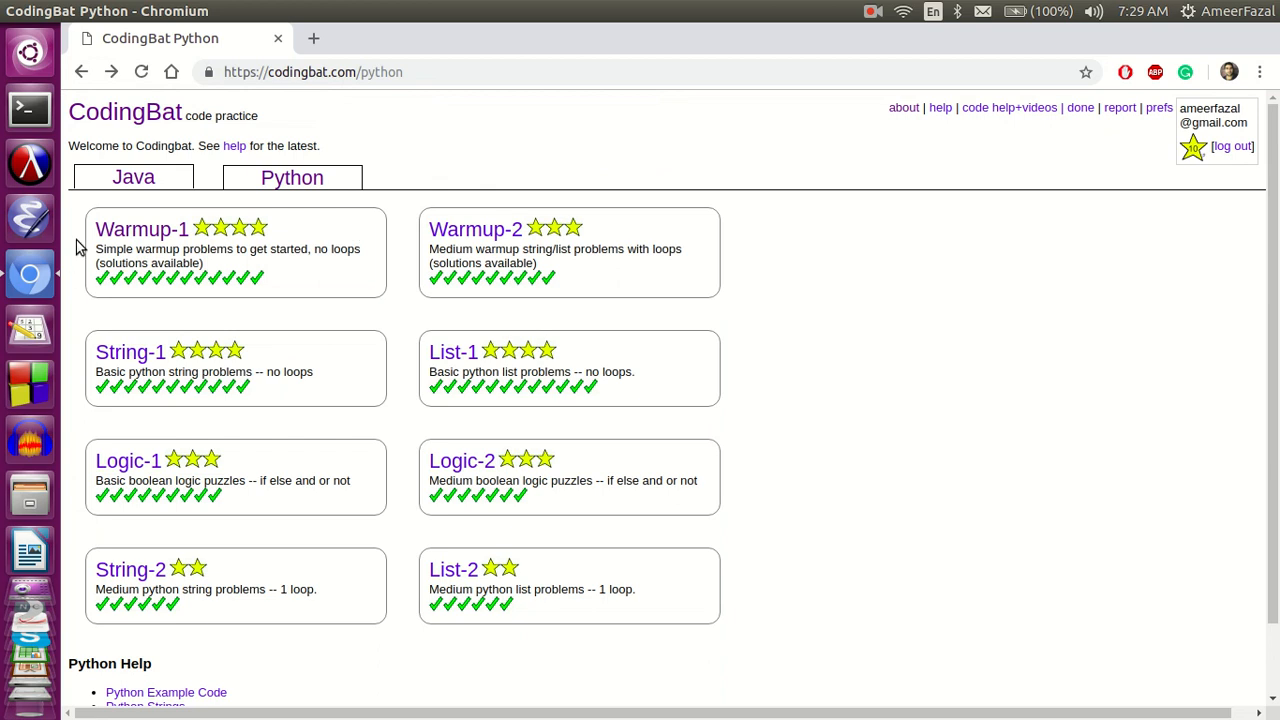
{"action": "mouse_move", "coordinate": [452, 257]}
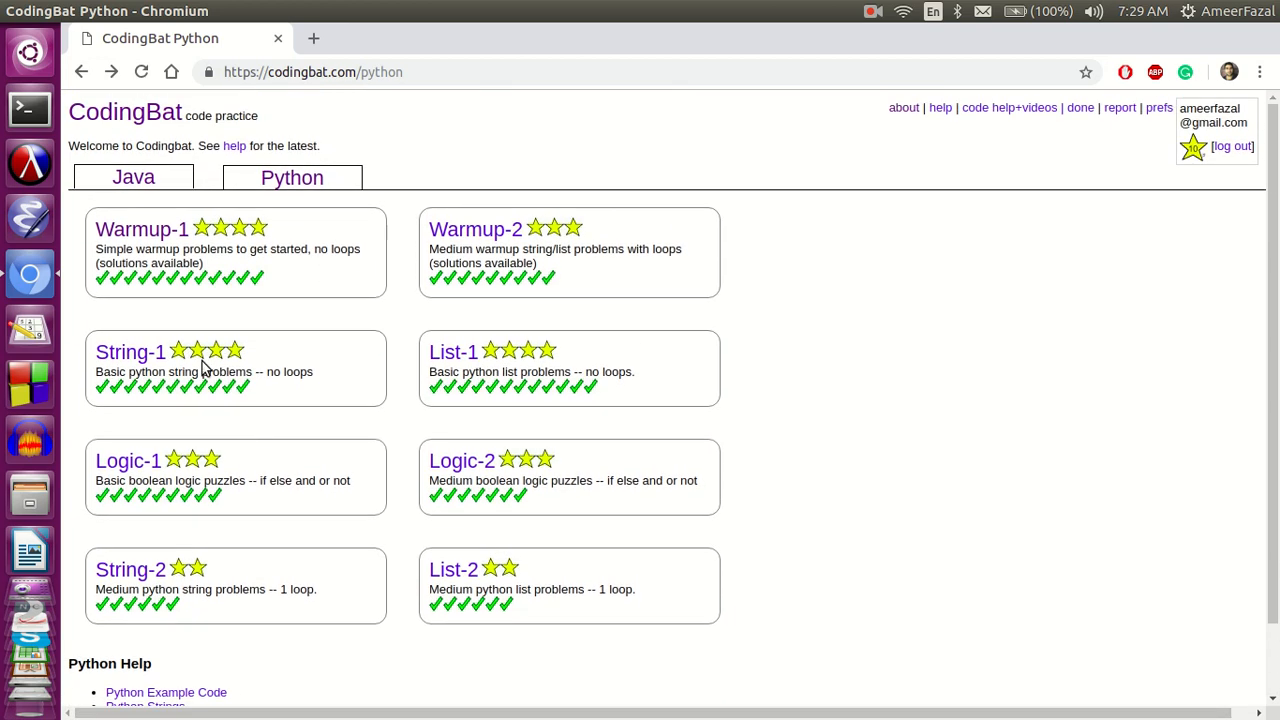
{"action": "left_click", "coordinate": [141, 229]}
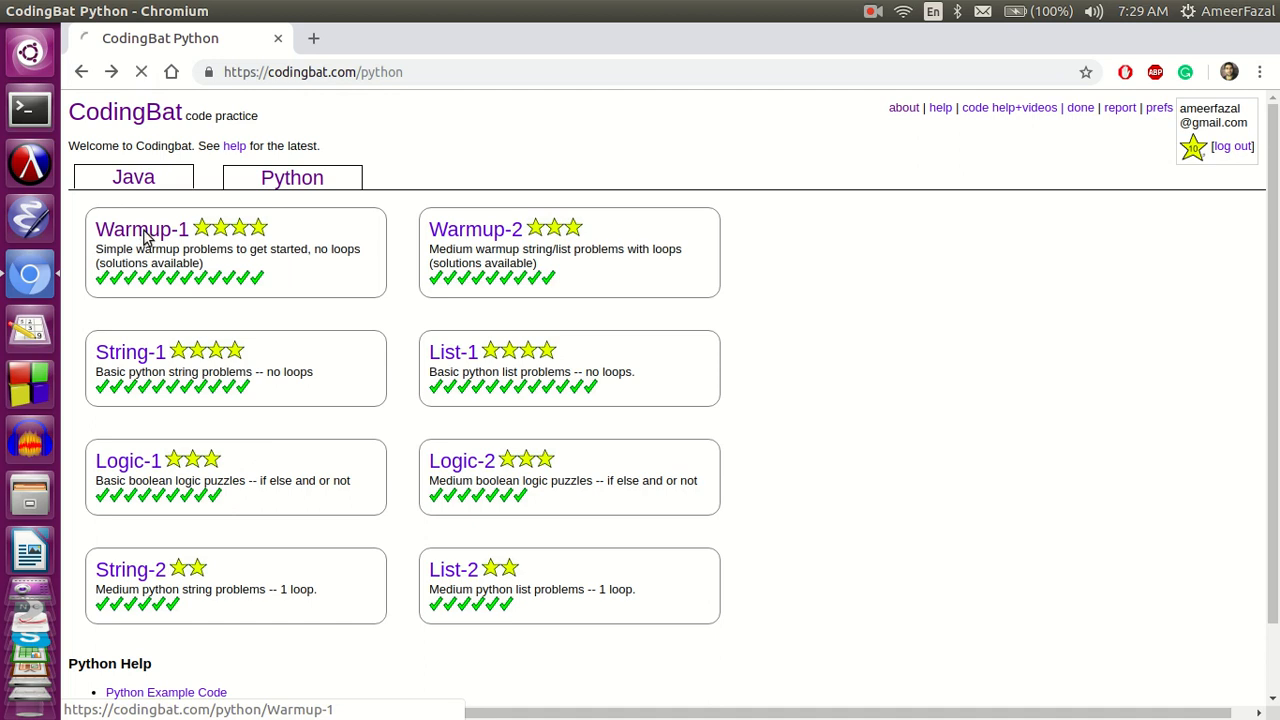
Open the sleep_in problem from Warmup-1 showing its saved if/else solution.
{"action": "left_click", "coordinate": [141, 229]}
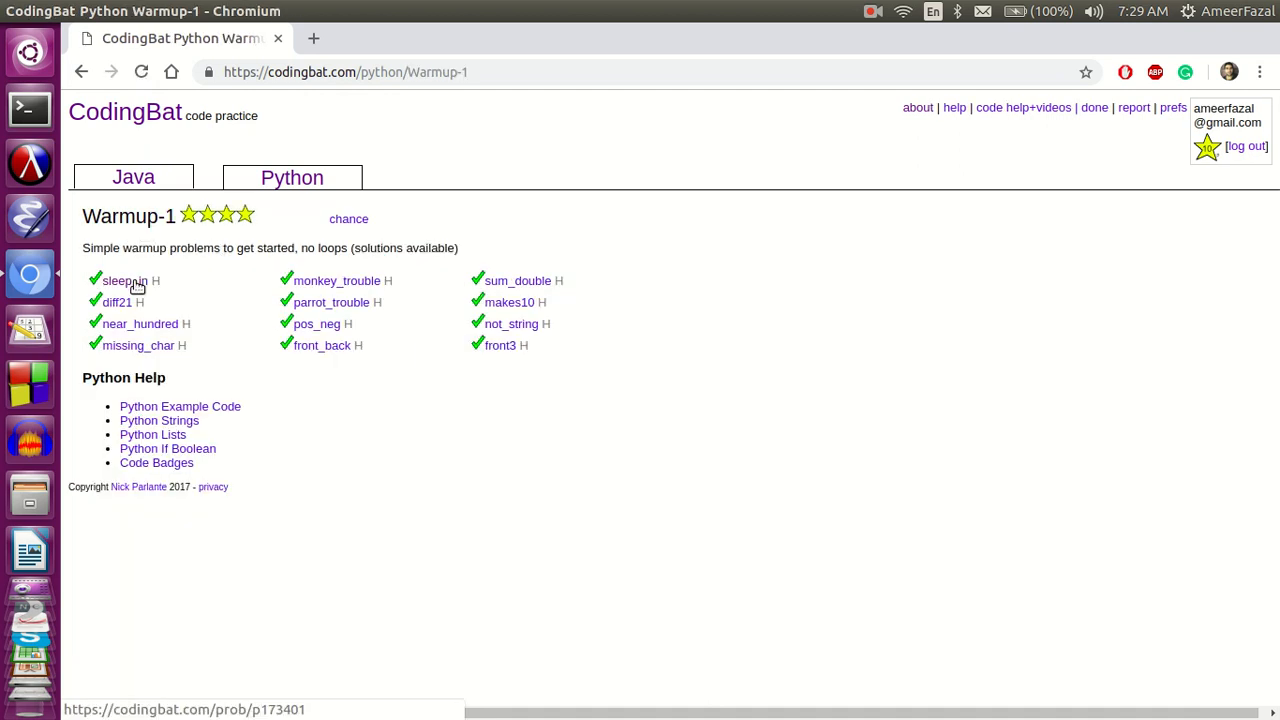
{"action": "left_click", "coordinate": [117, 280]}
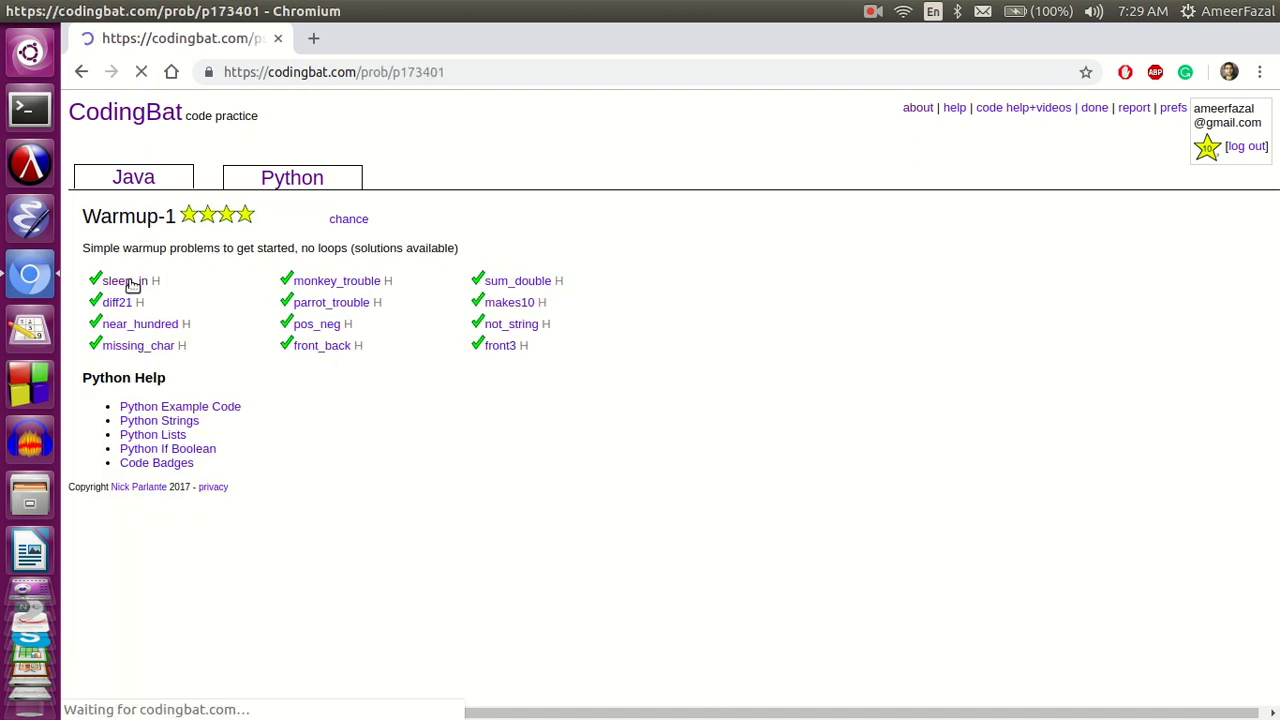
{"action": "left_click", "coordinate": [113, 281]}
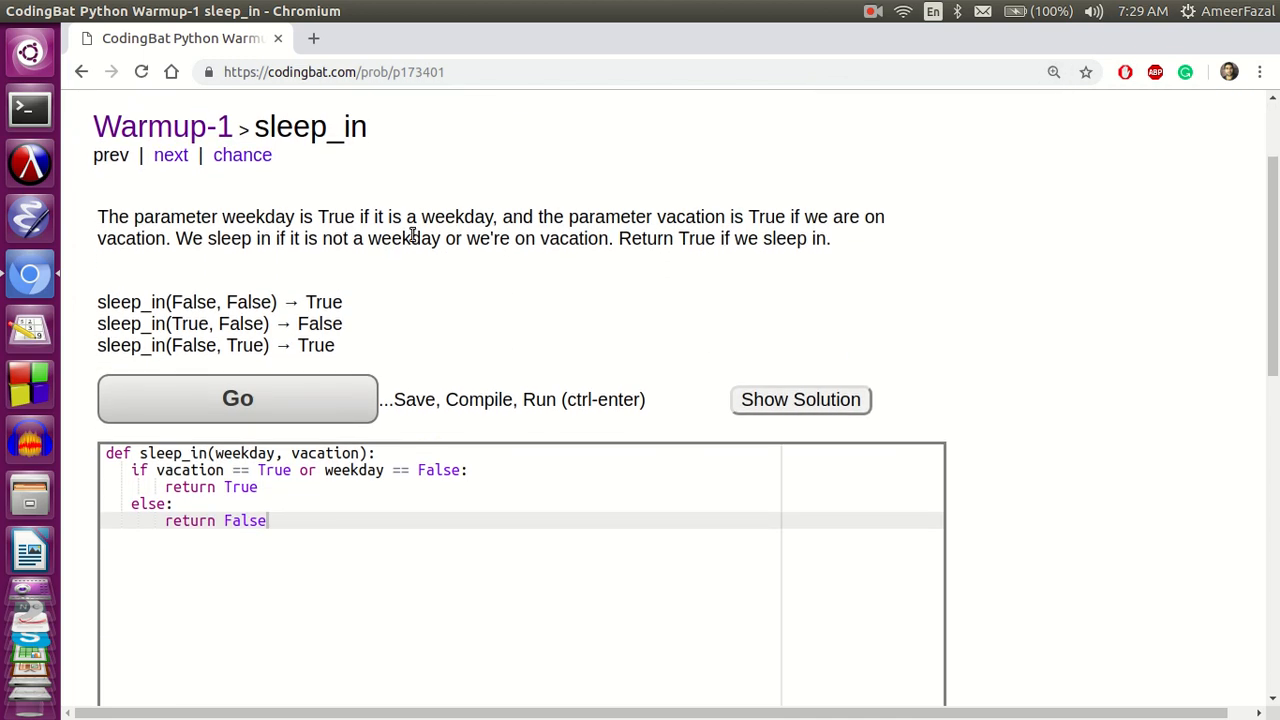
{"action": "mouse_move", "coordinate": [860, 215]}
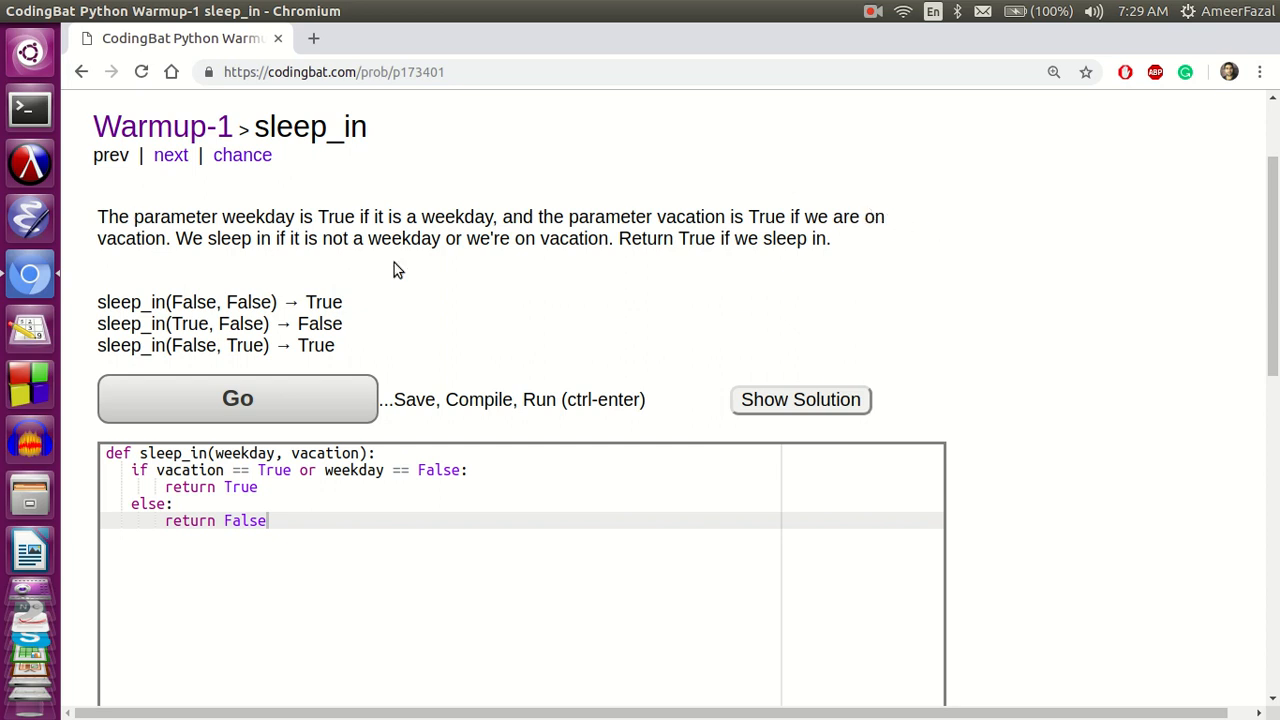
{"action": "mouse_move", "coordinate": [332, 263]}
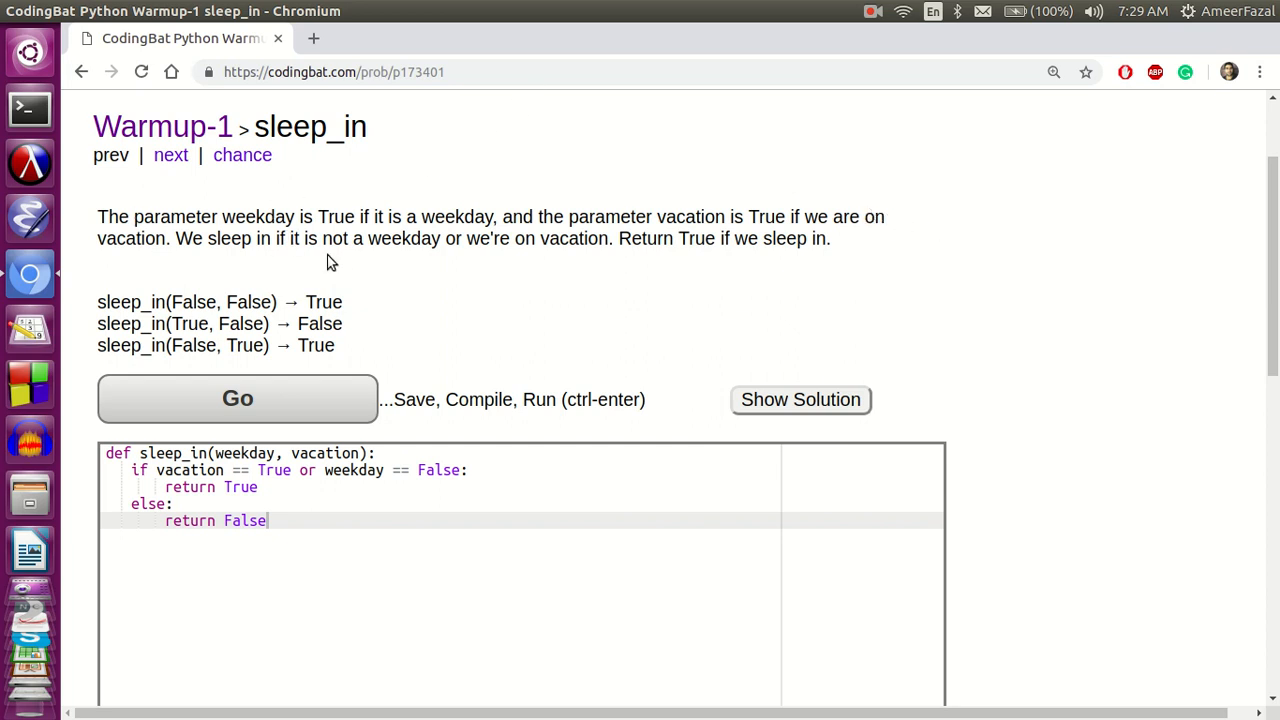
{"action": "mouse_move", "coordinate": [632, 224]}
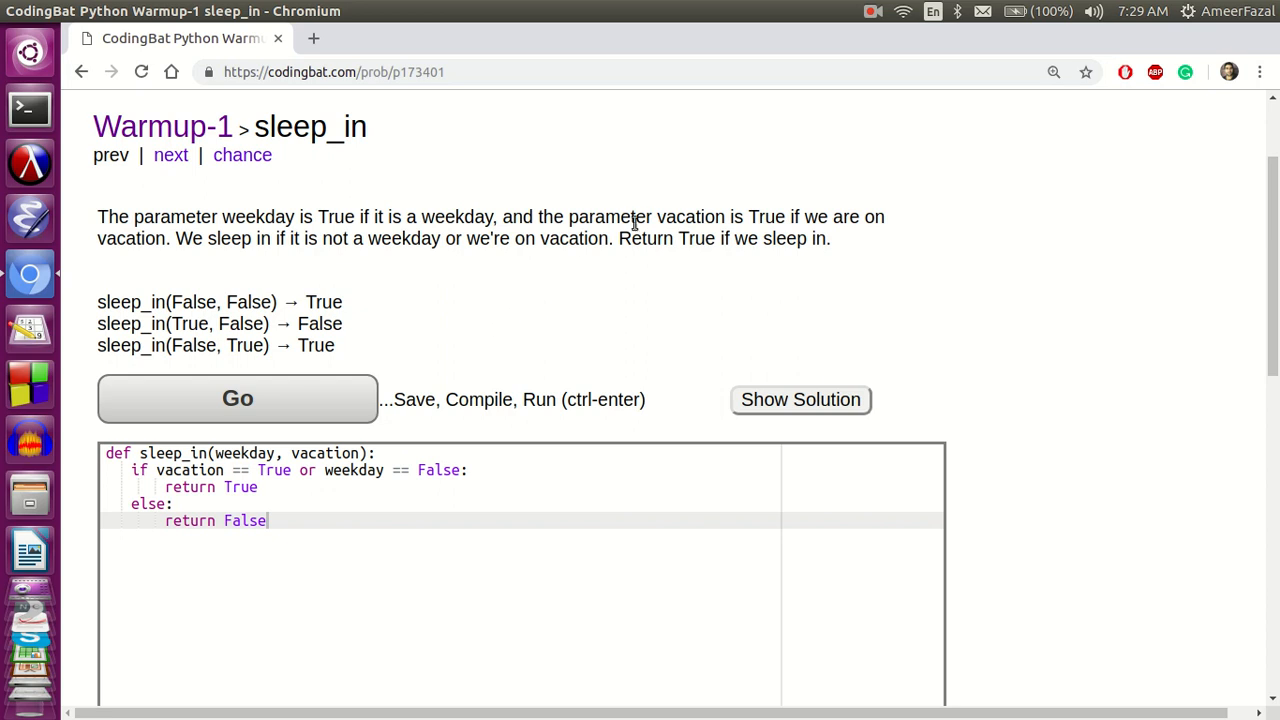
{"action": "mouse_move", "coordinate": [820, 238]}
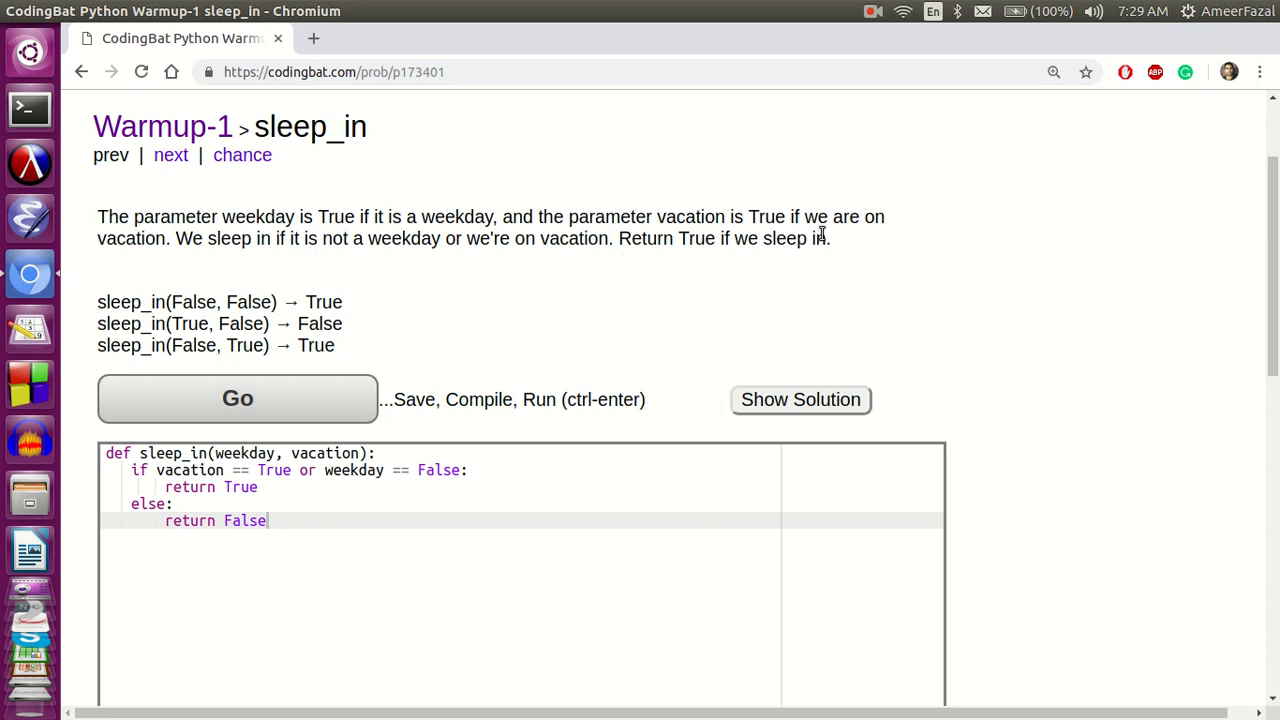
{"action": "scroll", "scroll_direction": "down", "scroll_amount": 3}
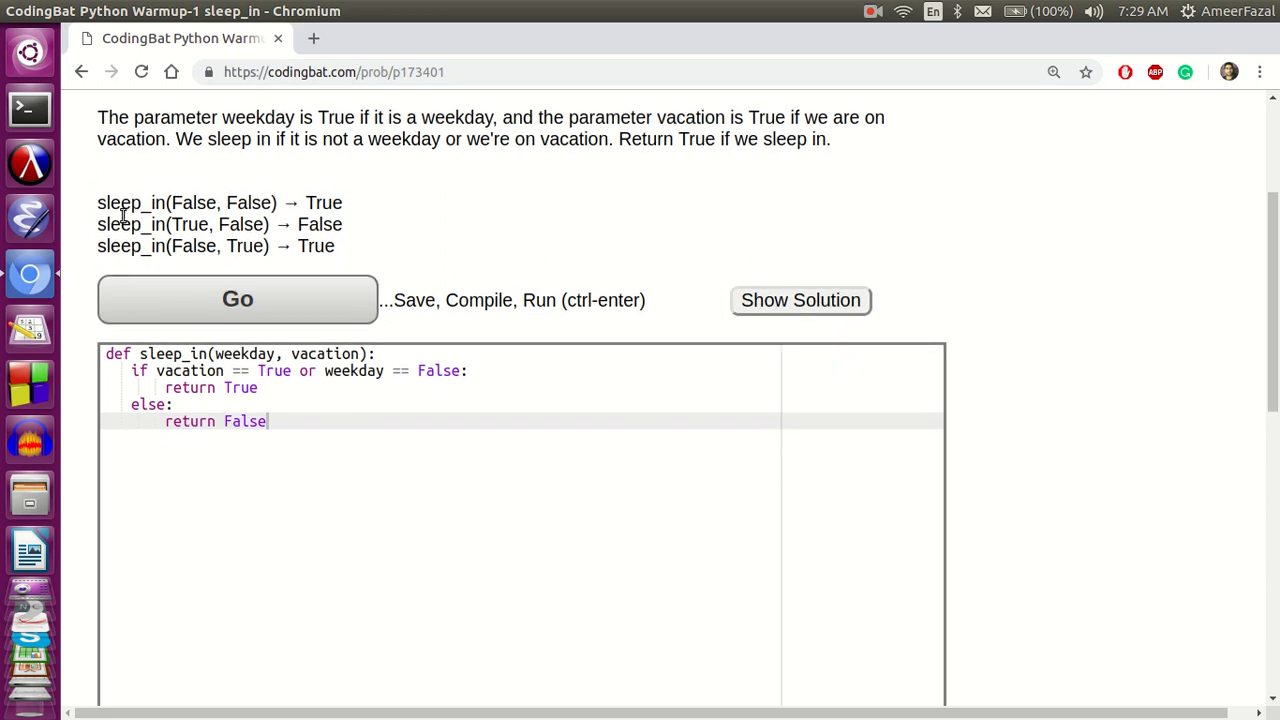
Highlight the third sleep_in example, review the description, and select all the solution code.
{"action": "left_click_drag", "start_coordinate": [97, 202], "coordinate": [278, 202]}
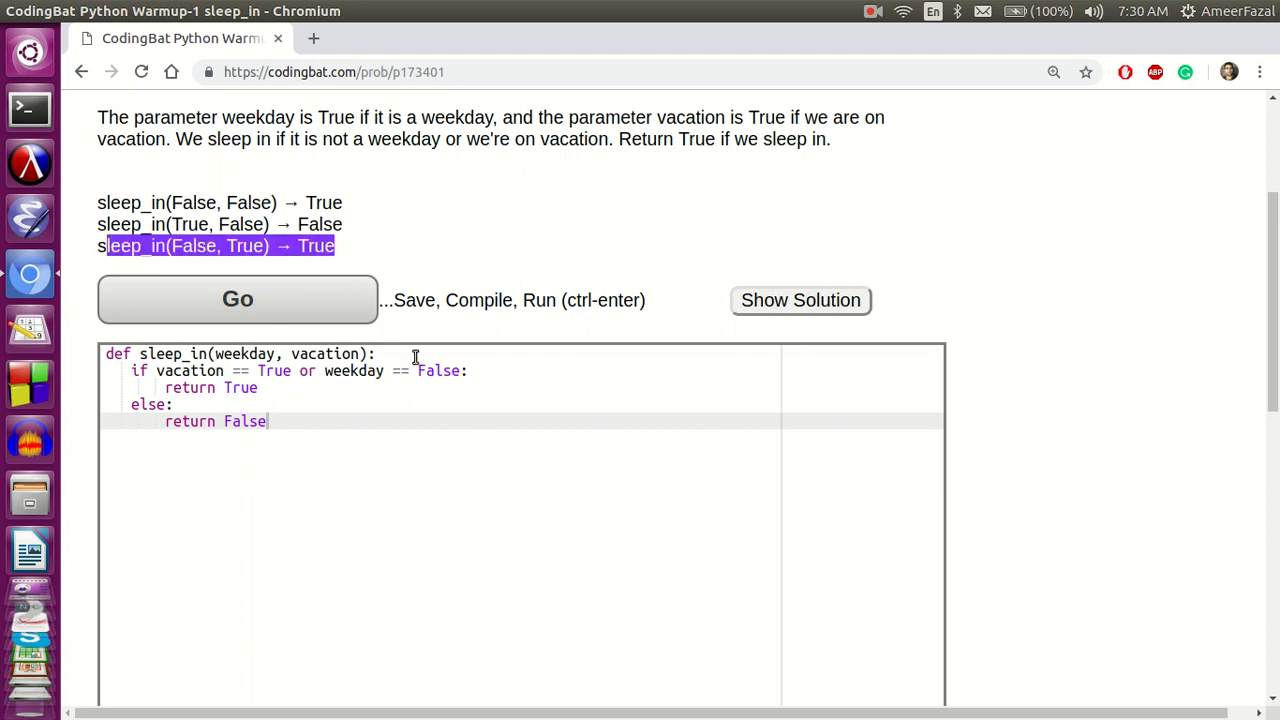
{"action": "scroll", "scroll_direction": "up", "scroll_amount": 3}
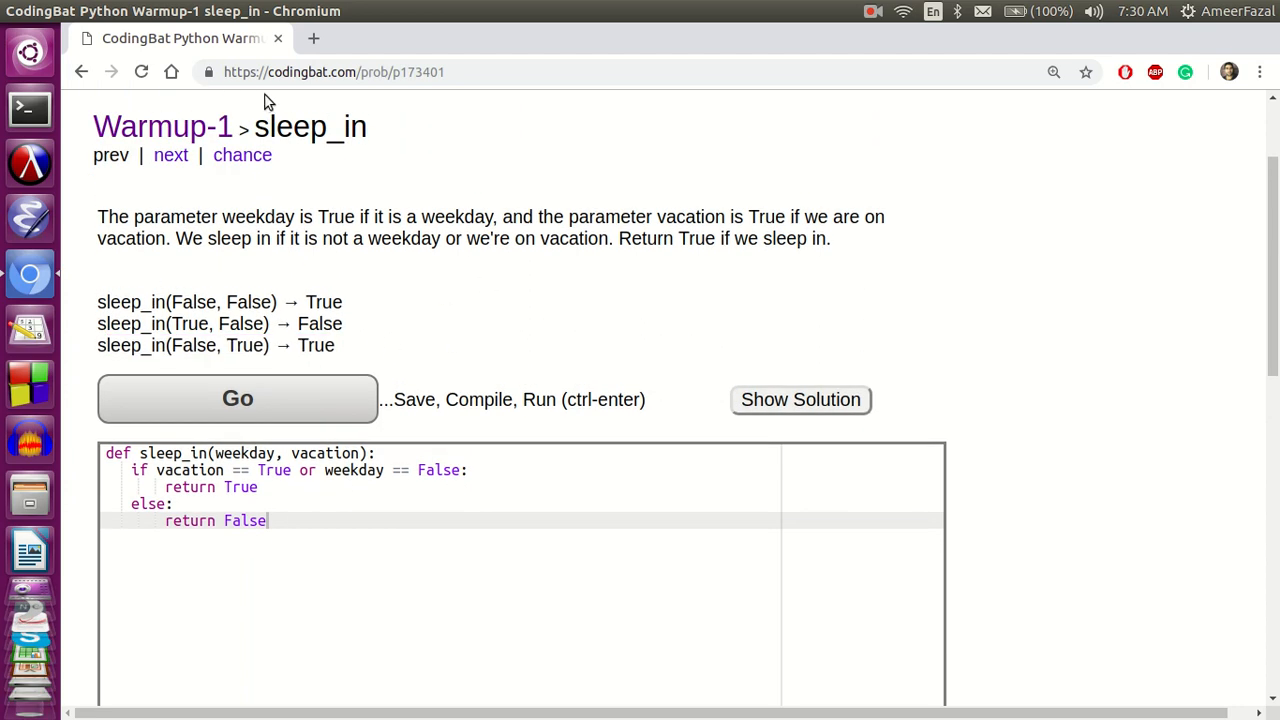
{"action": "scroll", "scroll_direction": "down", "scroll_amount": 3}
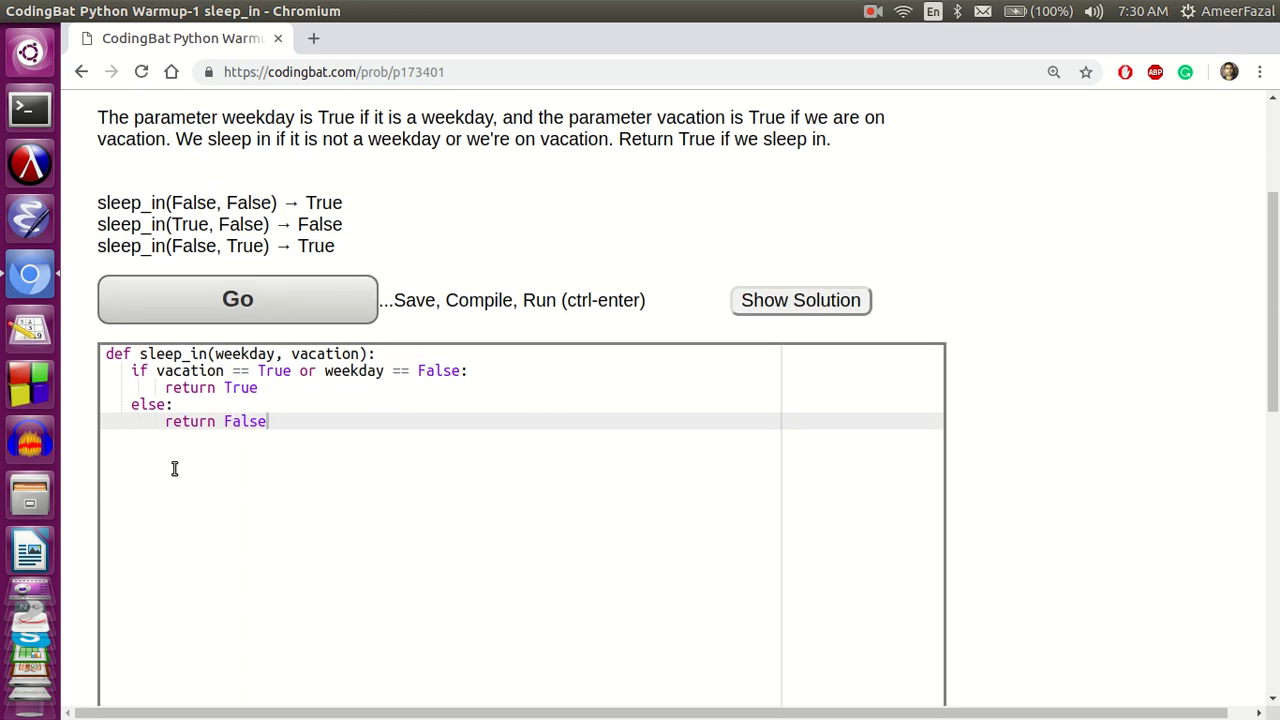
{"action": "key", "text": "ctrl+a"}
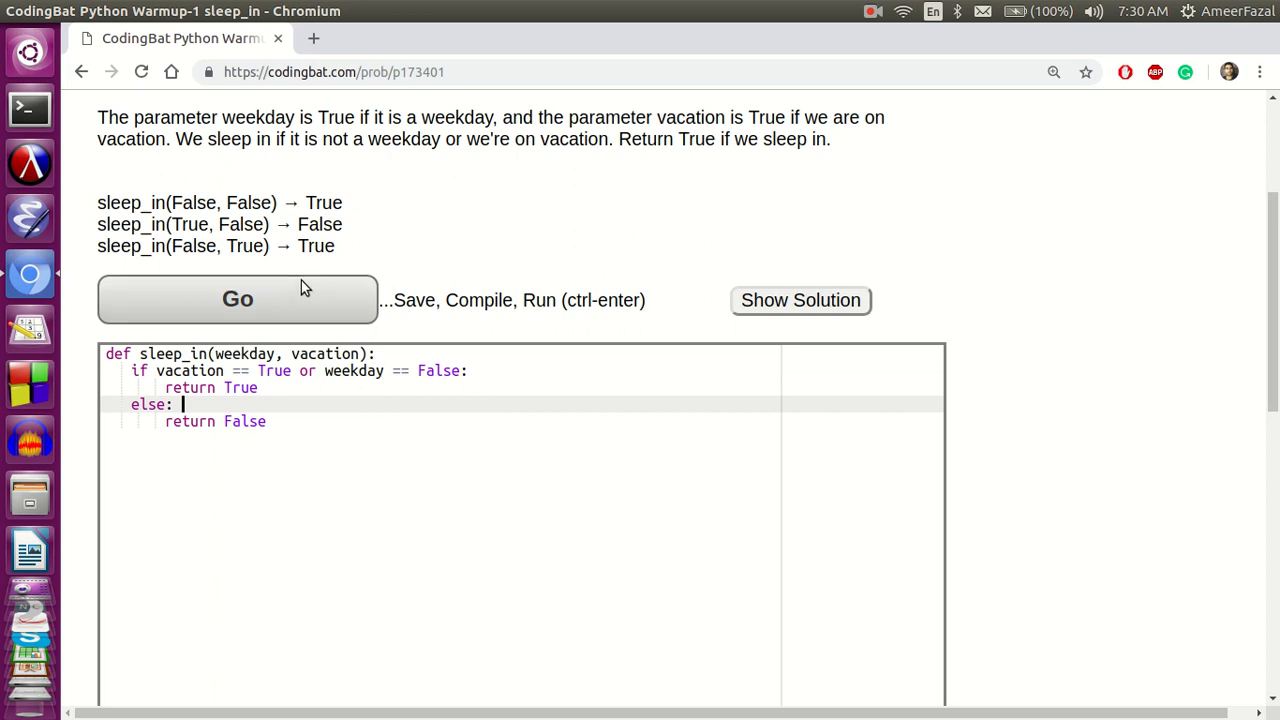
Run the sleep_in solution with Go and review the Expected/Run table reporting All Correct.
{"action": "left_click", "coordinate": [237, 299]}
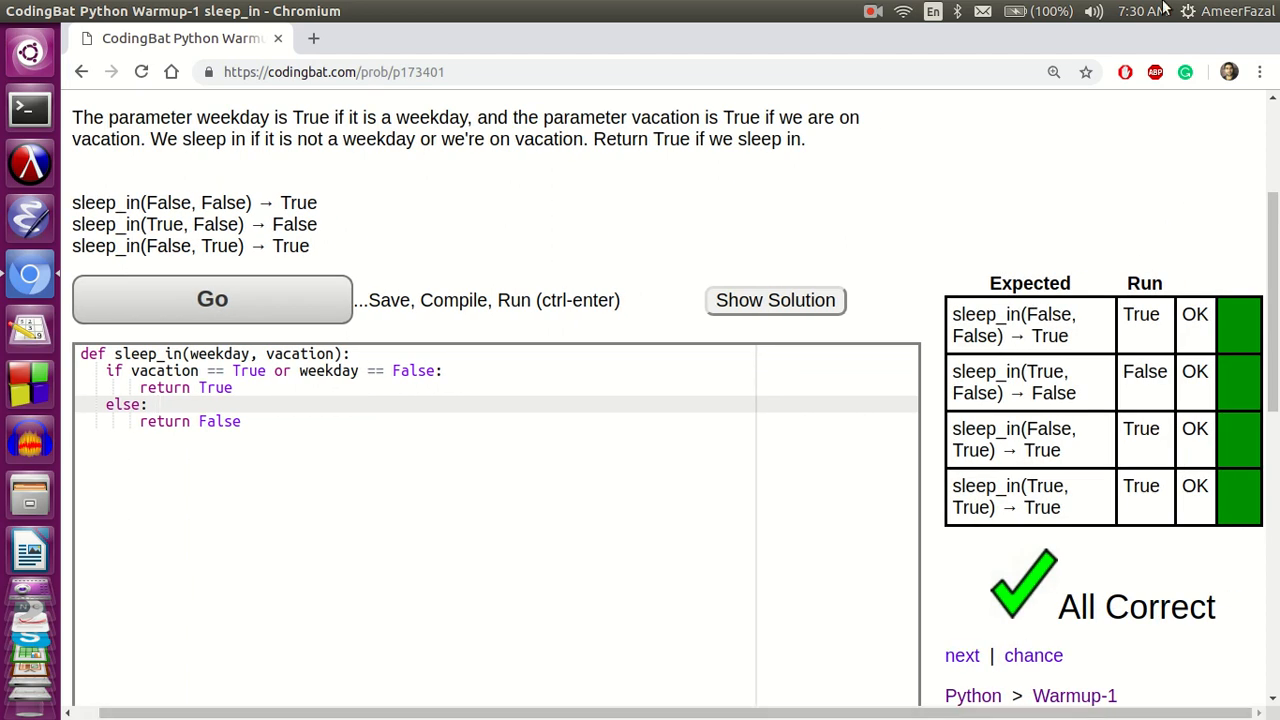
{"action": "mouse_move", "coordinate": [1020, 537]}
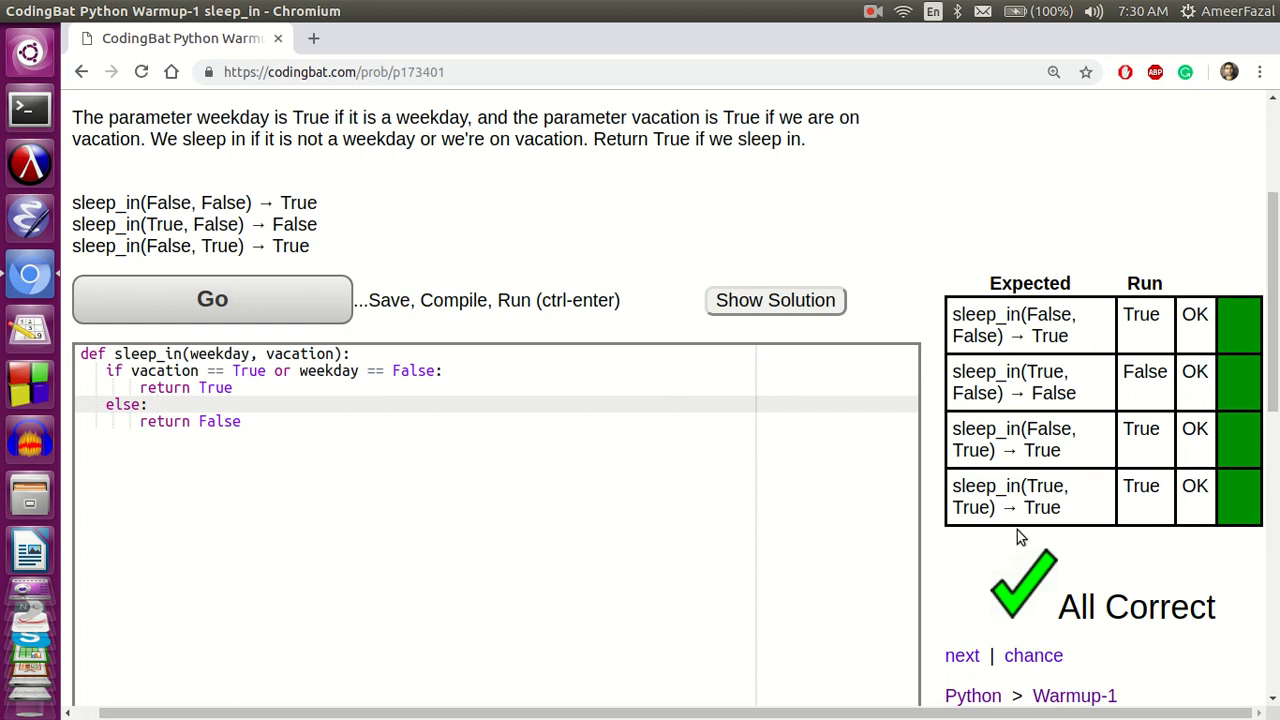
{"action": "mouse_move", "coordinate": [993, 531]}
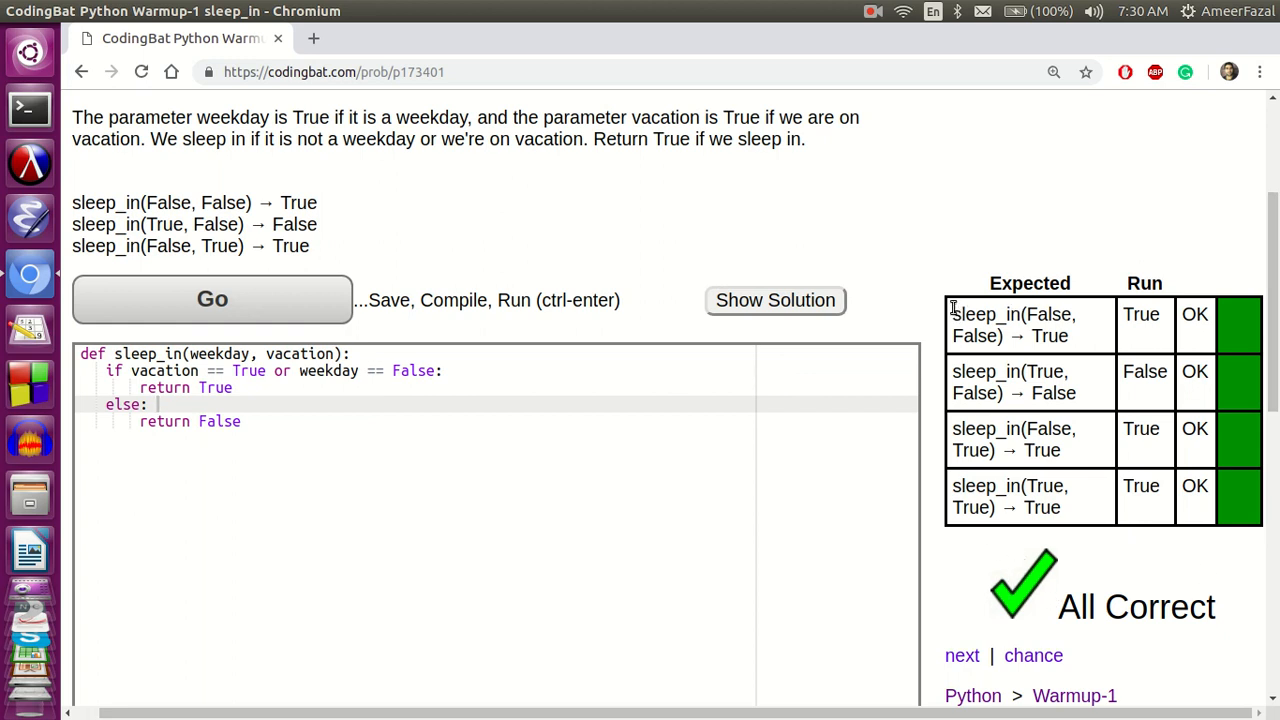
{"action": "left_click_drag", "start_coordinate": [953, 314], "coordinate": [1210, 507]}
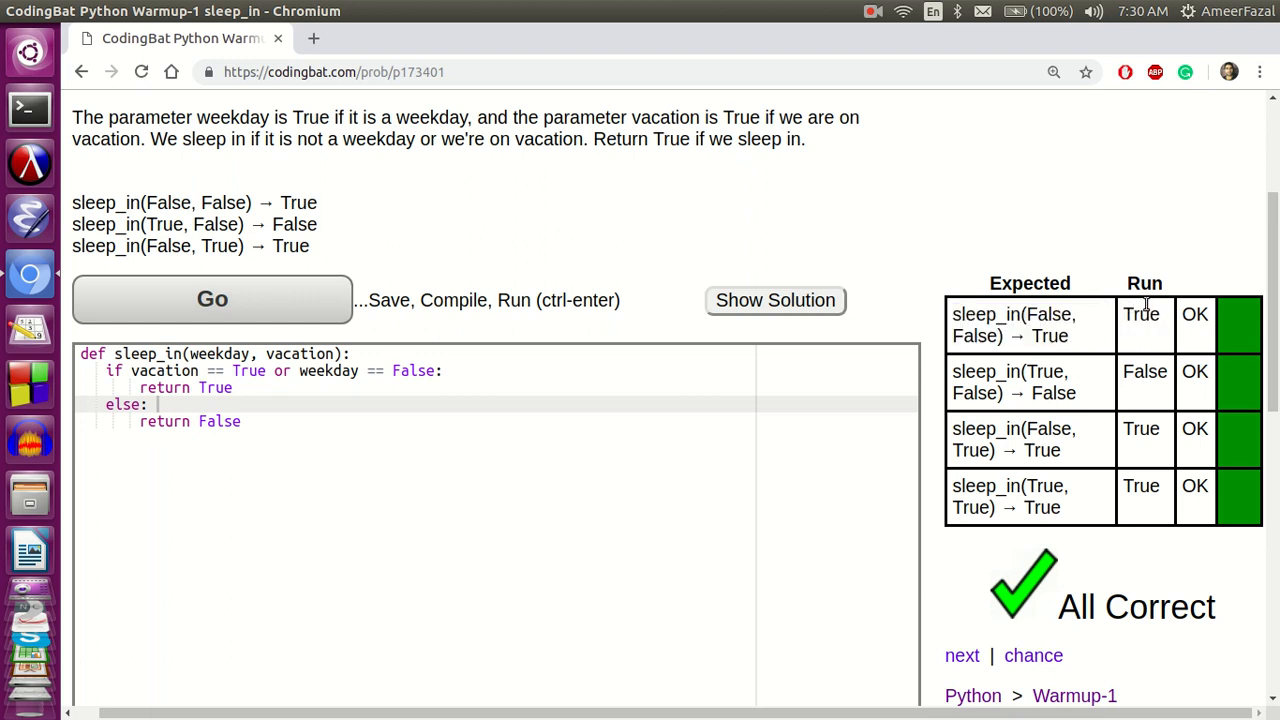
{"action": "mouse_move", "coordinate": [315, 377]}
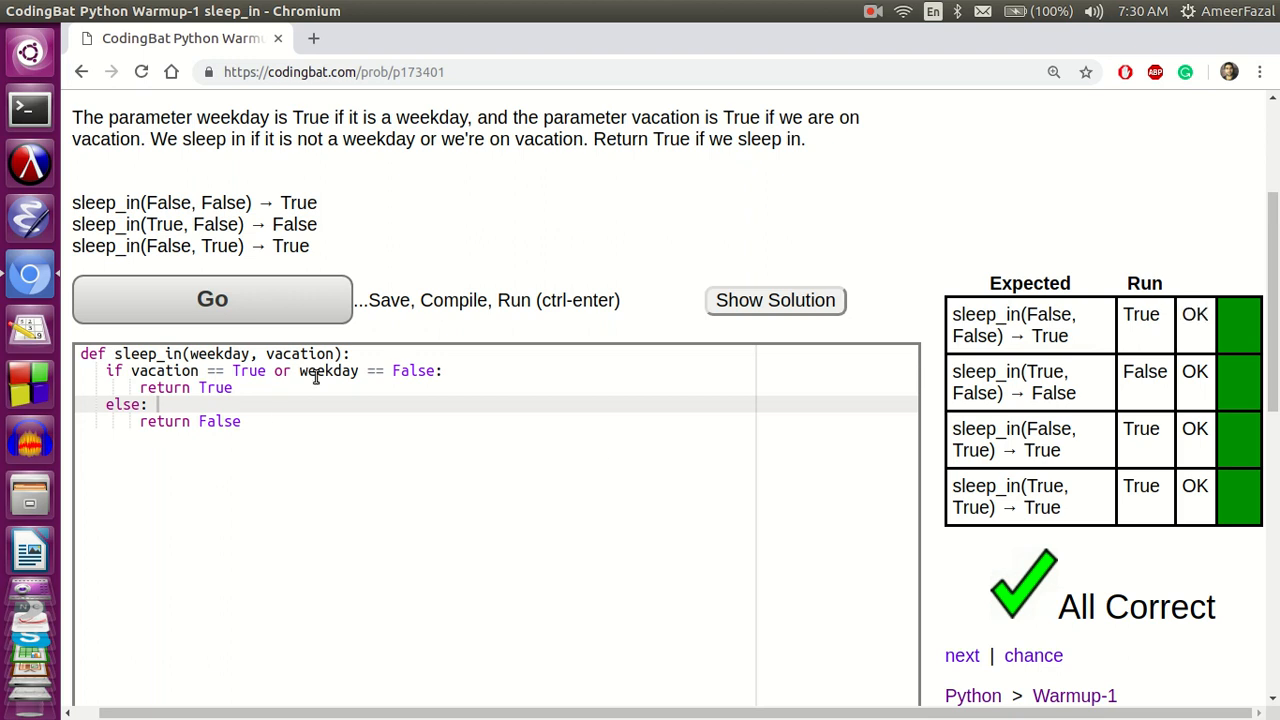
{"action": "mouse_move", "coordinate": [78, 371]}
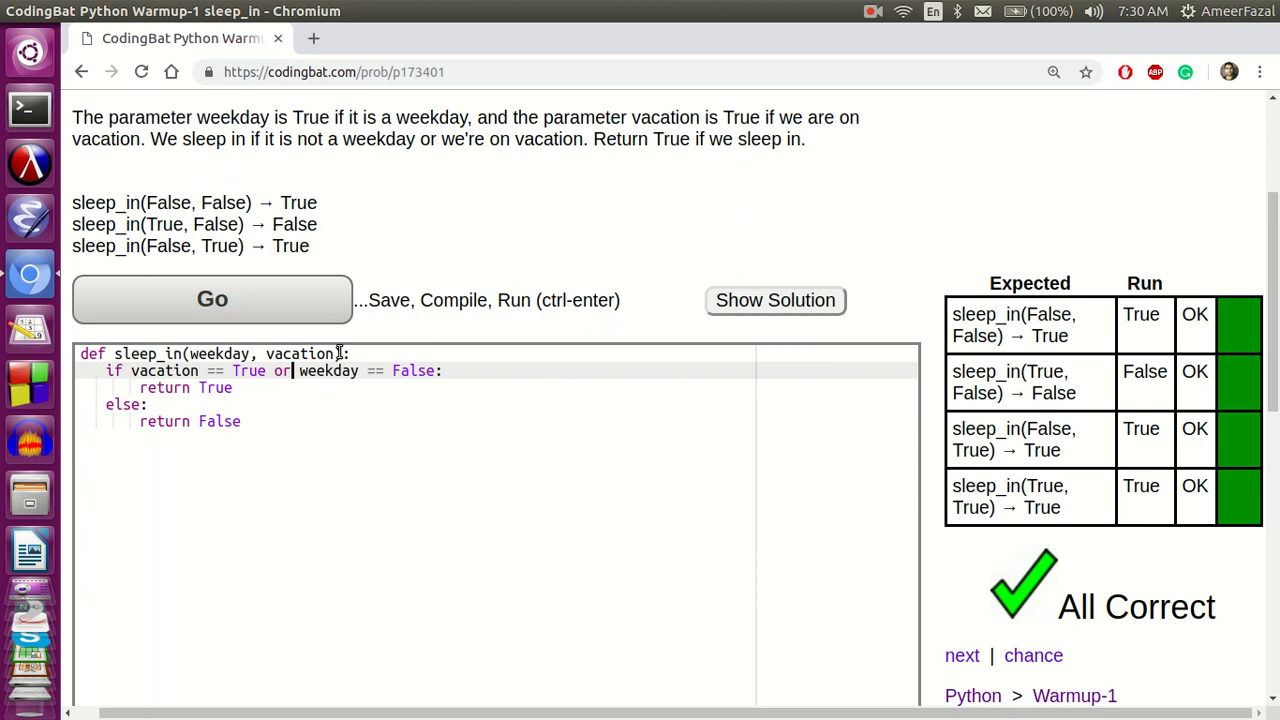
Run with 'and' to see two failures, then restore 'or' in the if condition and rerun so tests pass.
{"action": "type", "text": "and"}
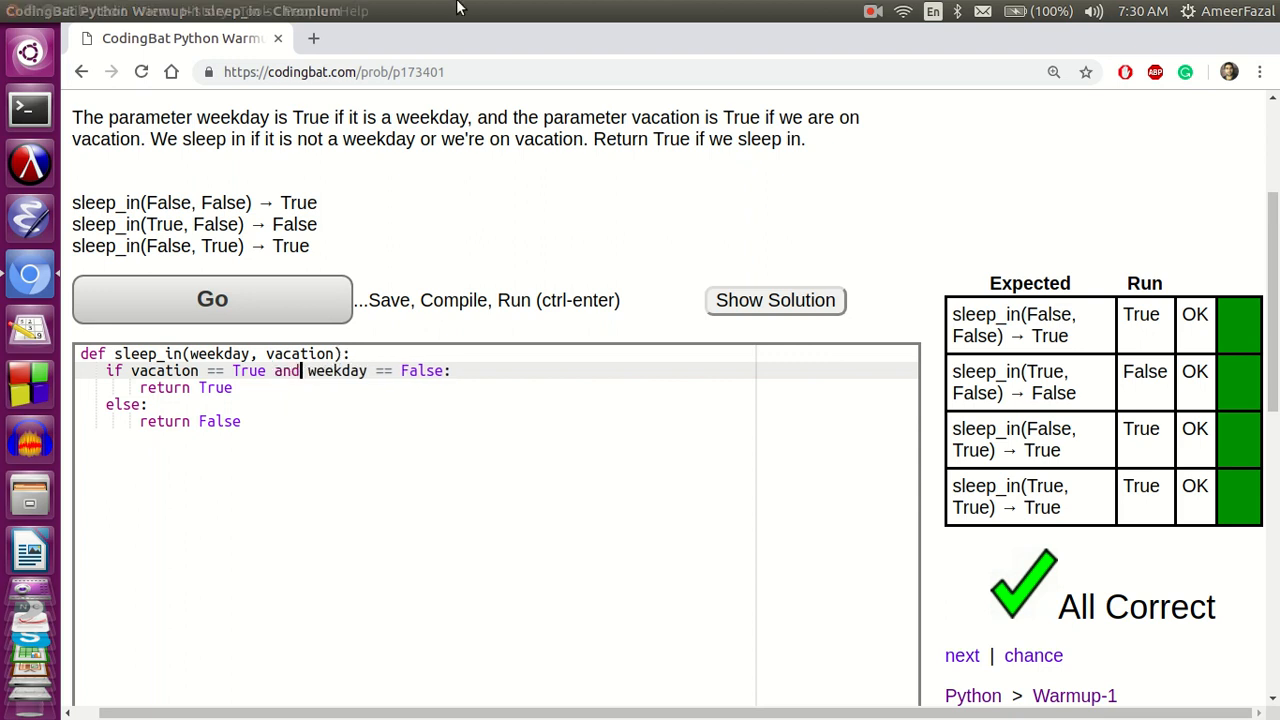
{"action": "left_click", "coordinate": [211, 299]}
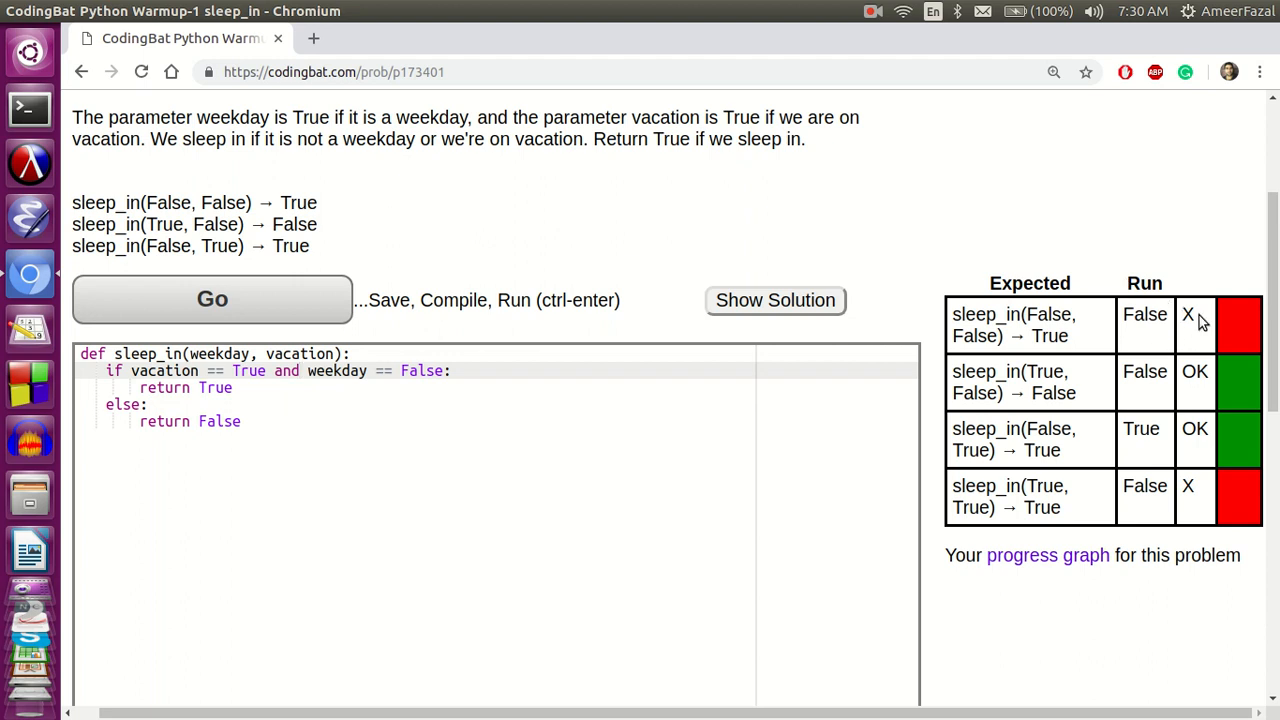
{"action": "mouse_move", "coordinate": [546, 315]}
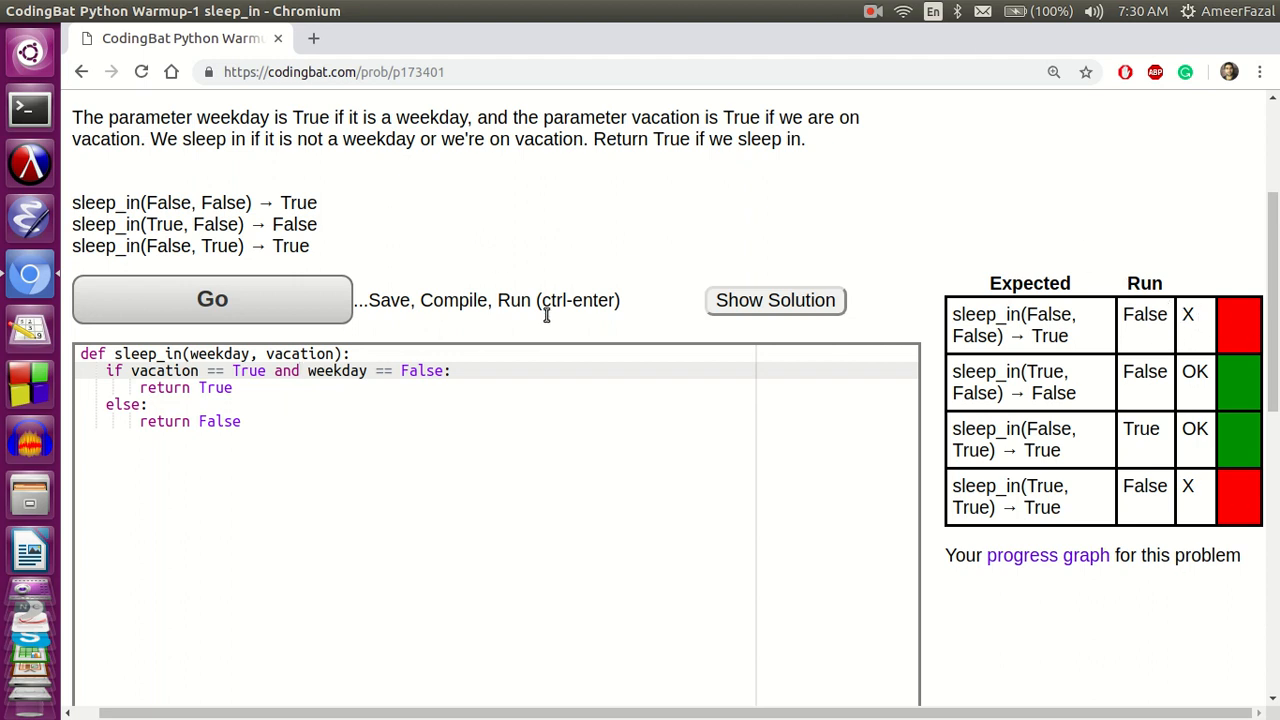
{"action": "type", "text": "or"}
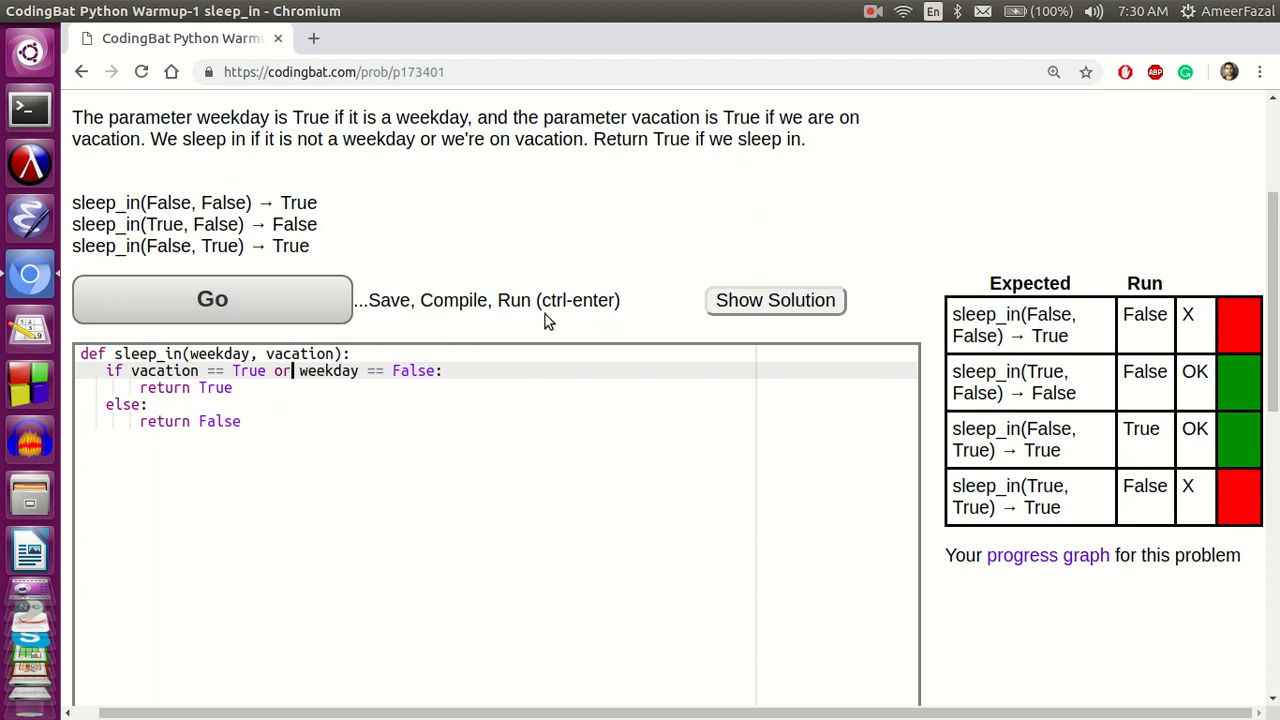
{"action": "left_click", "coordinate": [212, 299]}
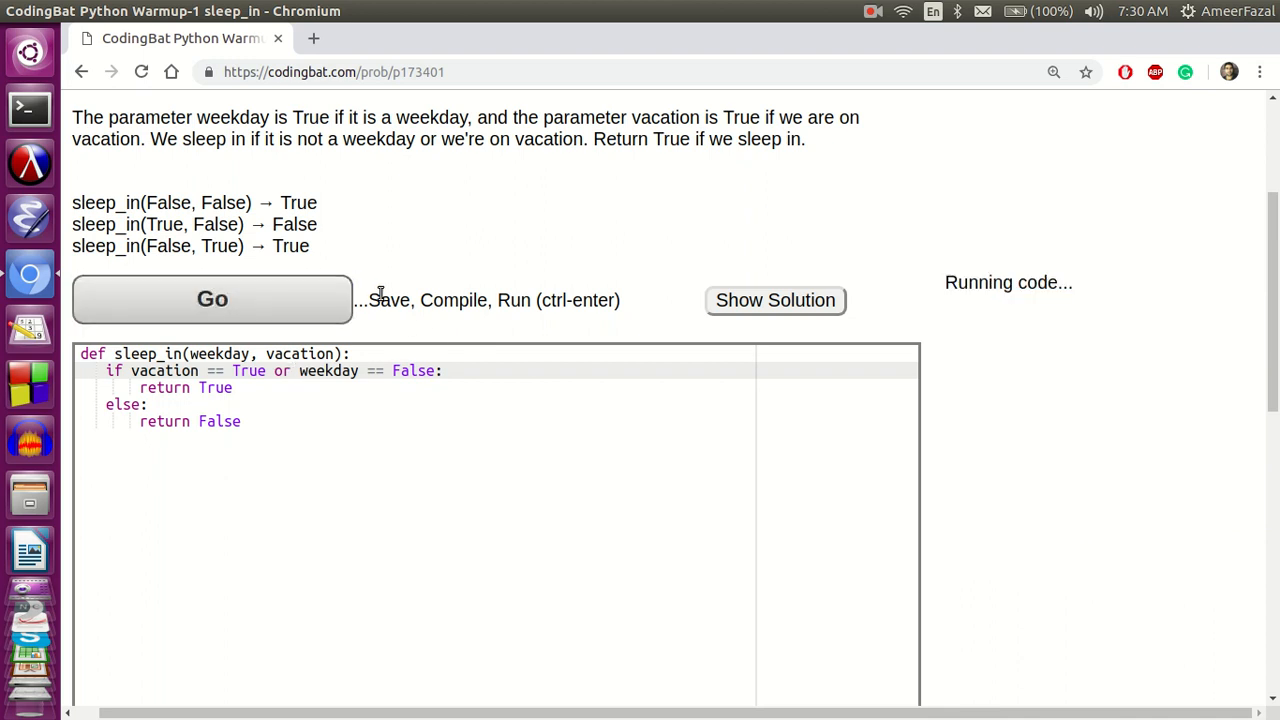
{"action": "left_click", "coordinate": [212, 299]}
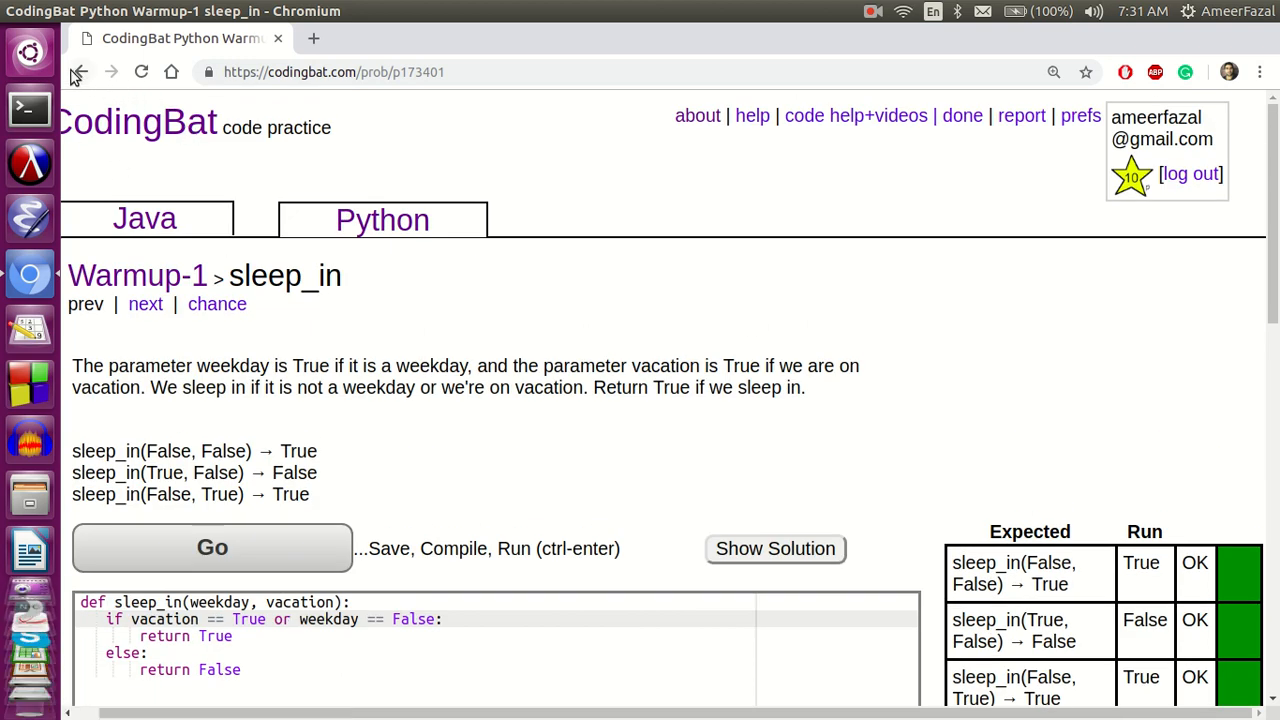
Leave sleep_in via the Warmup-1 breadcrumb, return to the Python categories and open Logic-1.
{"action": "left_click", "coordinate": [80, 72]}
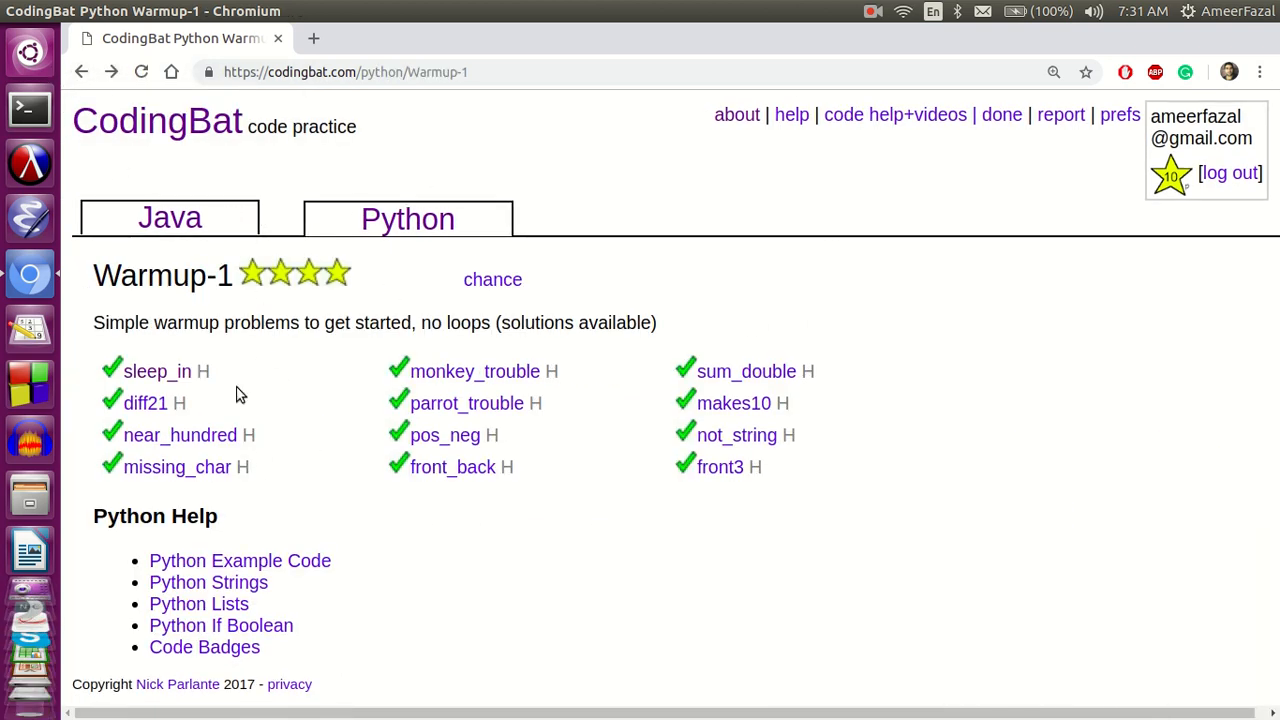
{"action": "left_click", "coordinate": [81, 71]}
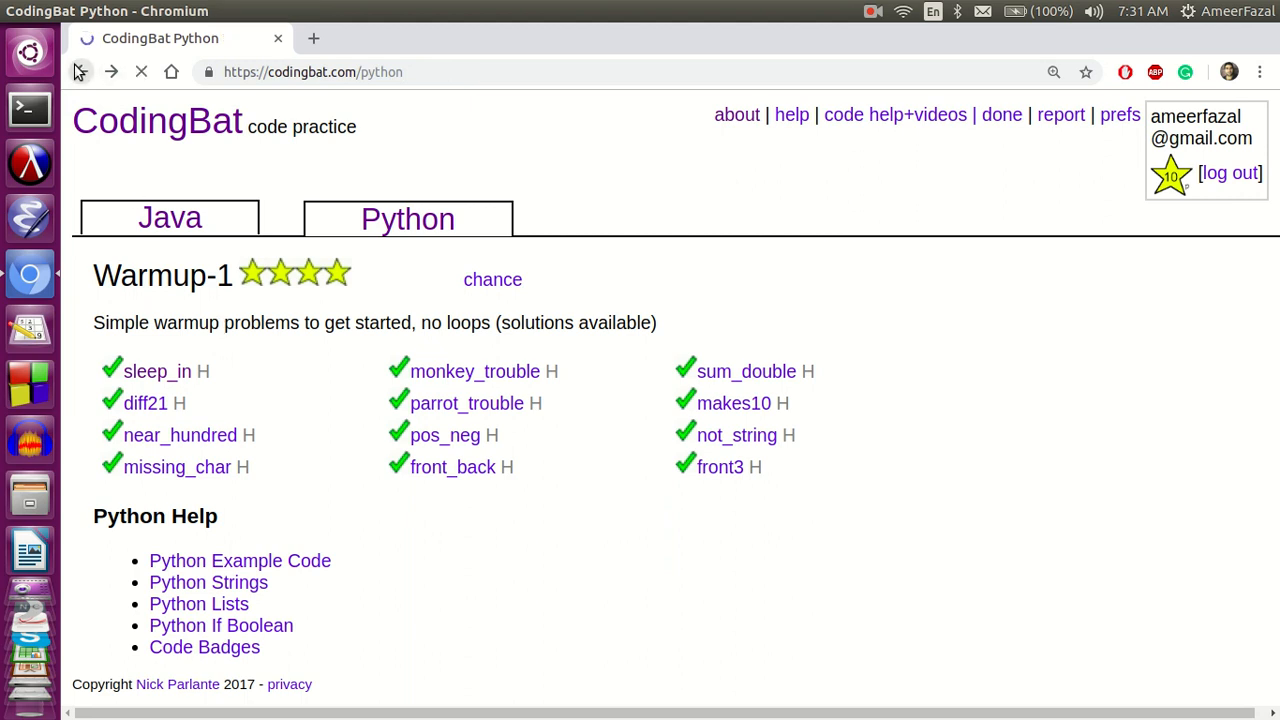
{"action": "scroll", "scroll_direction": "down", "scroll_amount": 3}
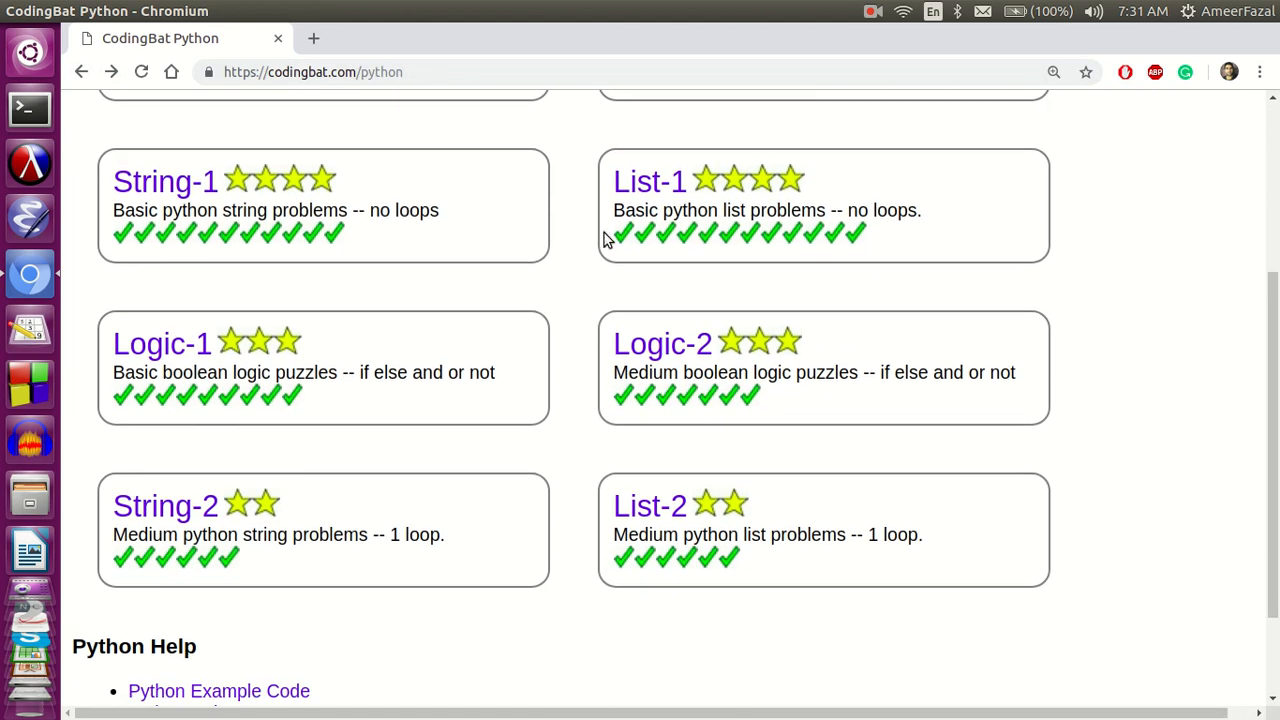
{"action": "left_click", "coordinate": [162, 343]}
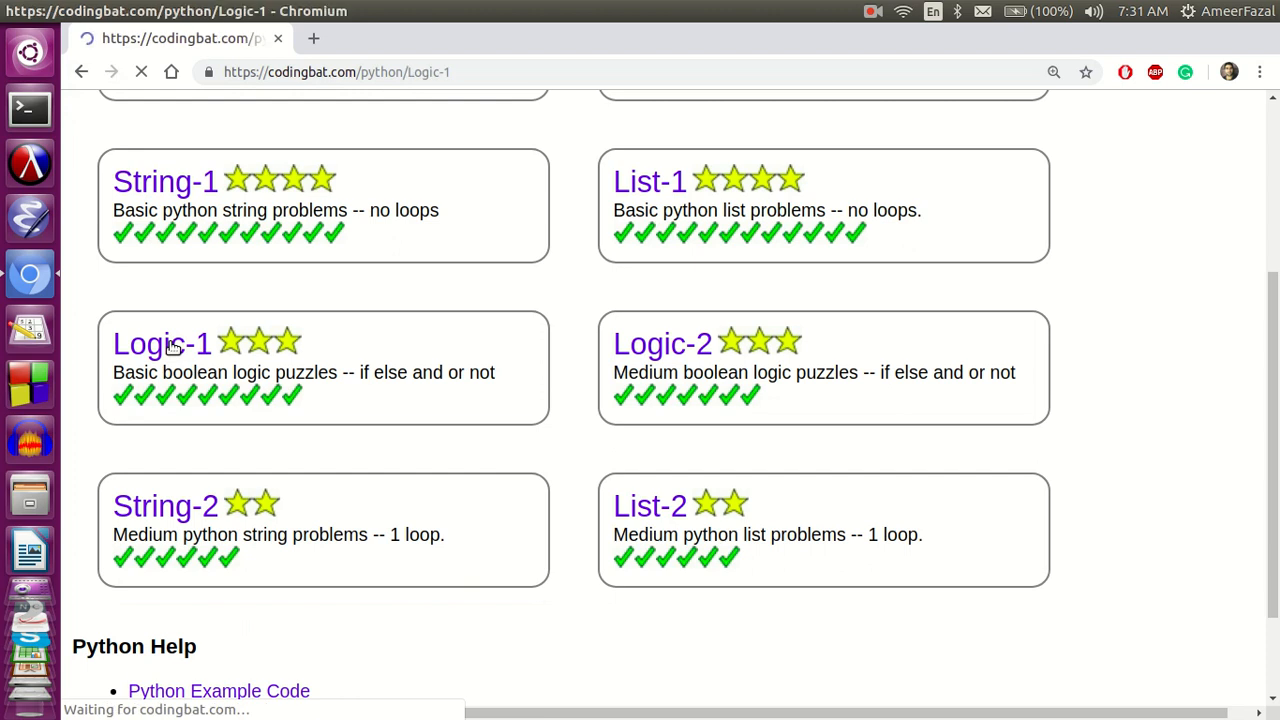
Check the Logic-1 problem list, then go back and scroll the Python categories overview.
{"action": "left_click", "coordinate": [162, 343]}
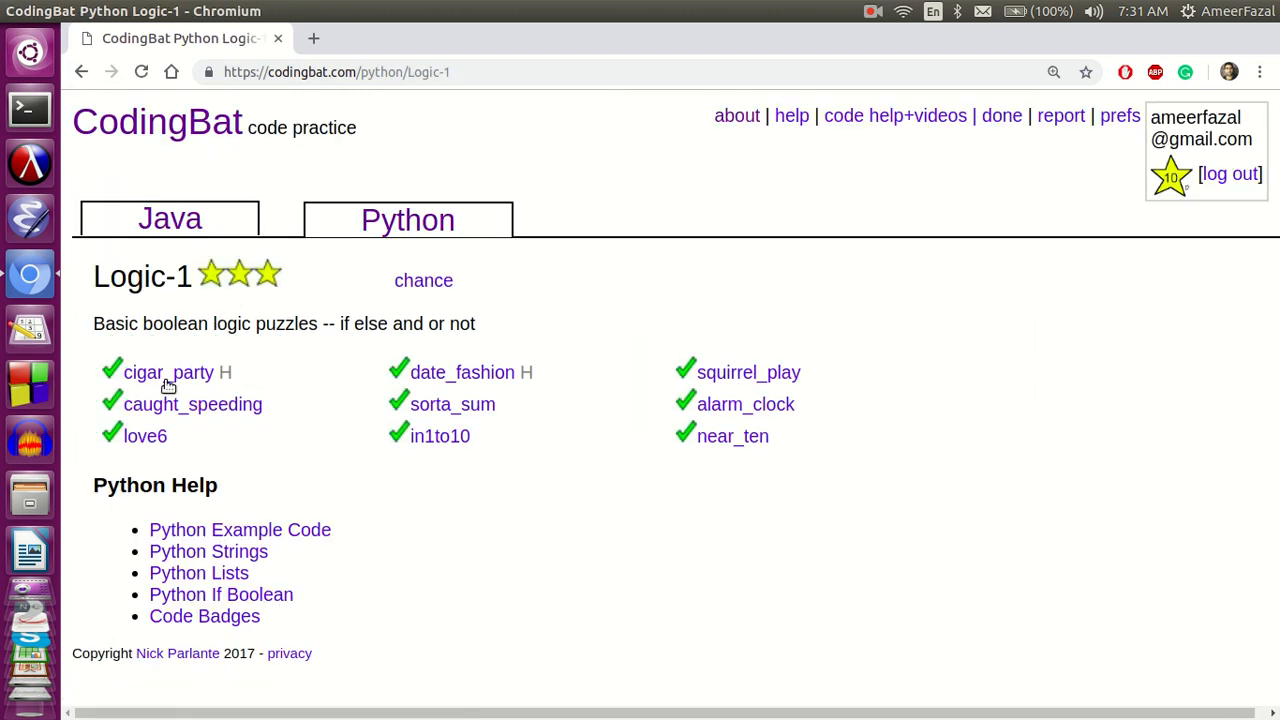
{"action": "left_click", "coordinate": [169, 372]}
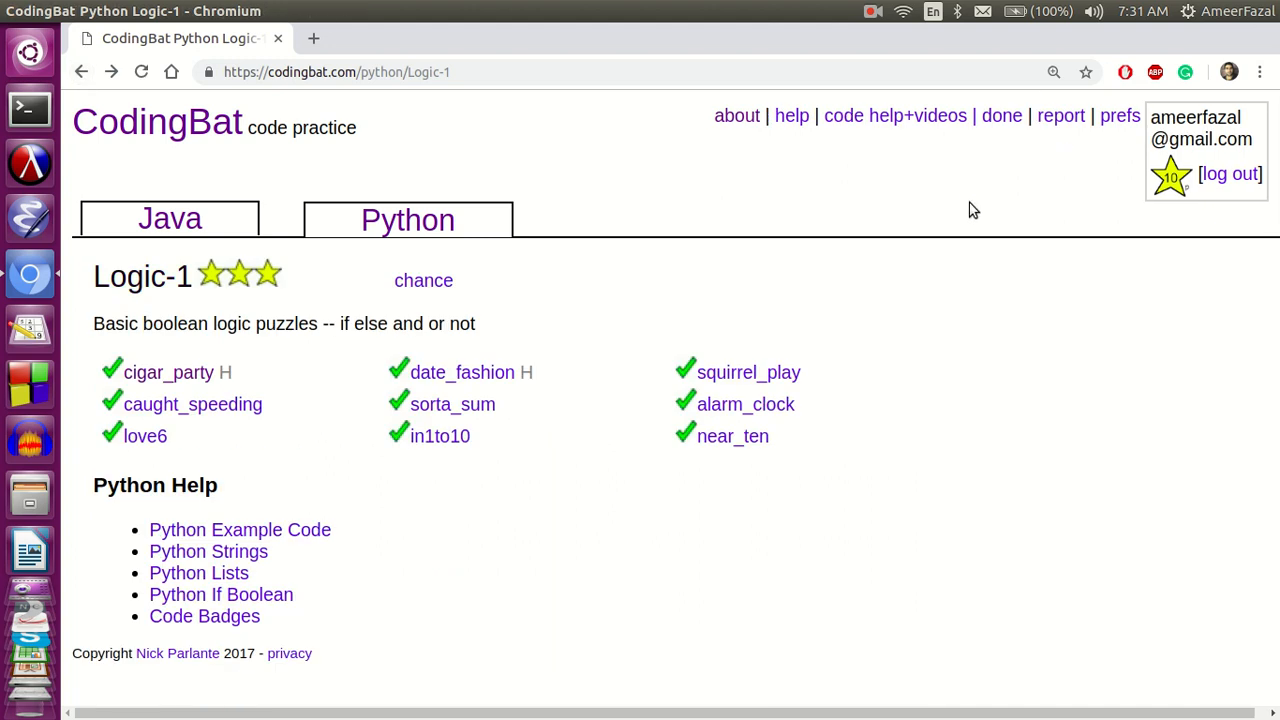
{"action": "mouse_move", "coordinate": [370, 220]}
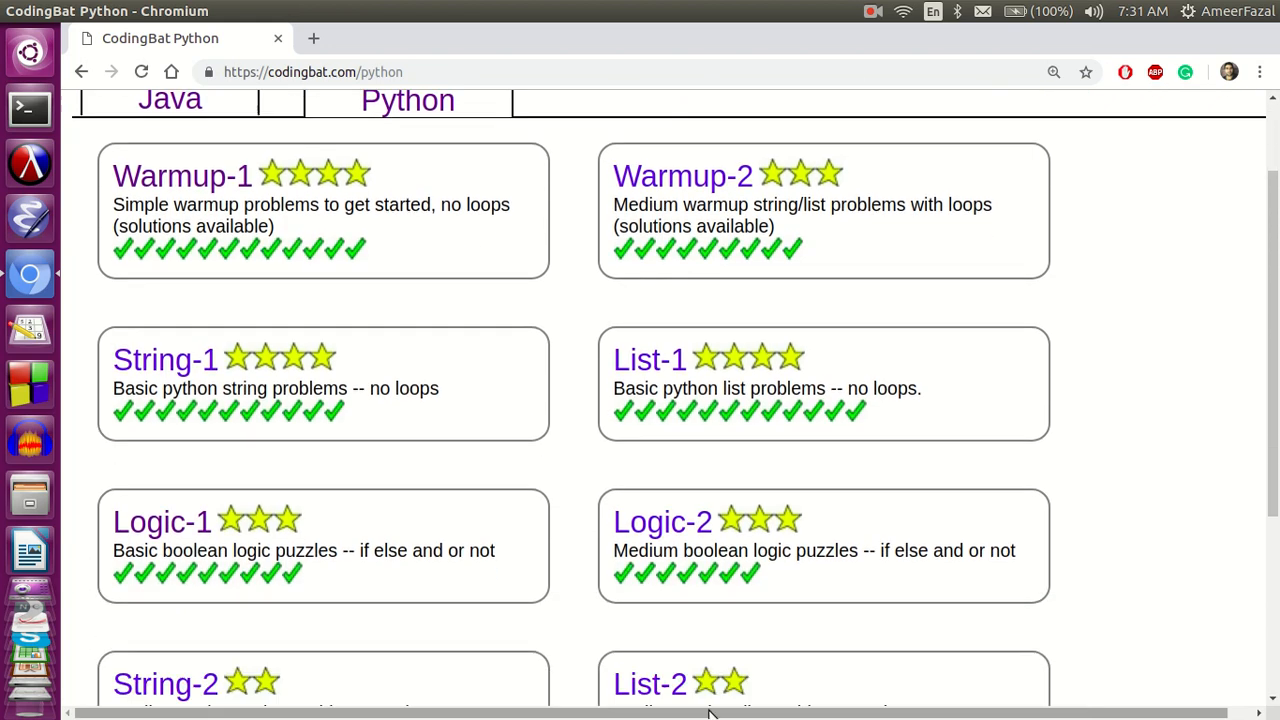
{"action": "scroll", "scroll_direction": "down", "scroll_amount": 3}
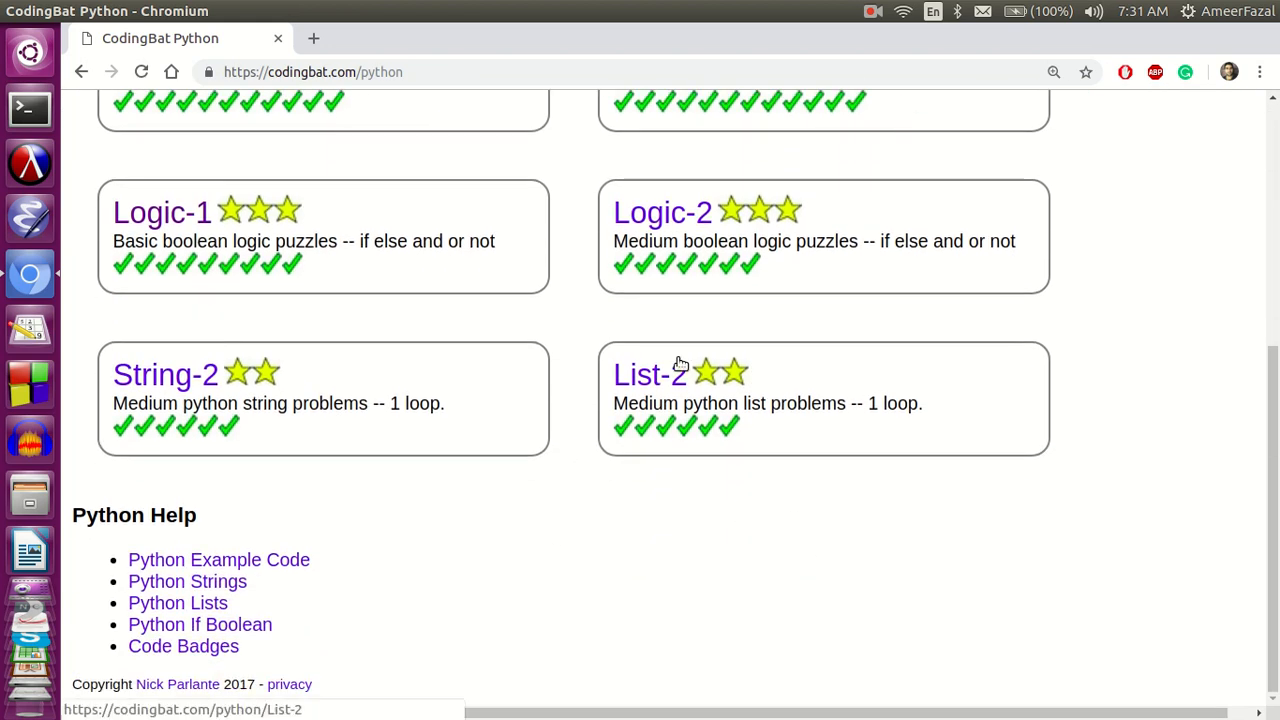
{"action": "mouse_move", "coordinate": [197, 545]}
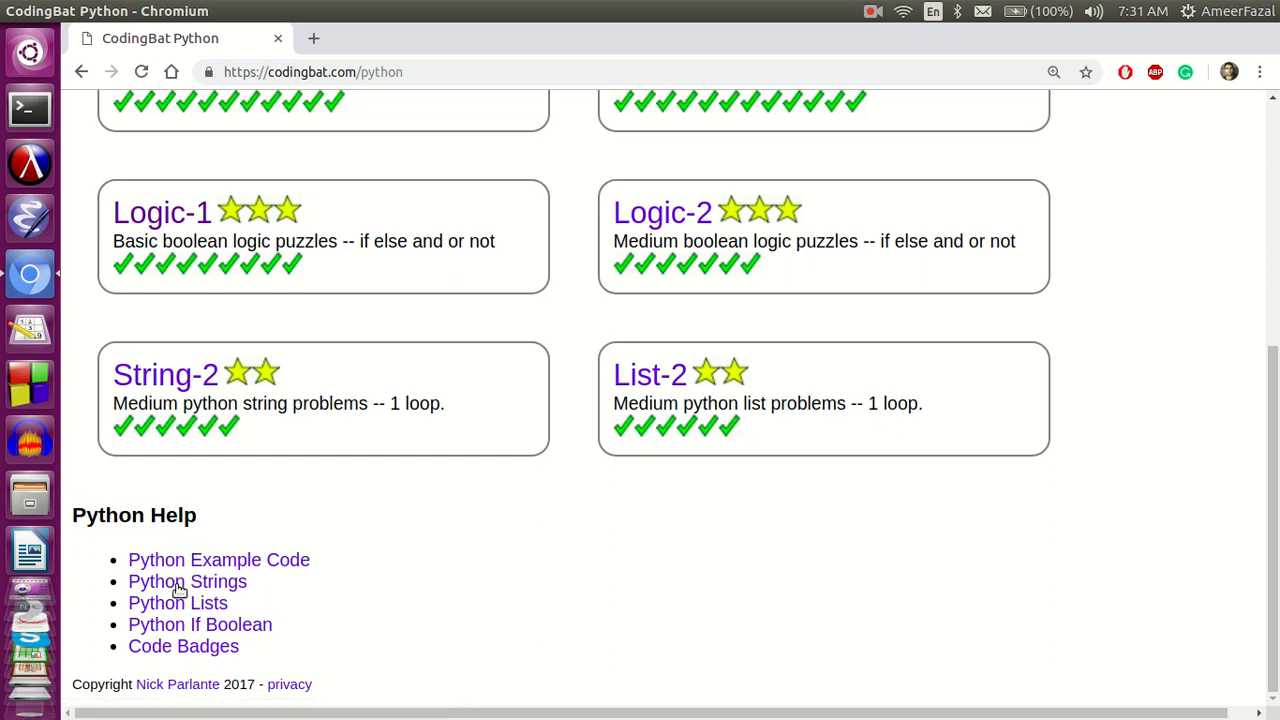
{"action": "left_click", "coordinate": [177, 602]}
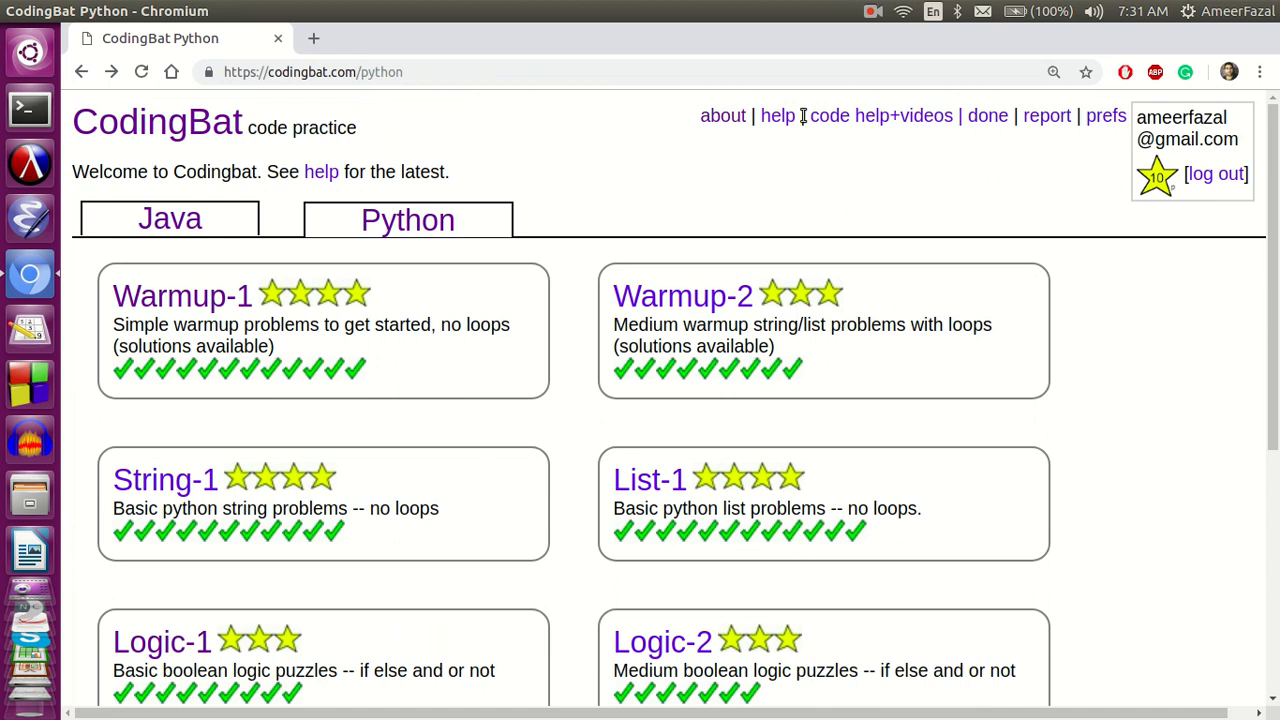
{"action": "left_click", "coordinate": [880, 115]}
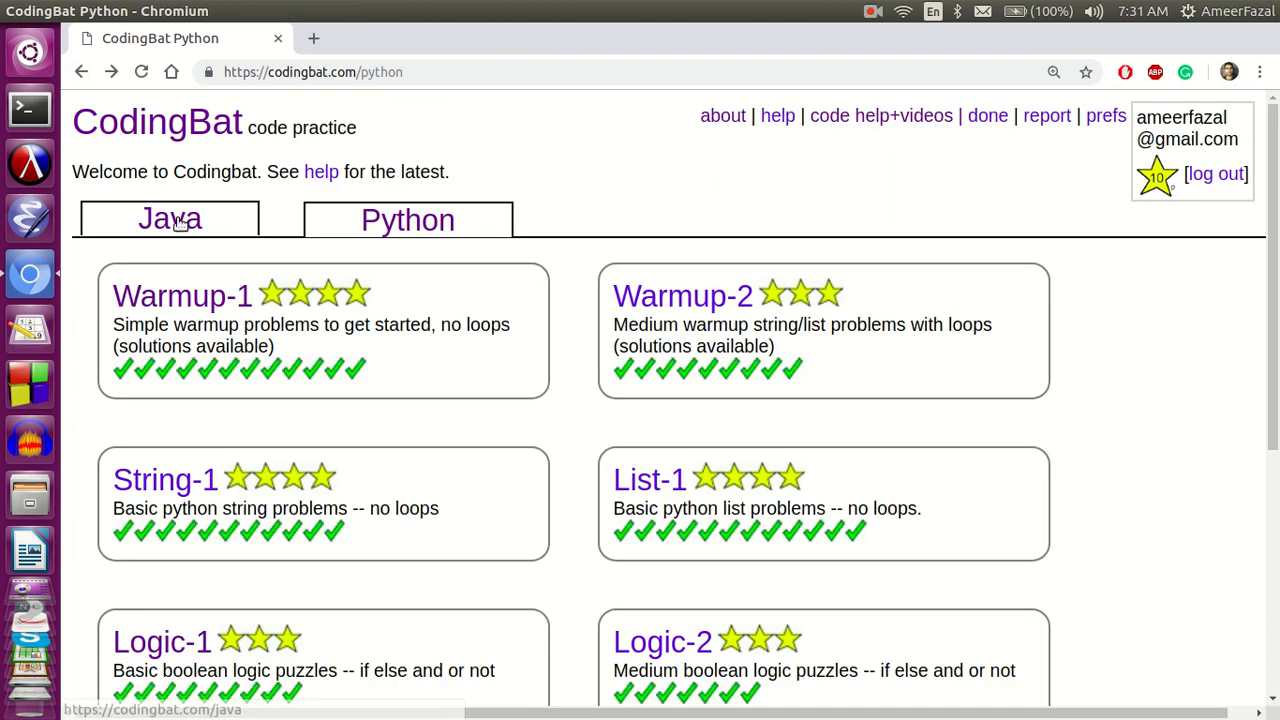
{"action": "left_click", "coordinate": [169, 219]}
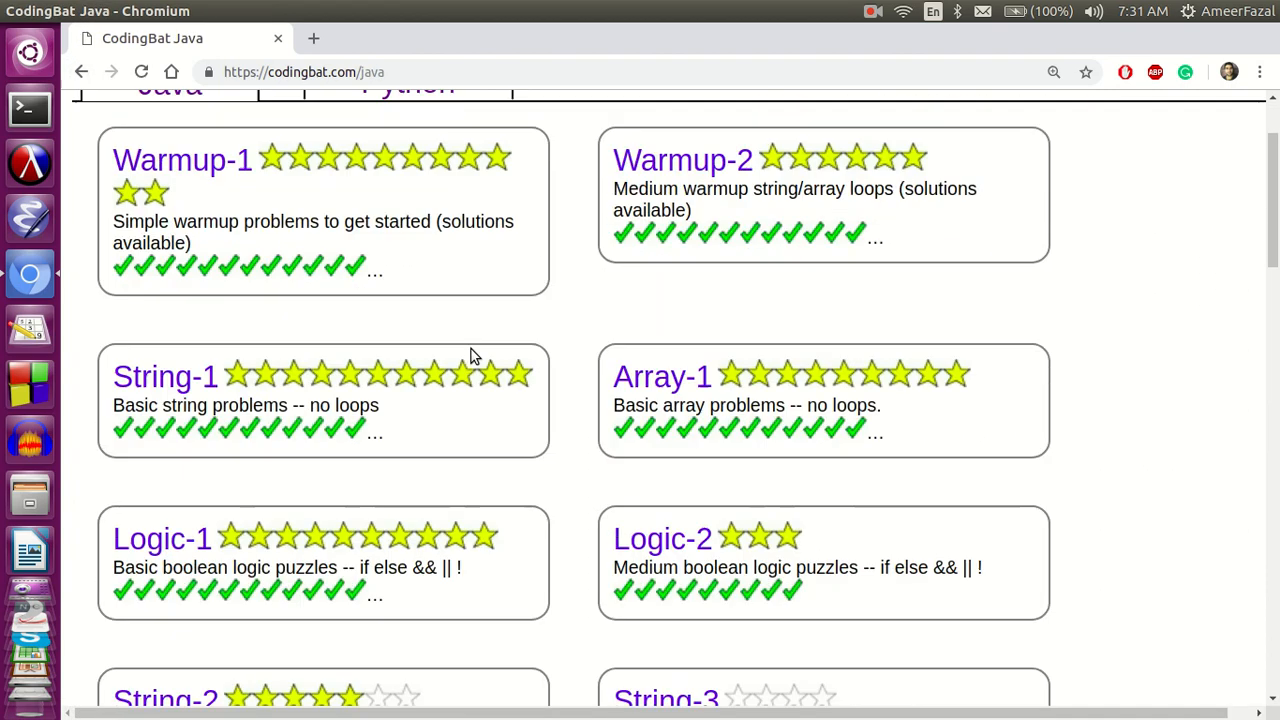
{"action": "scroll", "scroll_direction": "down", "scroll_amount": 3}
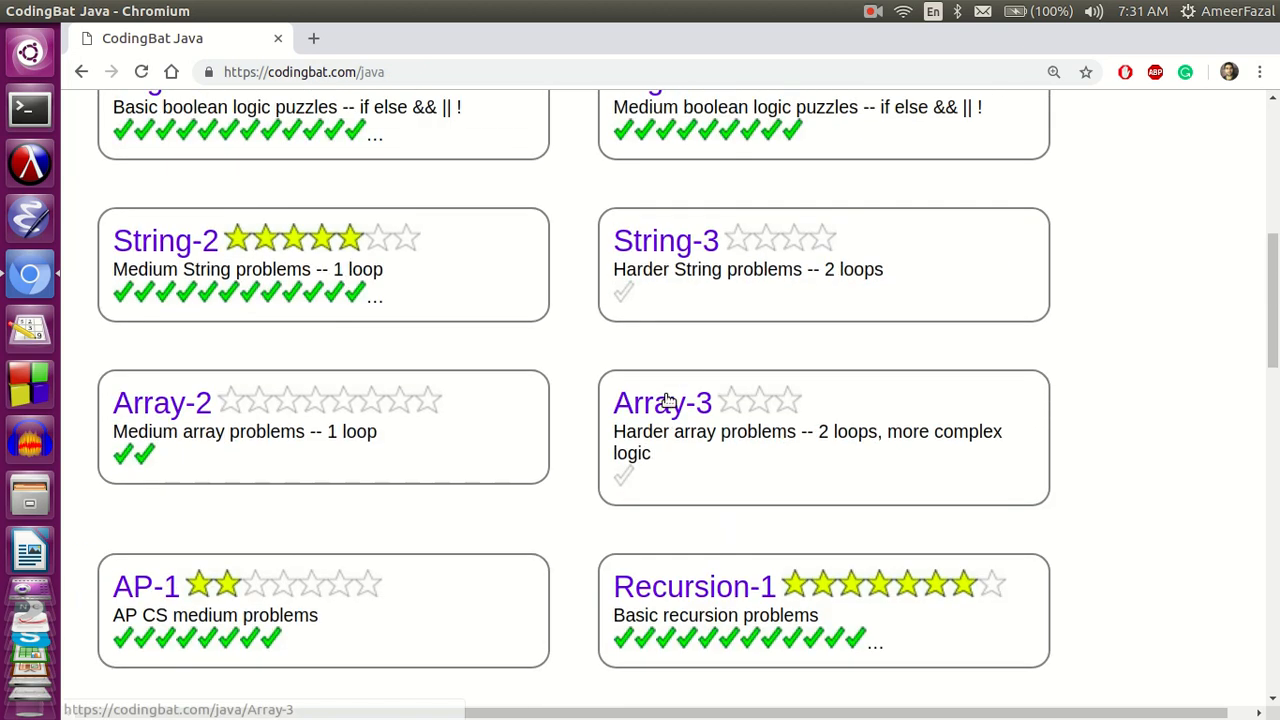
{"action": "scroll", "scroll_direction": "down", "scroll_amount": 3}
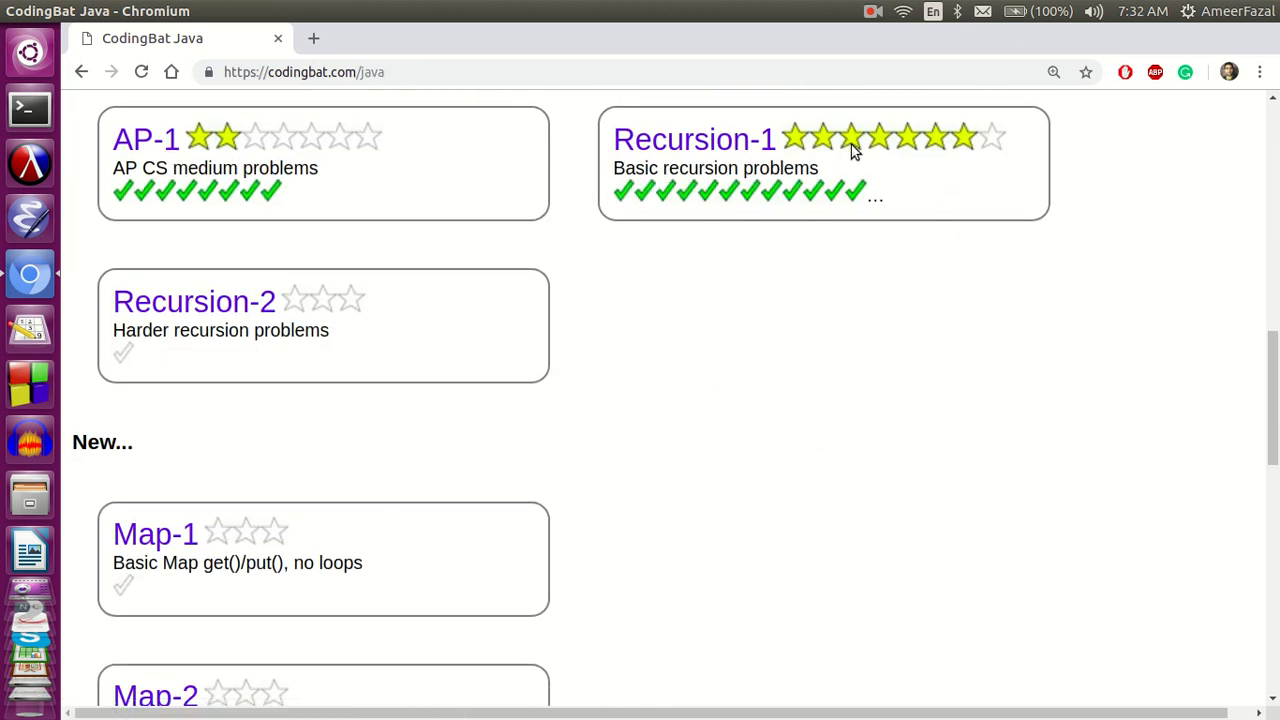
{"action": "scroll", "scroll_direction": "up", "scroll_amount": 3}
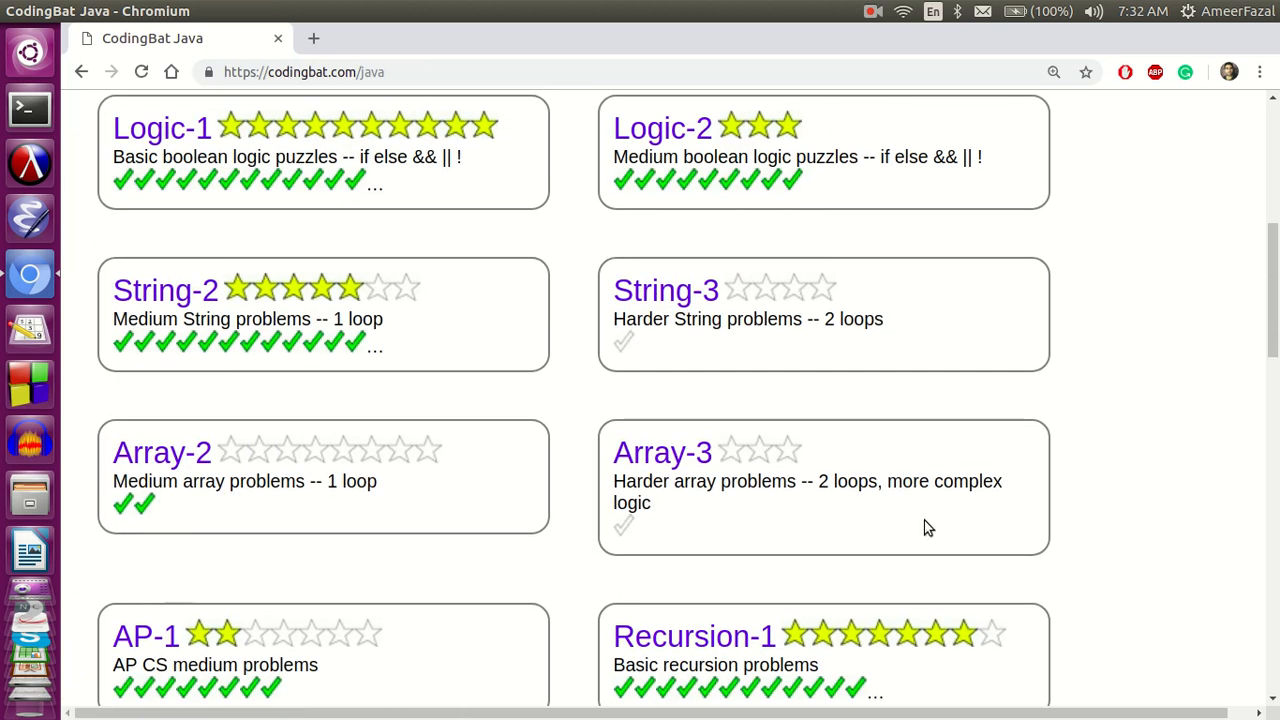
{"action": "scroll", "scroll_direction": "down", "scroll_amount": 3}
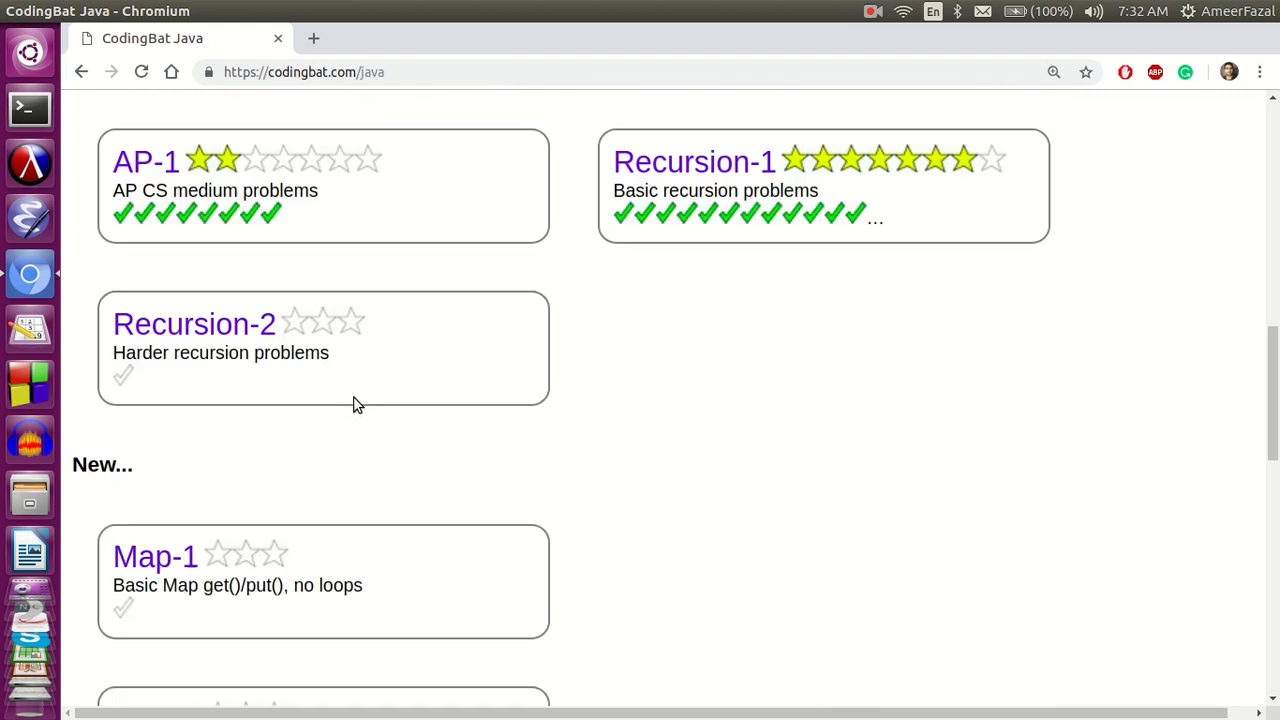
{"action": "scroll", "scroll_direction": "down", "scroll_amount": 3}
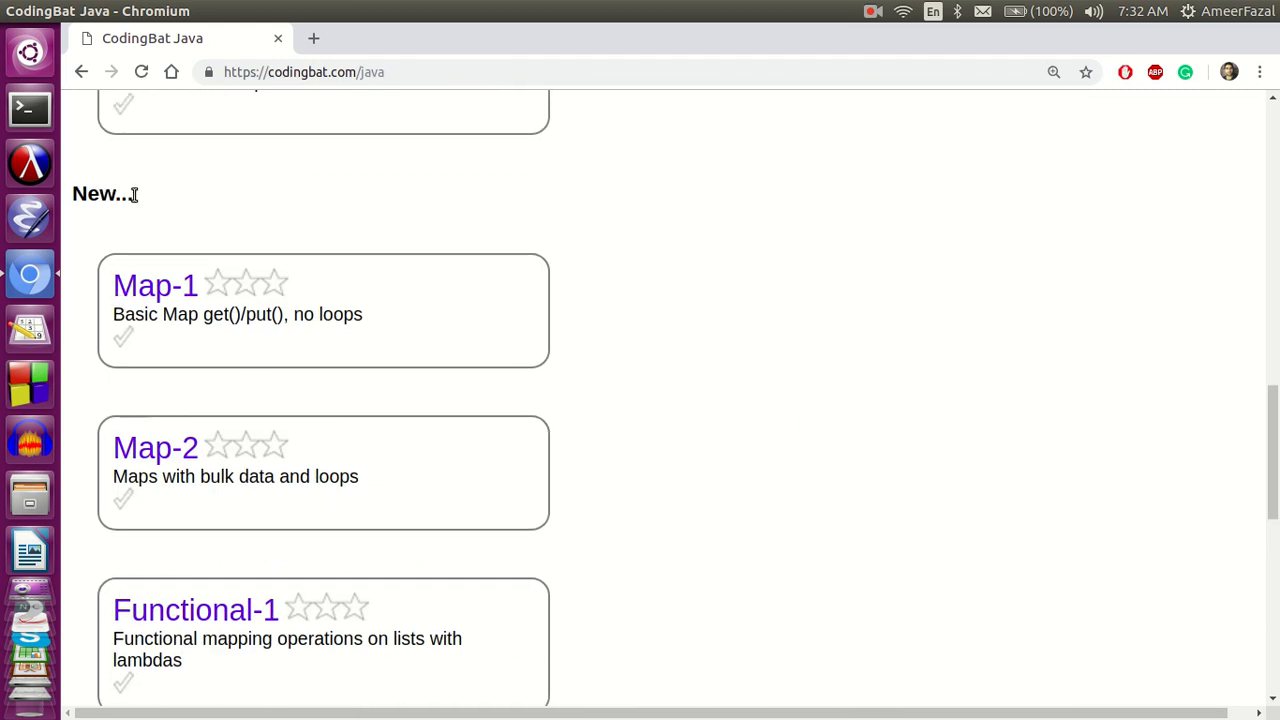
{"action": "scroll", "scroll_direction": "down", "scroll_amount": 3}
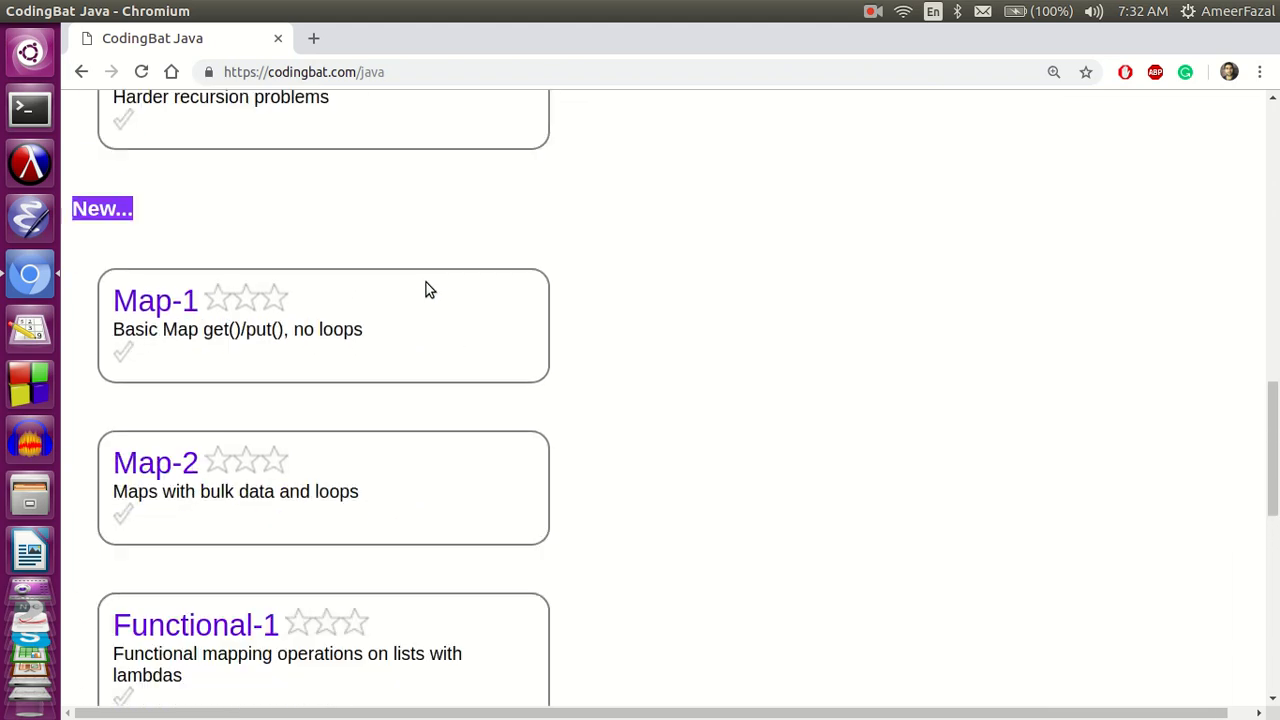
{"action": "scroll", "scroll_direction": "up", "scroll_amount": 3}
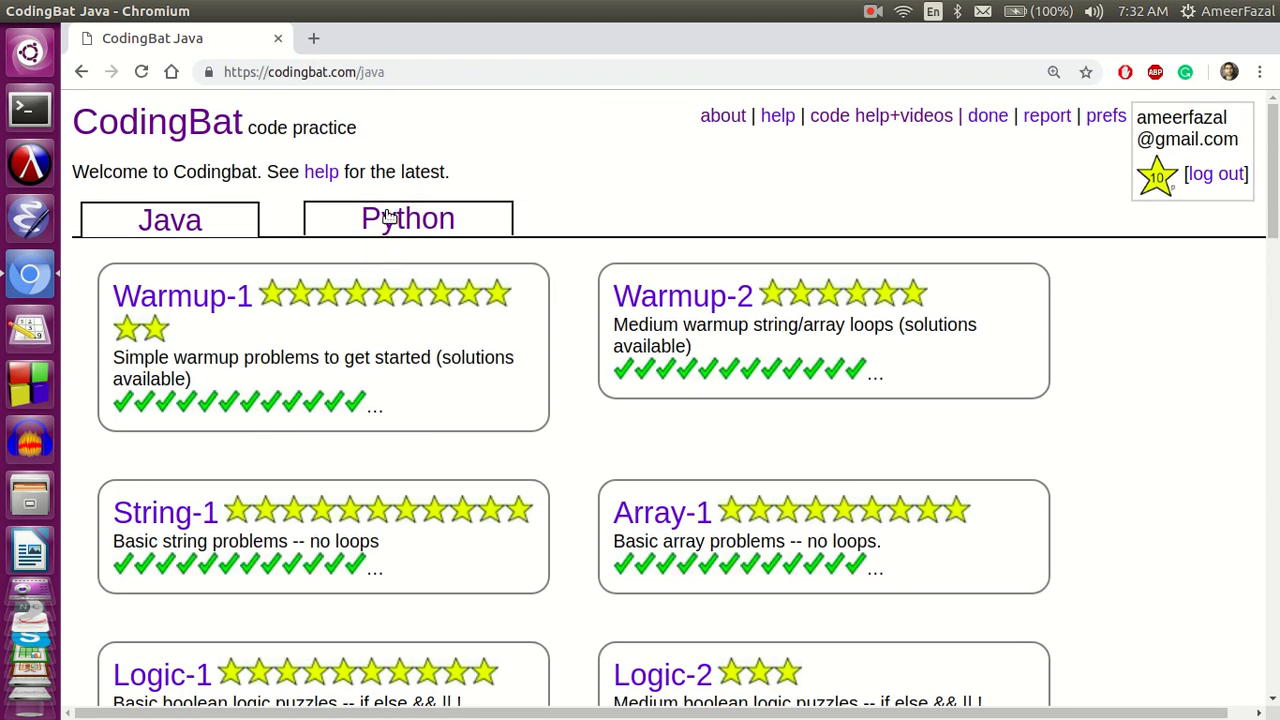
{"action": "left_click", "coordinate": [407, 219]}
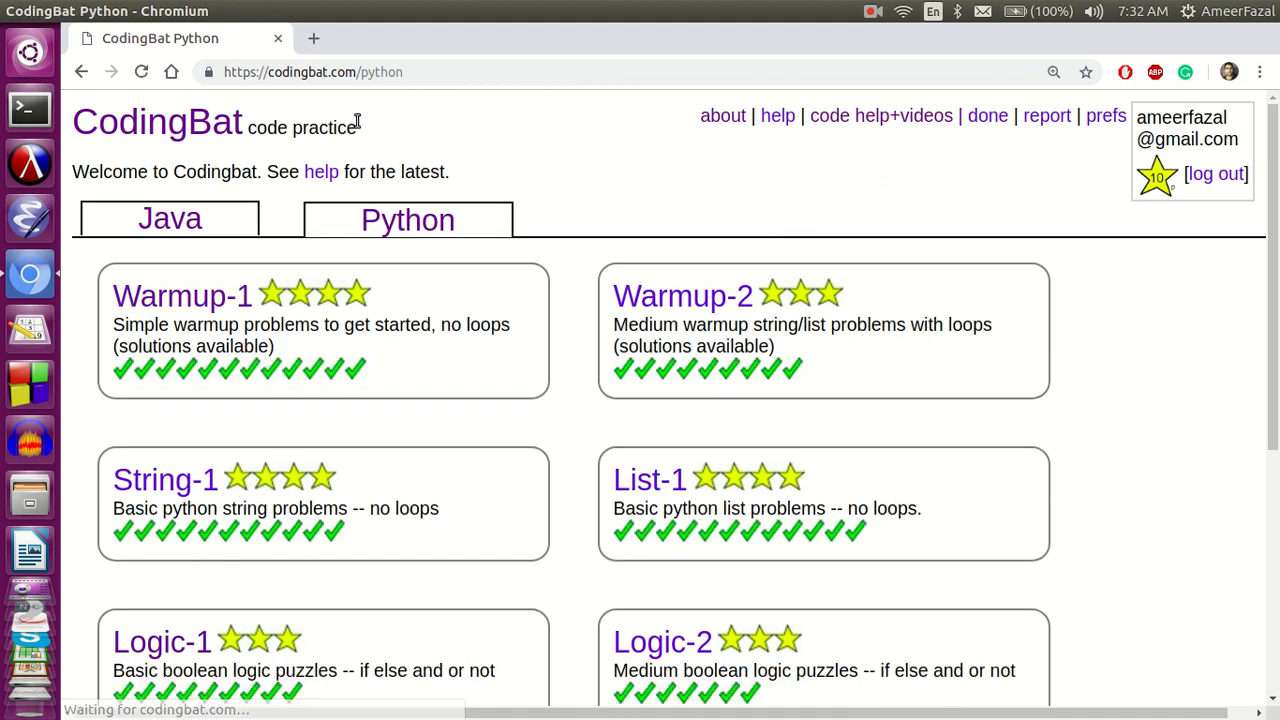